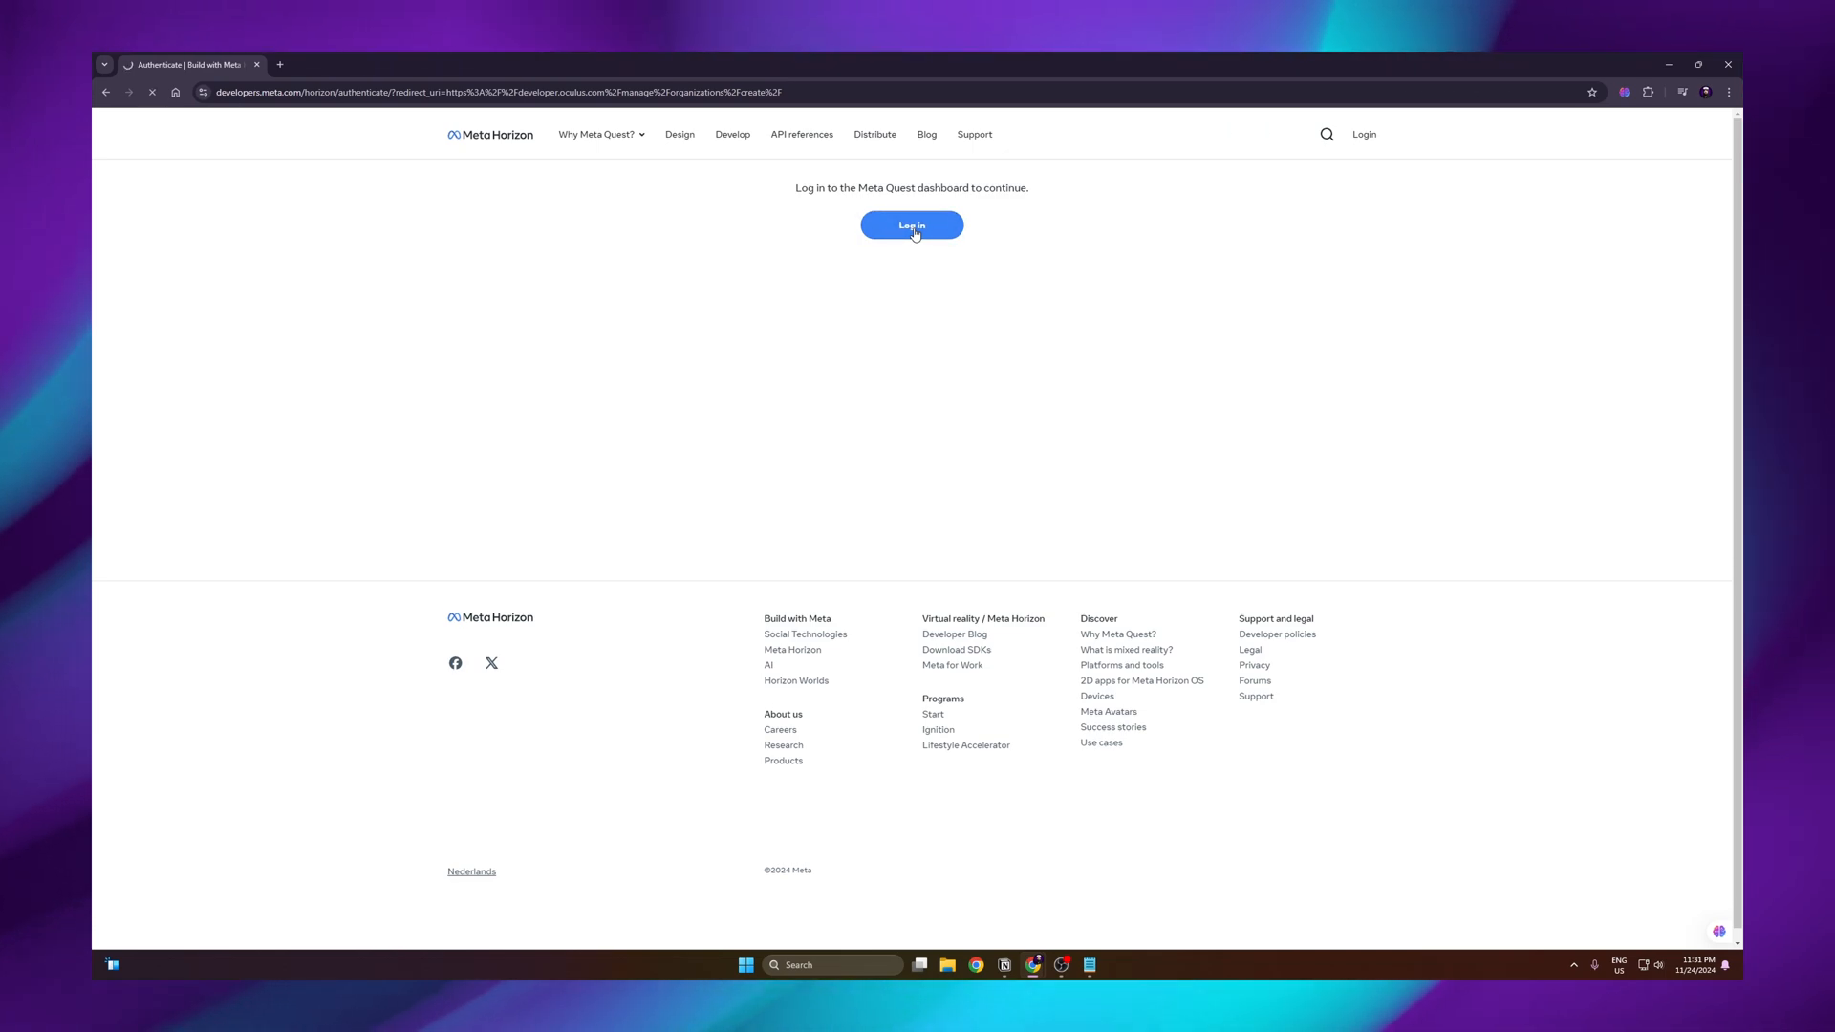
# Log in, name the organization 'mycoolorganisation', accept the terms, and download Oculus ADB Drivers
pyautogui.click(912, 226)
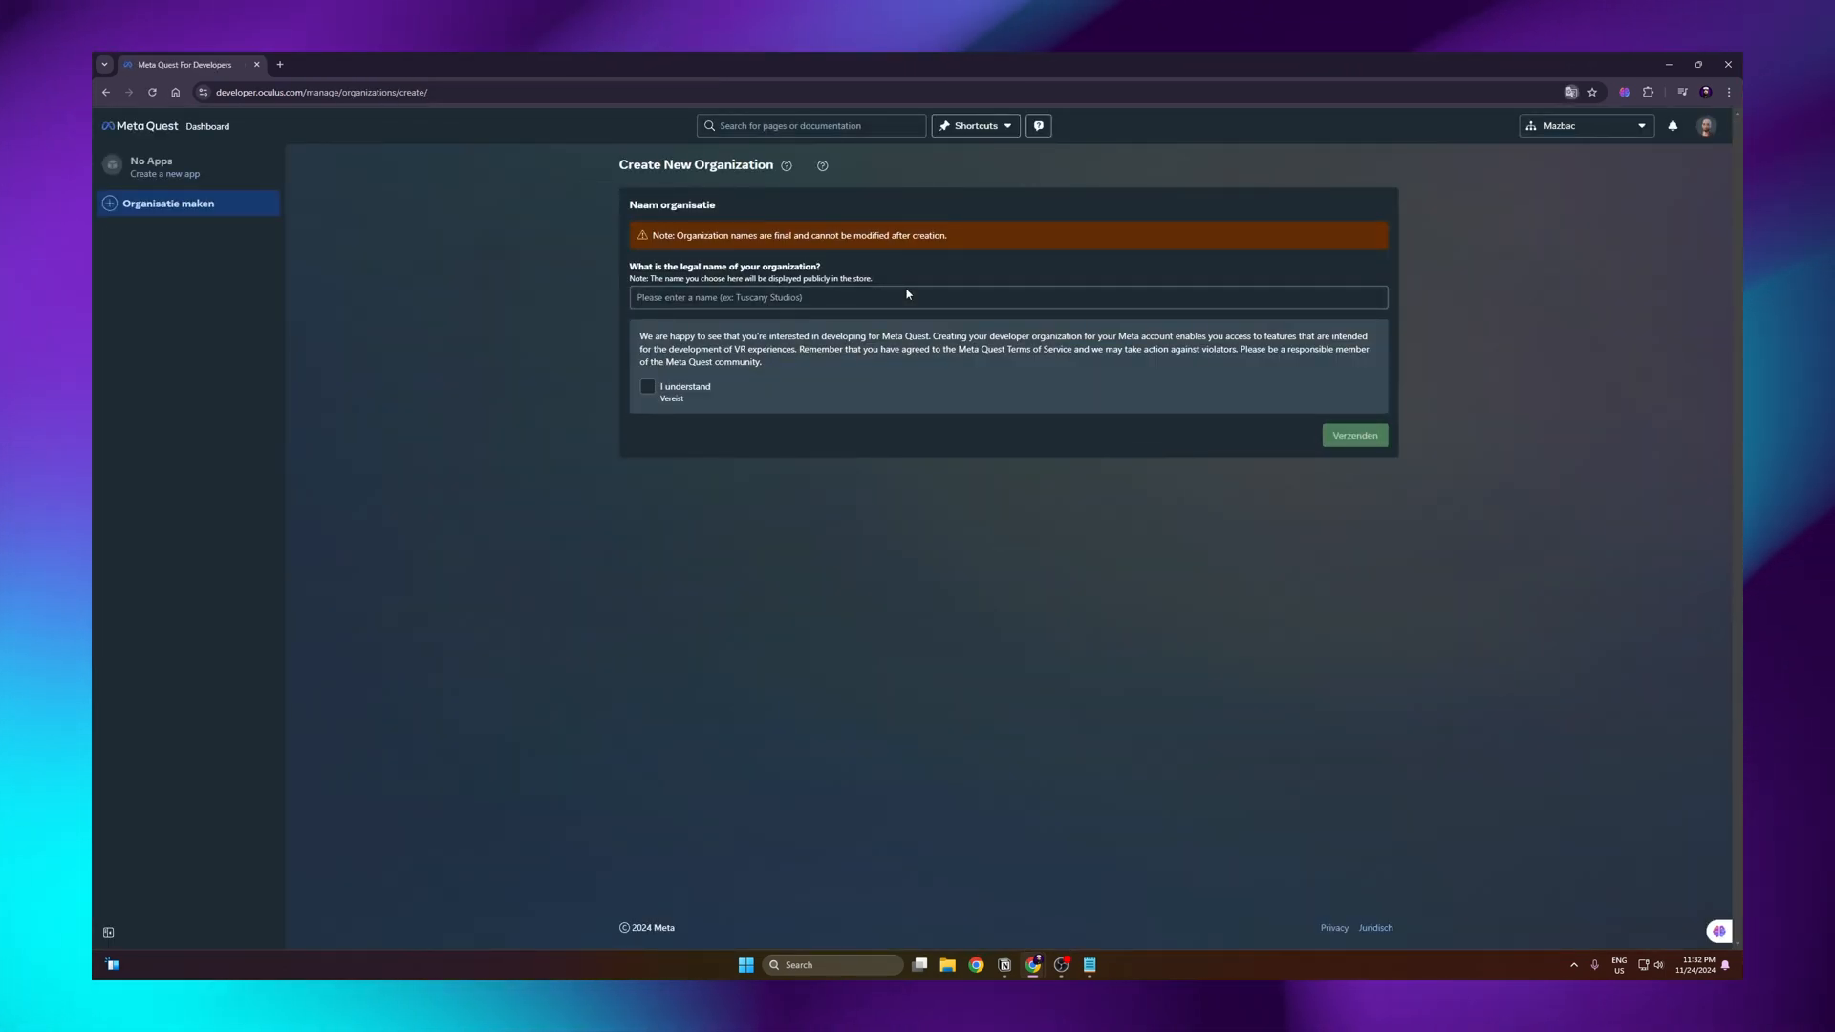
pyautogui.write('mycool')
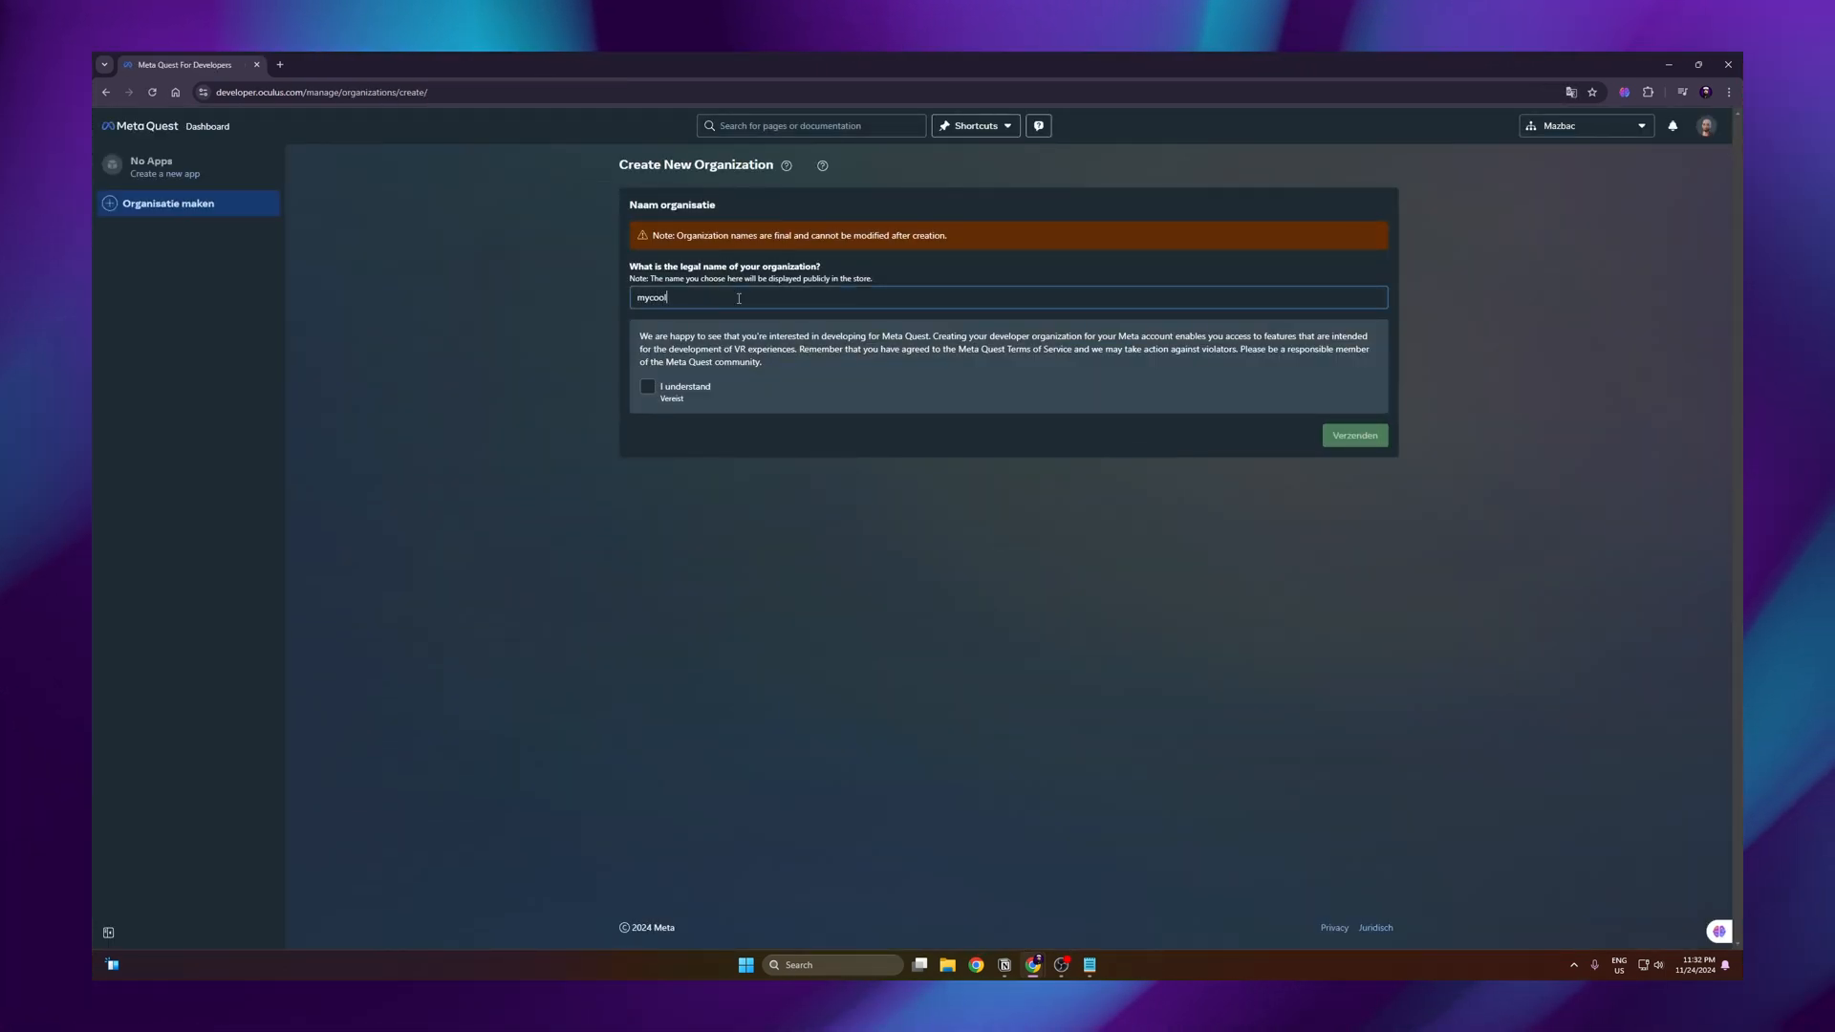
pyautogui.write('organisation')
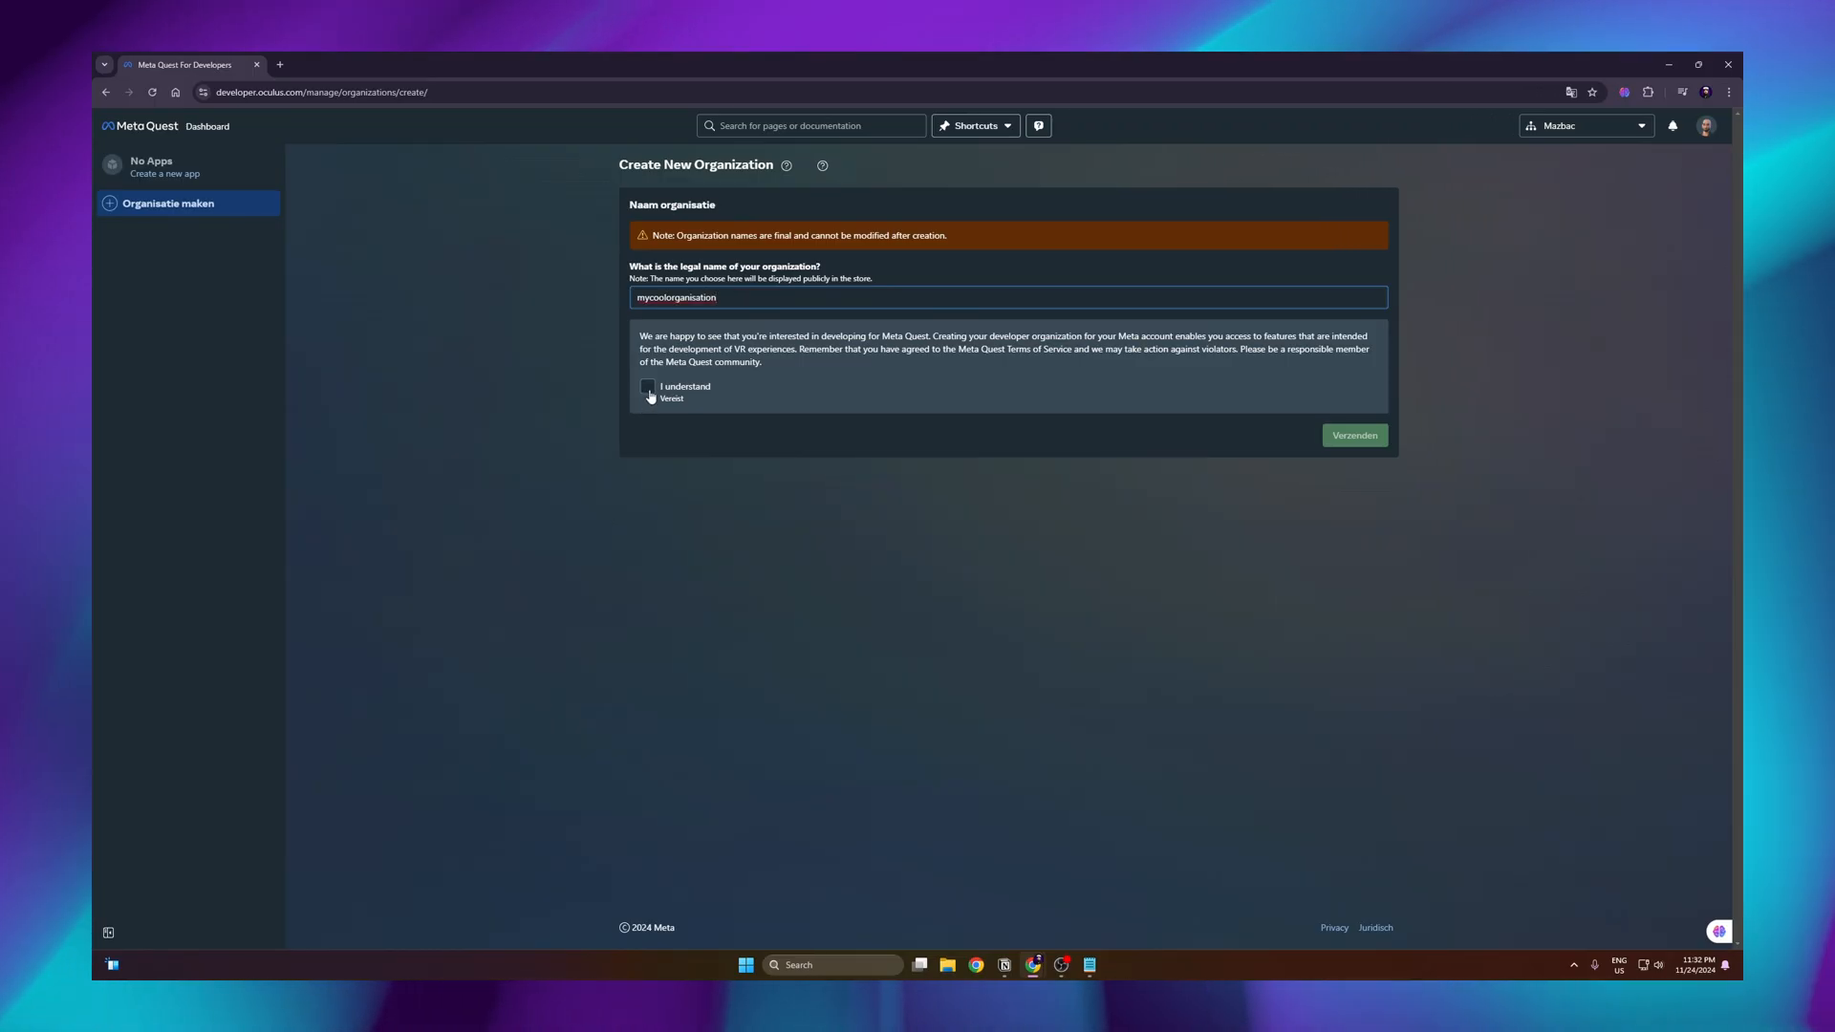
pyautogui.click(648, 386)
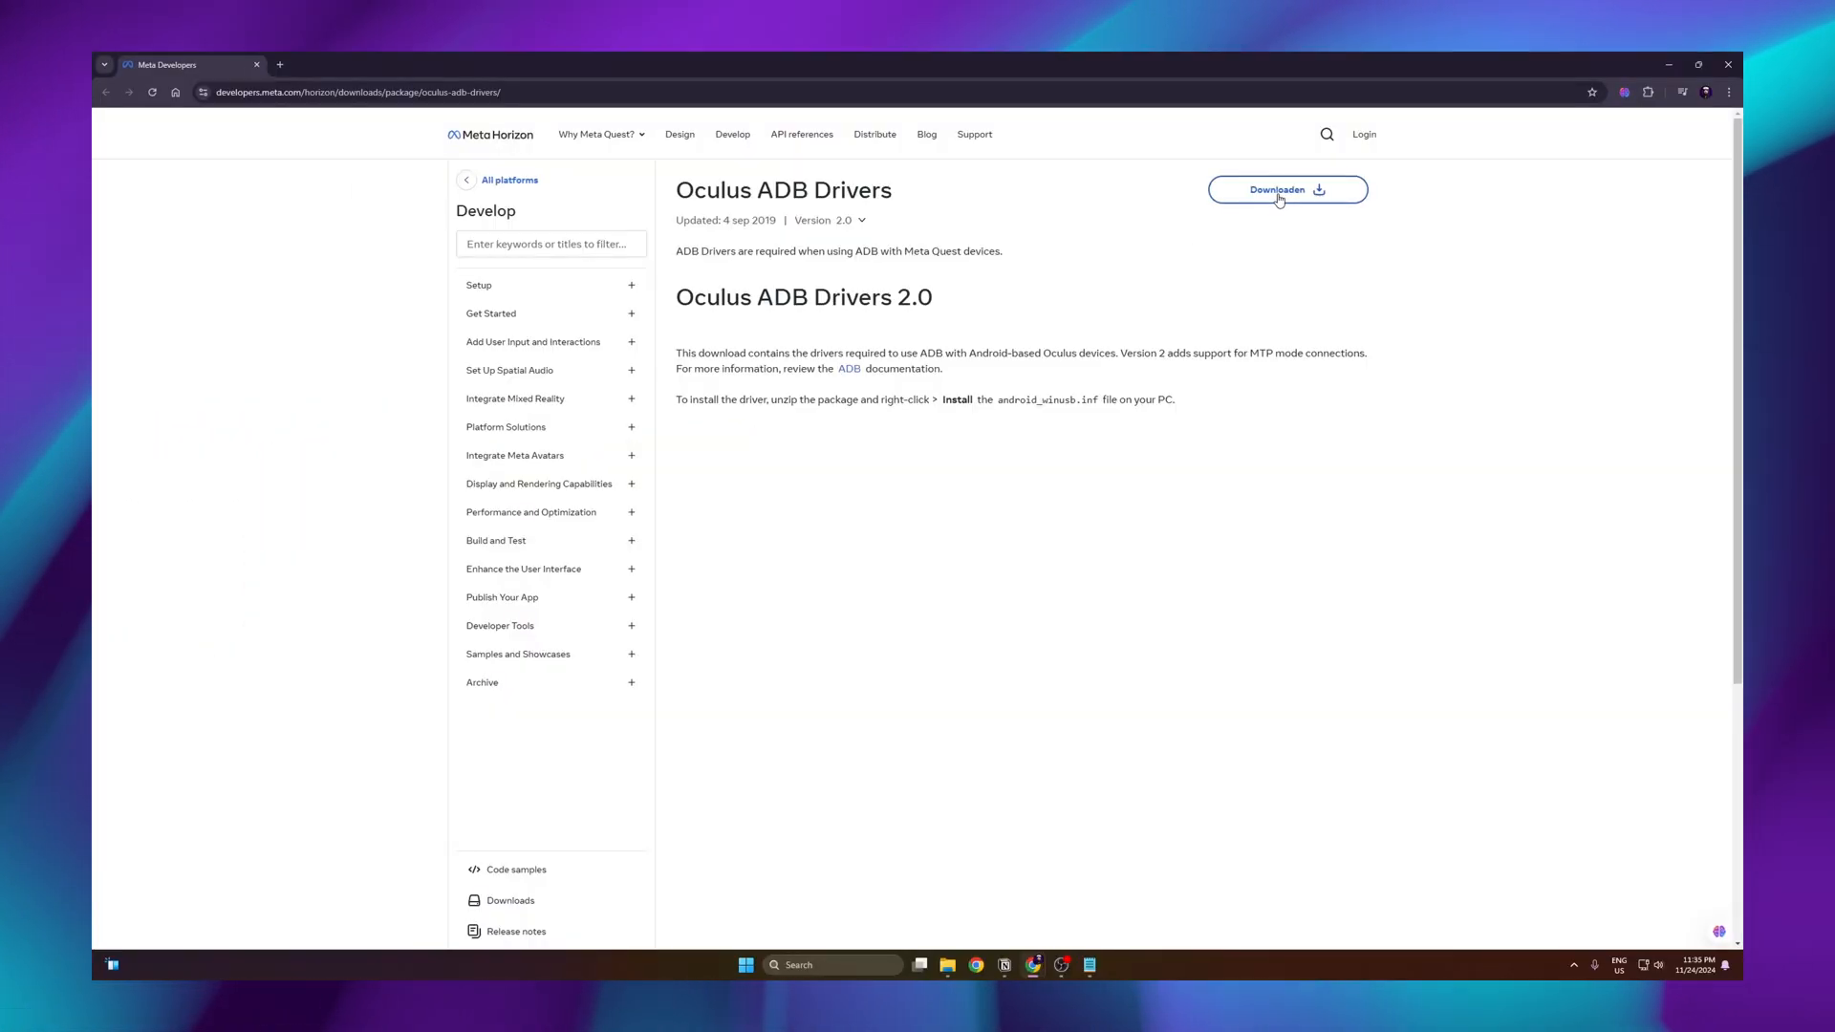
pyautogui.click(1287, 189)
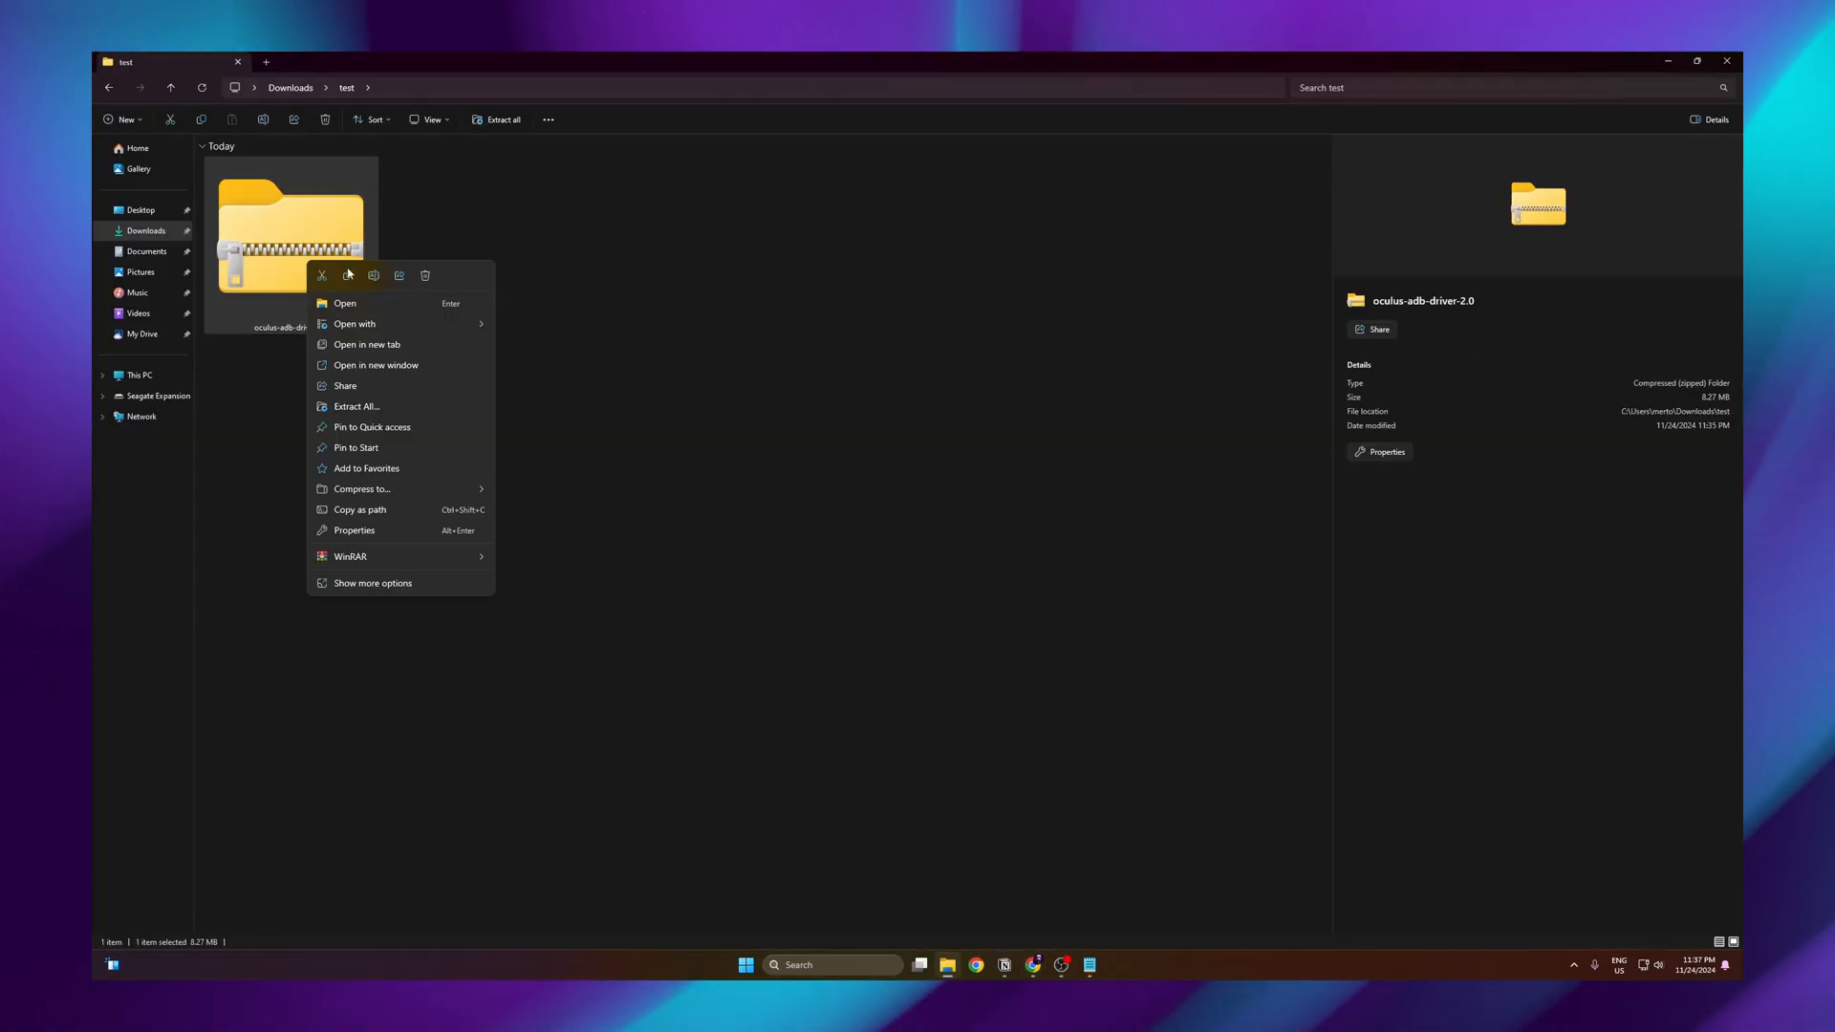
# Extract the driver zip and install android_winusb.inf, confirming the Oculus device software prompt
pyautogui.click(570, 602)
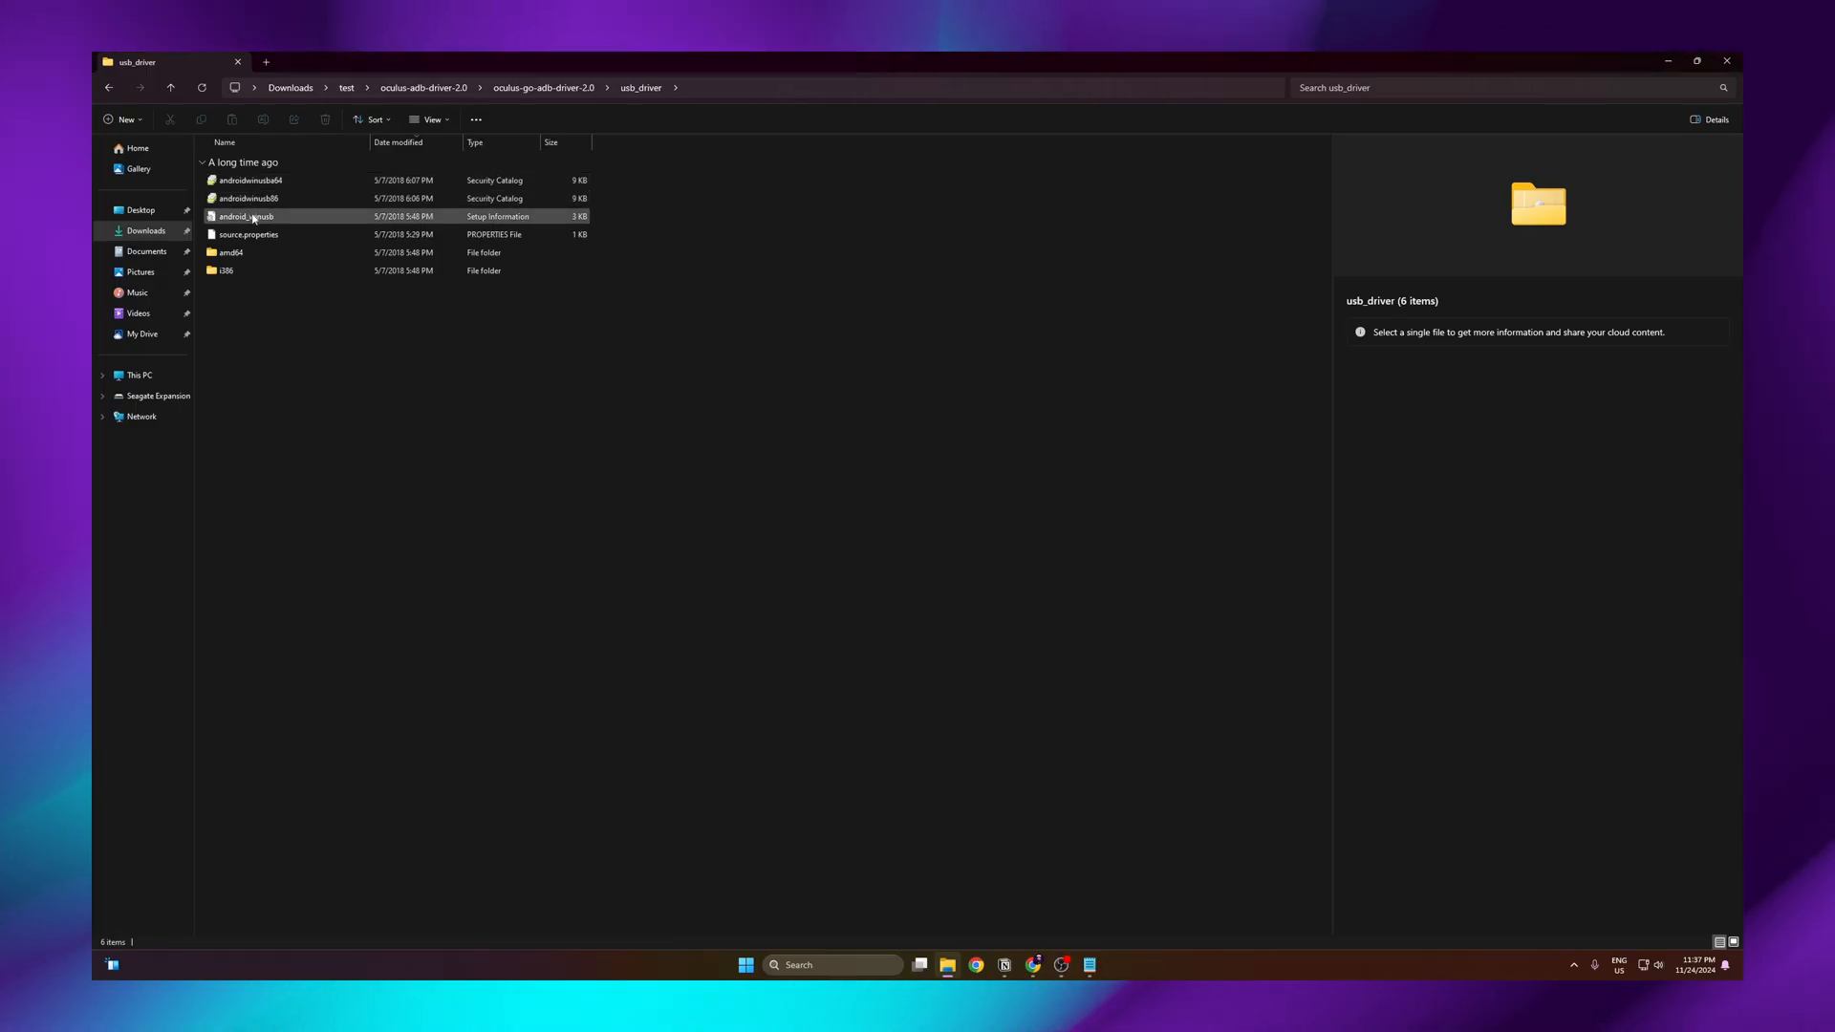
pyautogui.rightClick(247, 216)
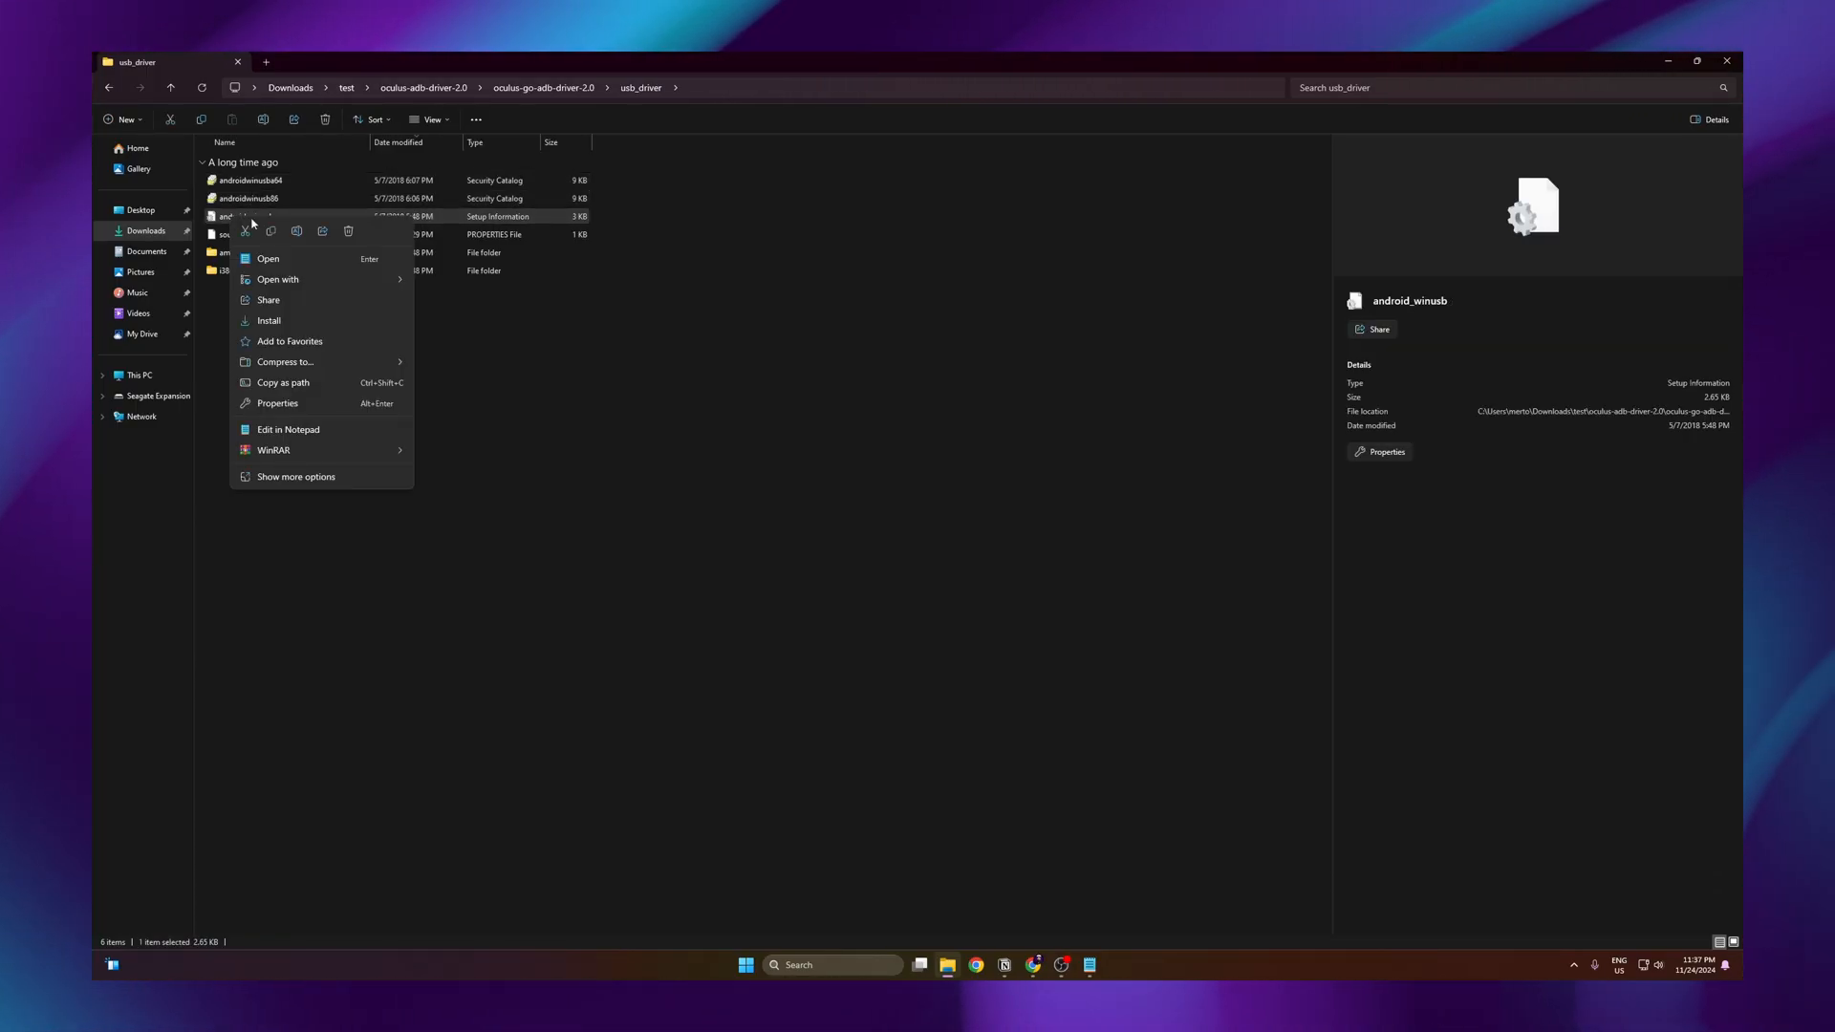
pyautogui.click(268, 321)
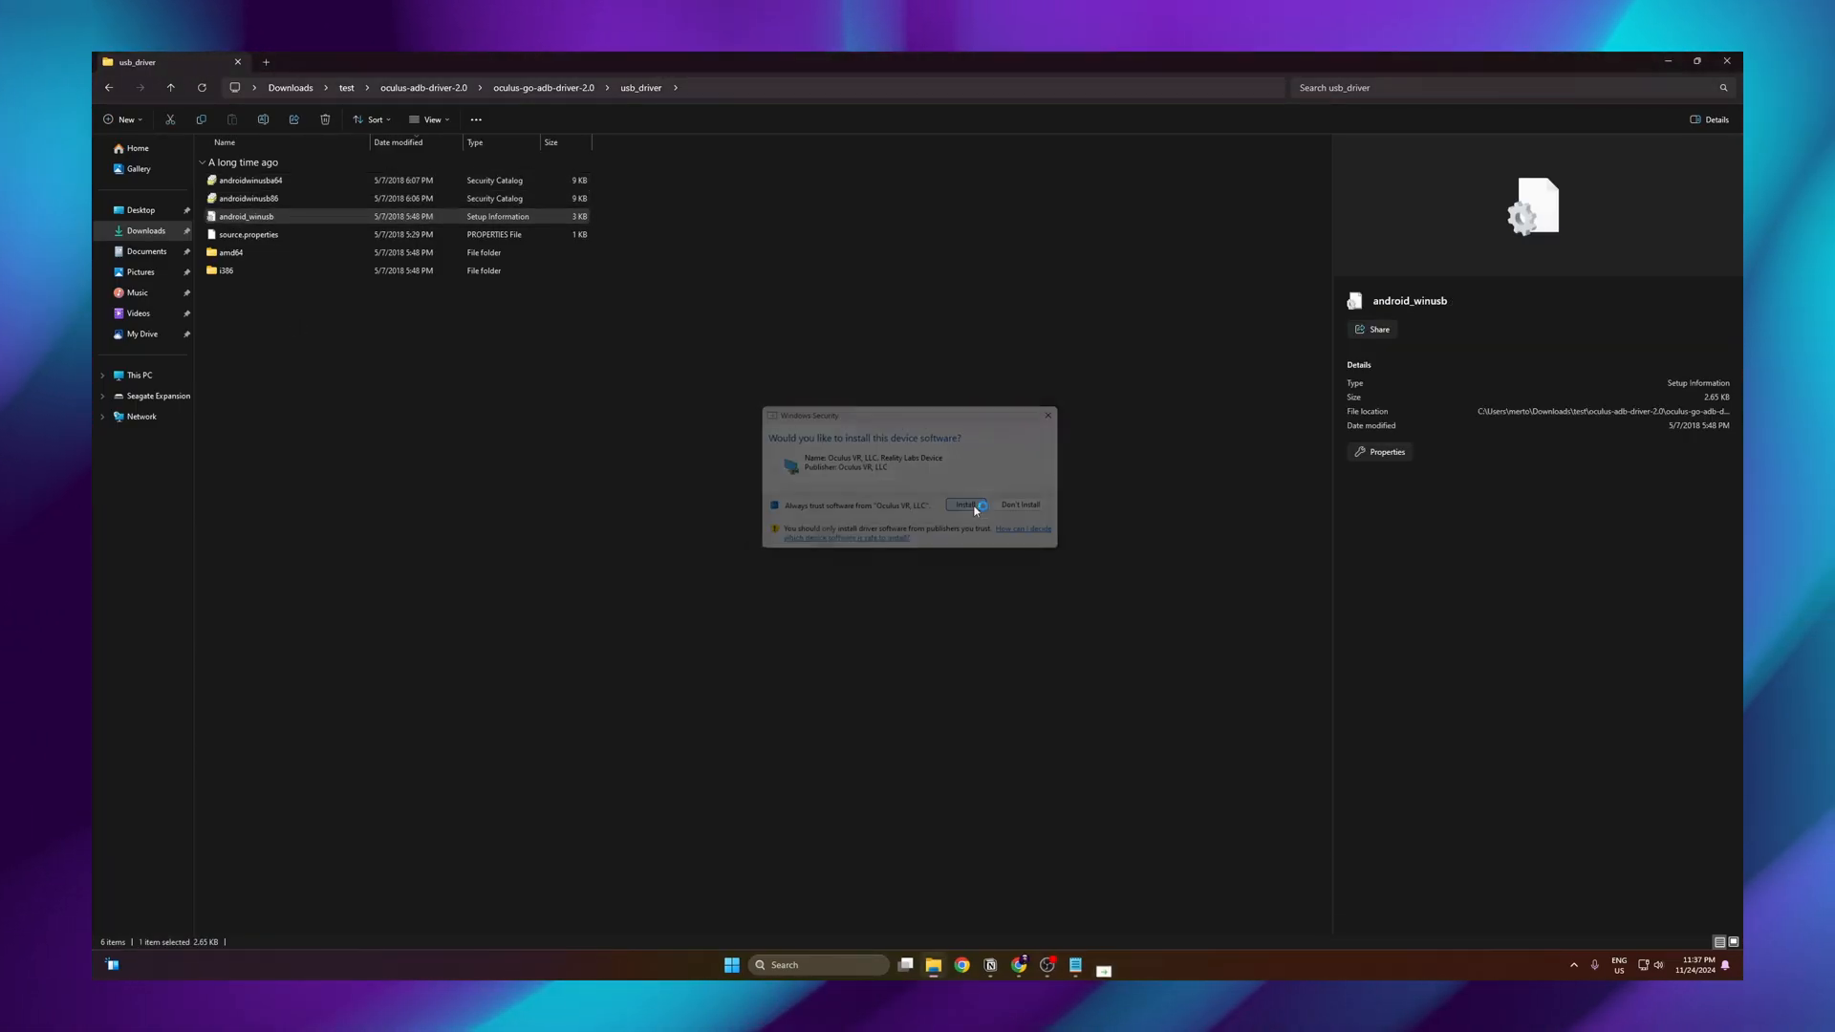
pyautogui.click(962, 504)
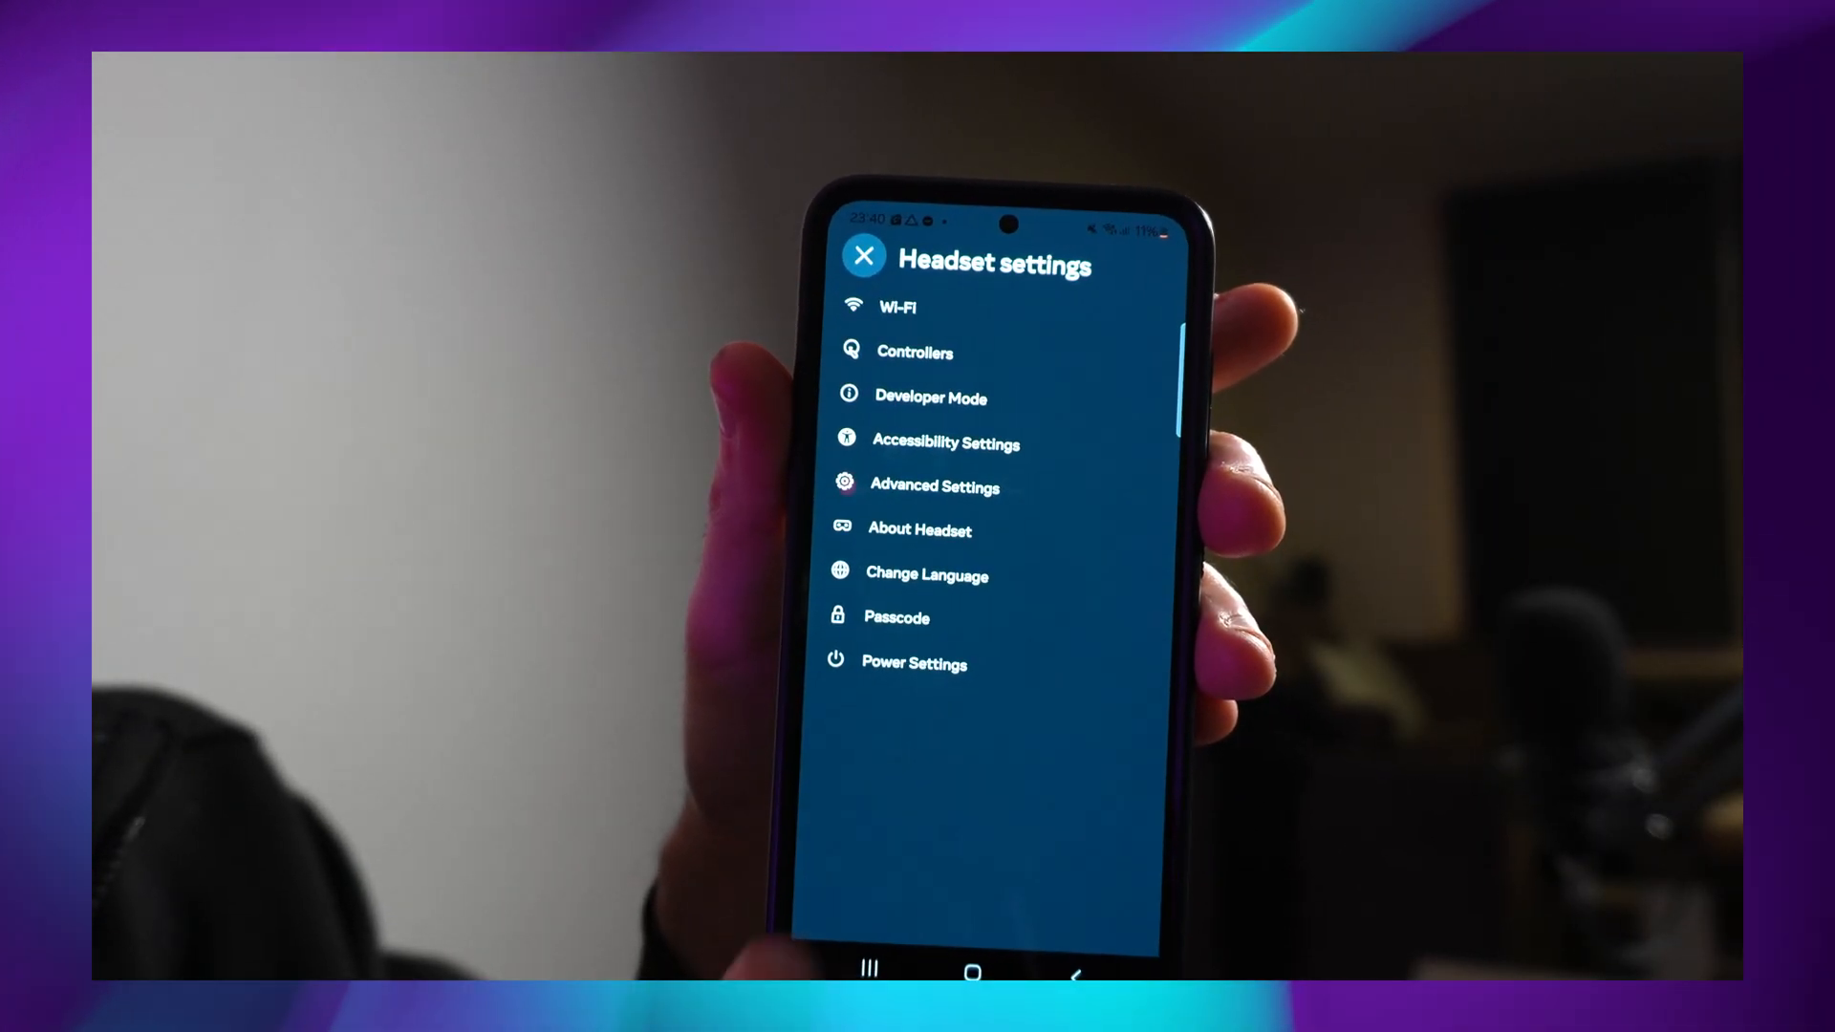
# Toggle Developer Mode on in the headset settings of the Meta Horizon app
pyautogui.click(931, 398)
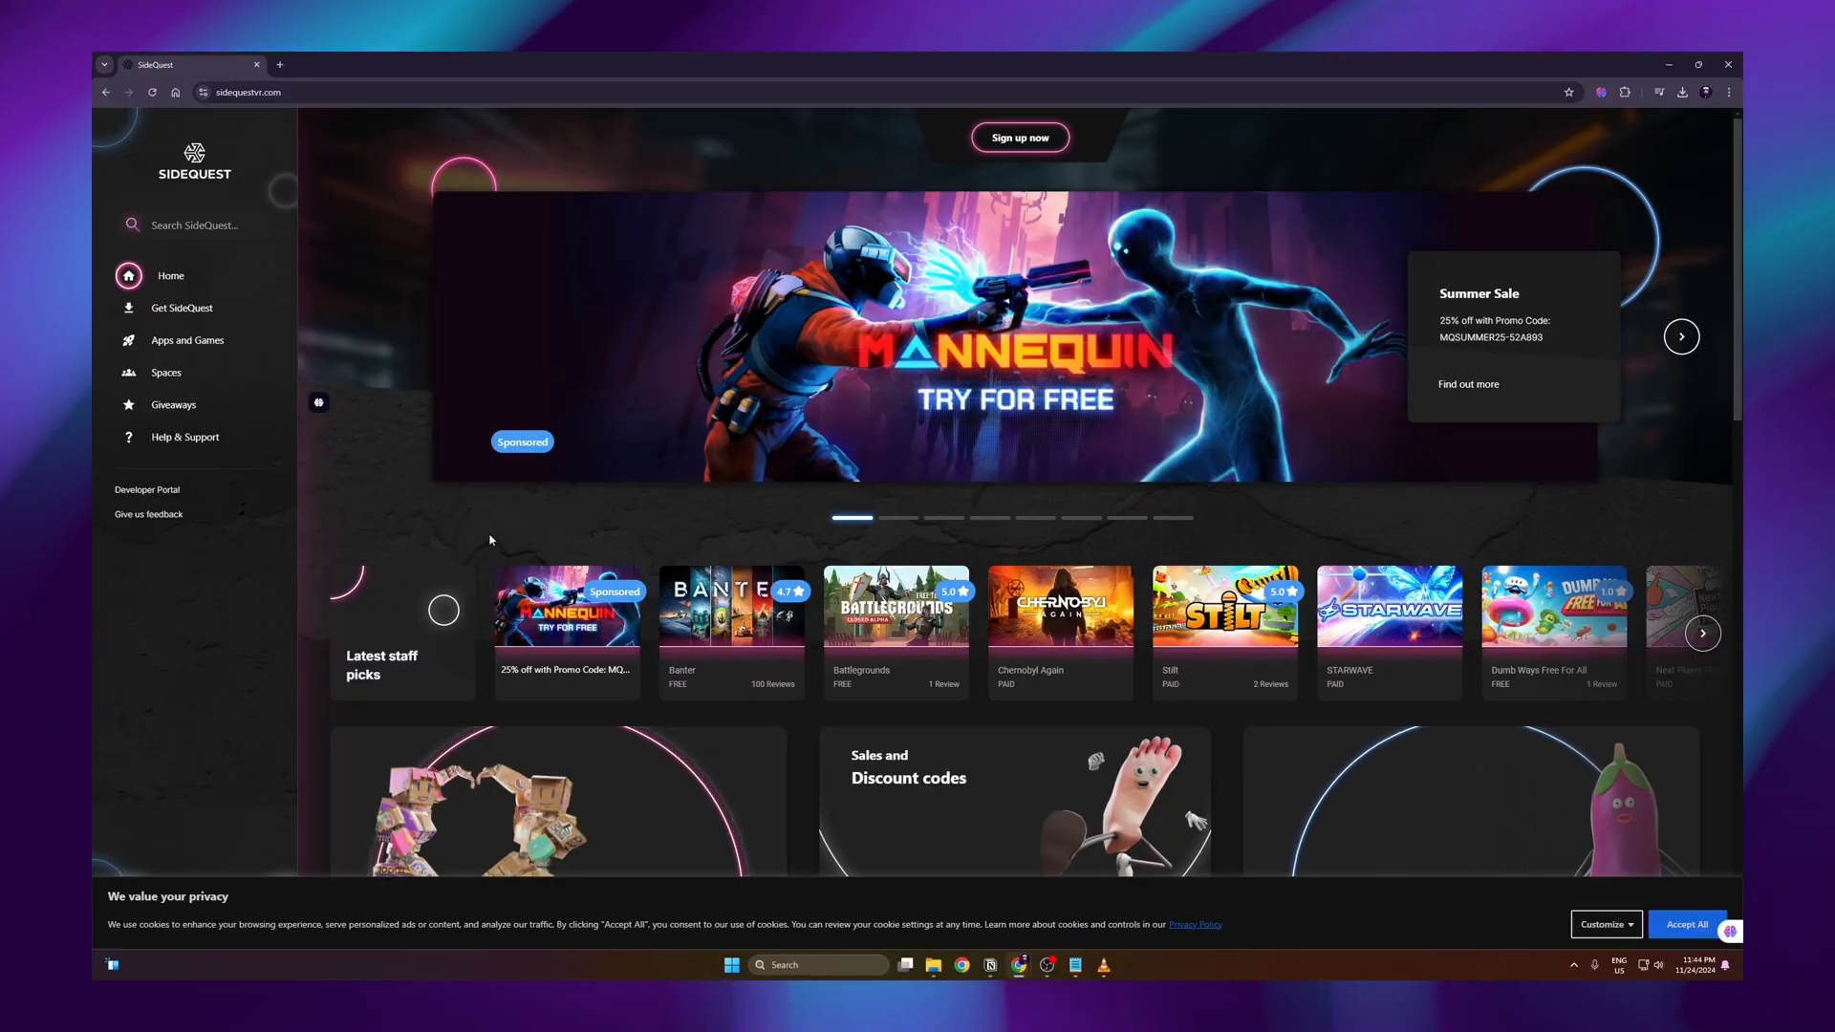
# Download and install SideQuest for the current user only, then confirm the headset boundary
pyautogui.click(181, 308)
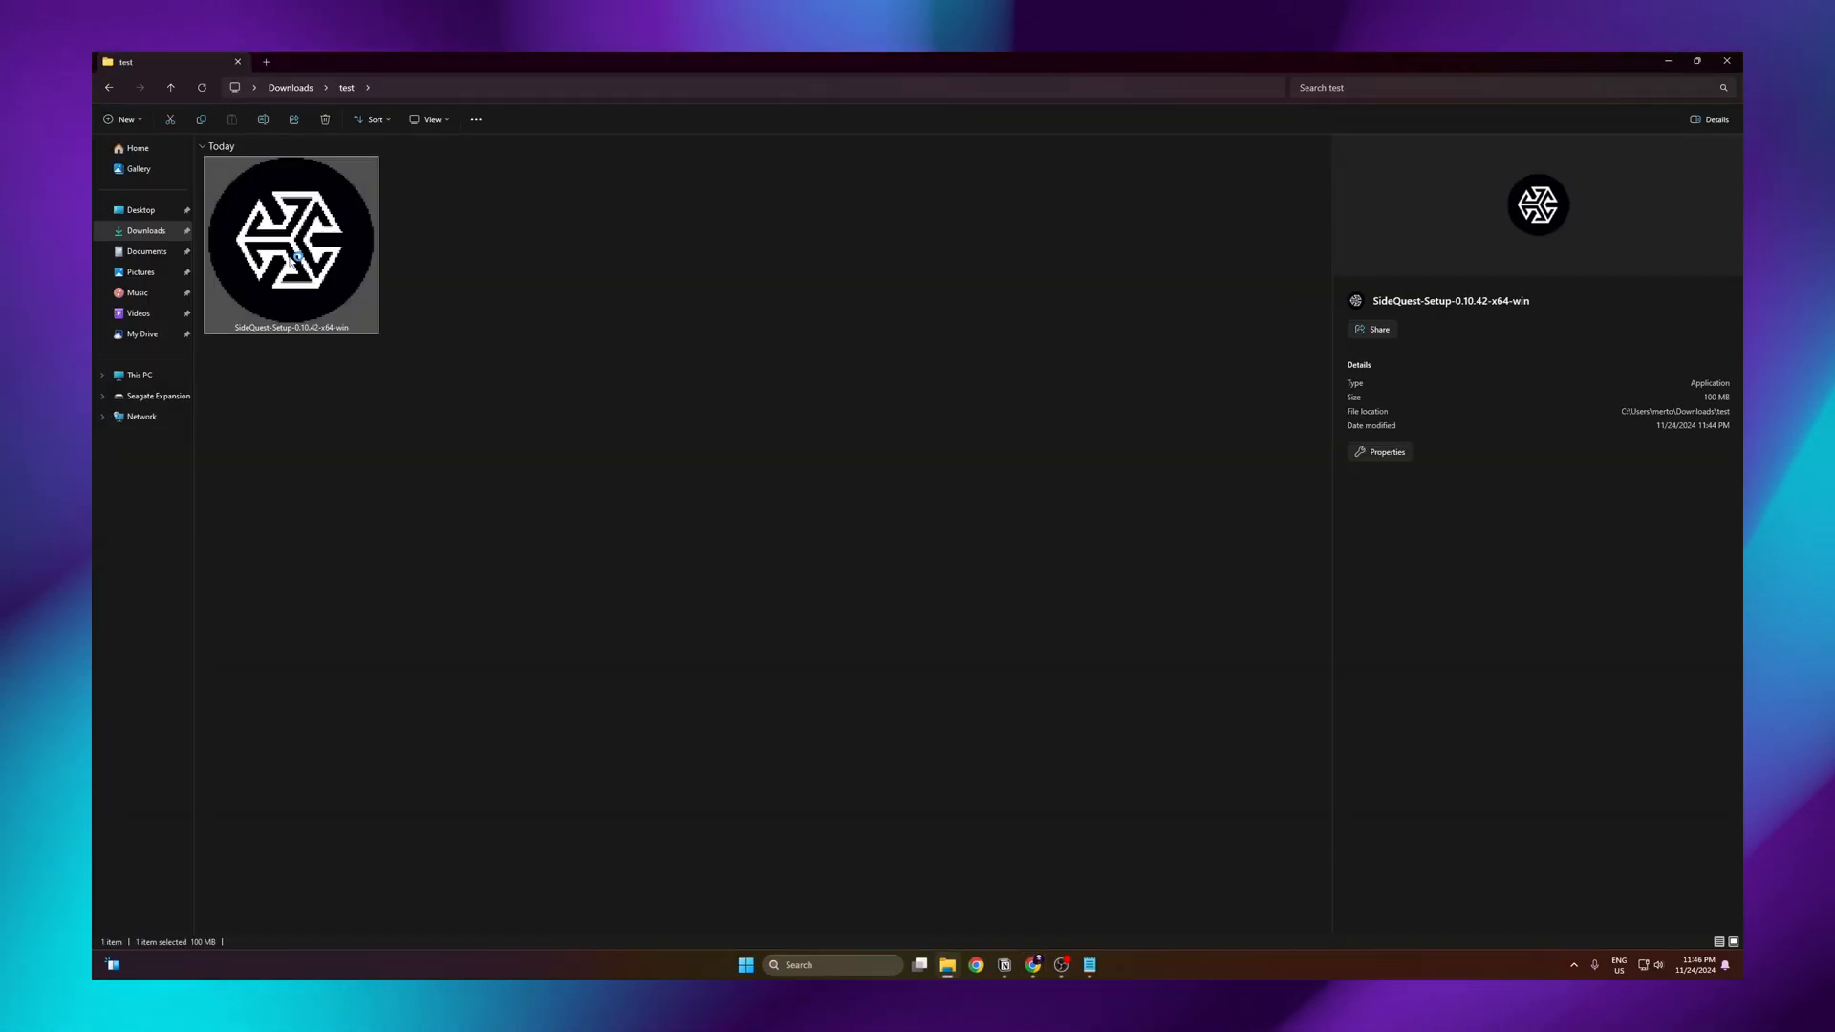
pyautogui.doubleClick(290, 241)
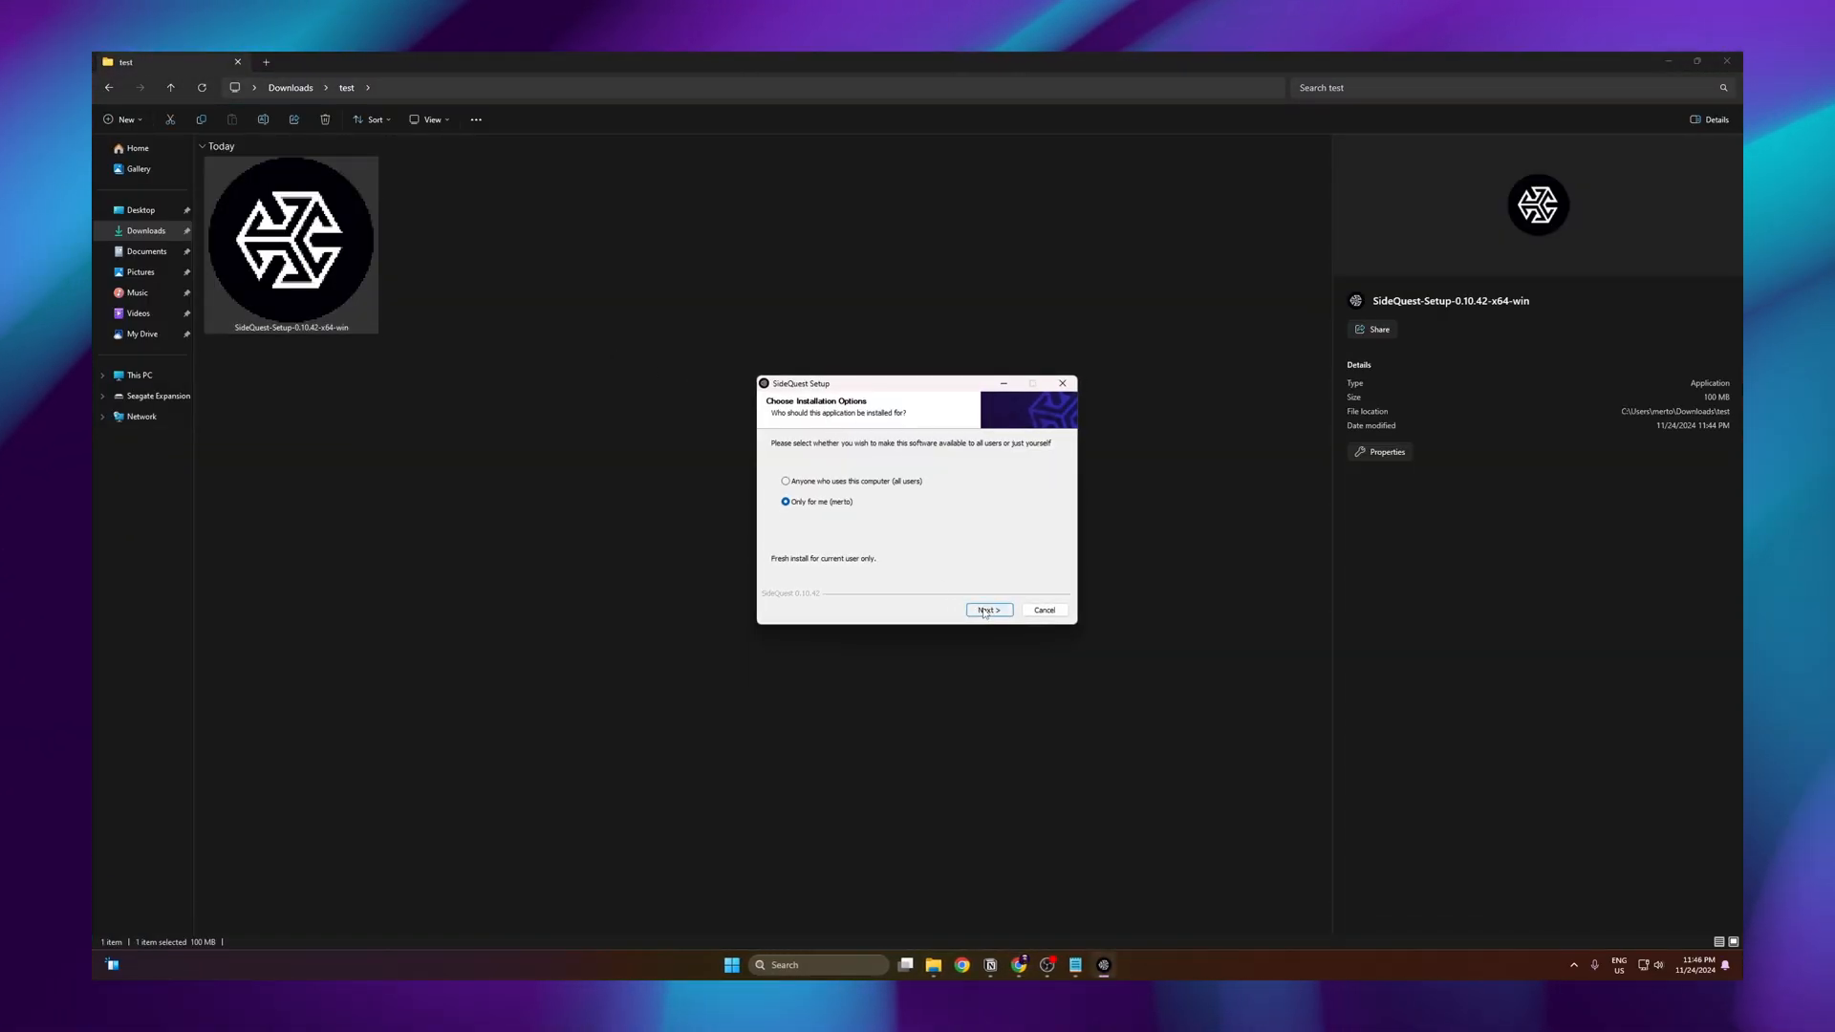
pyautogui.click(988, 610)
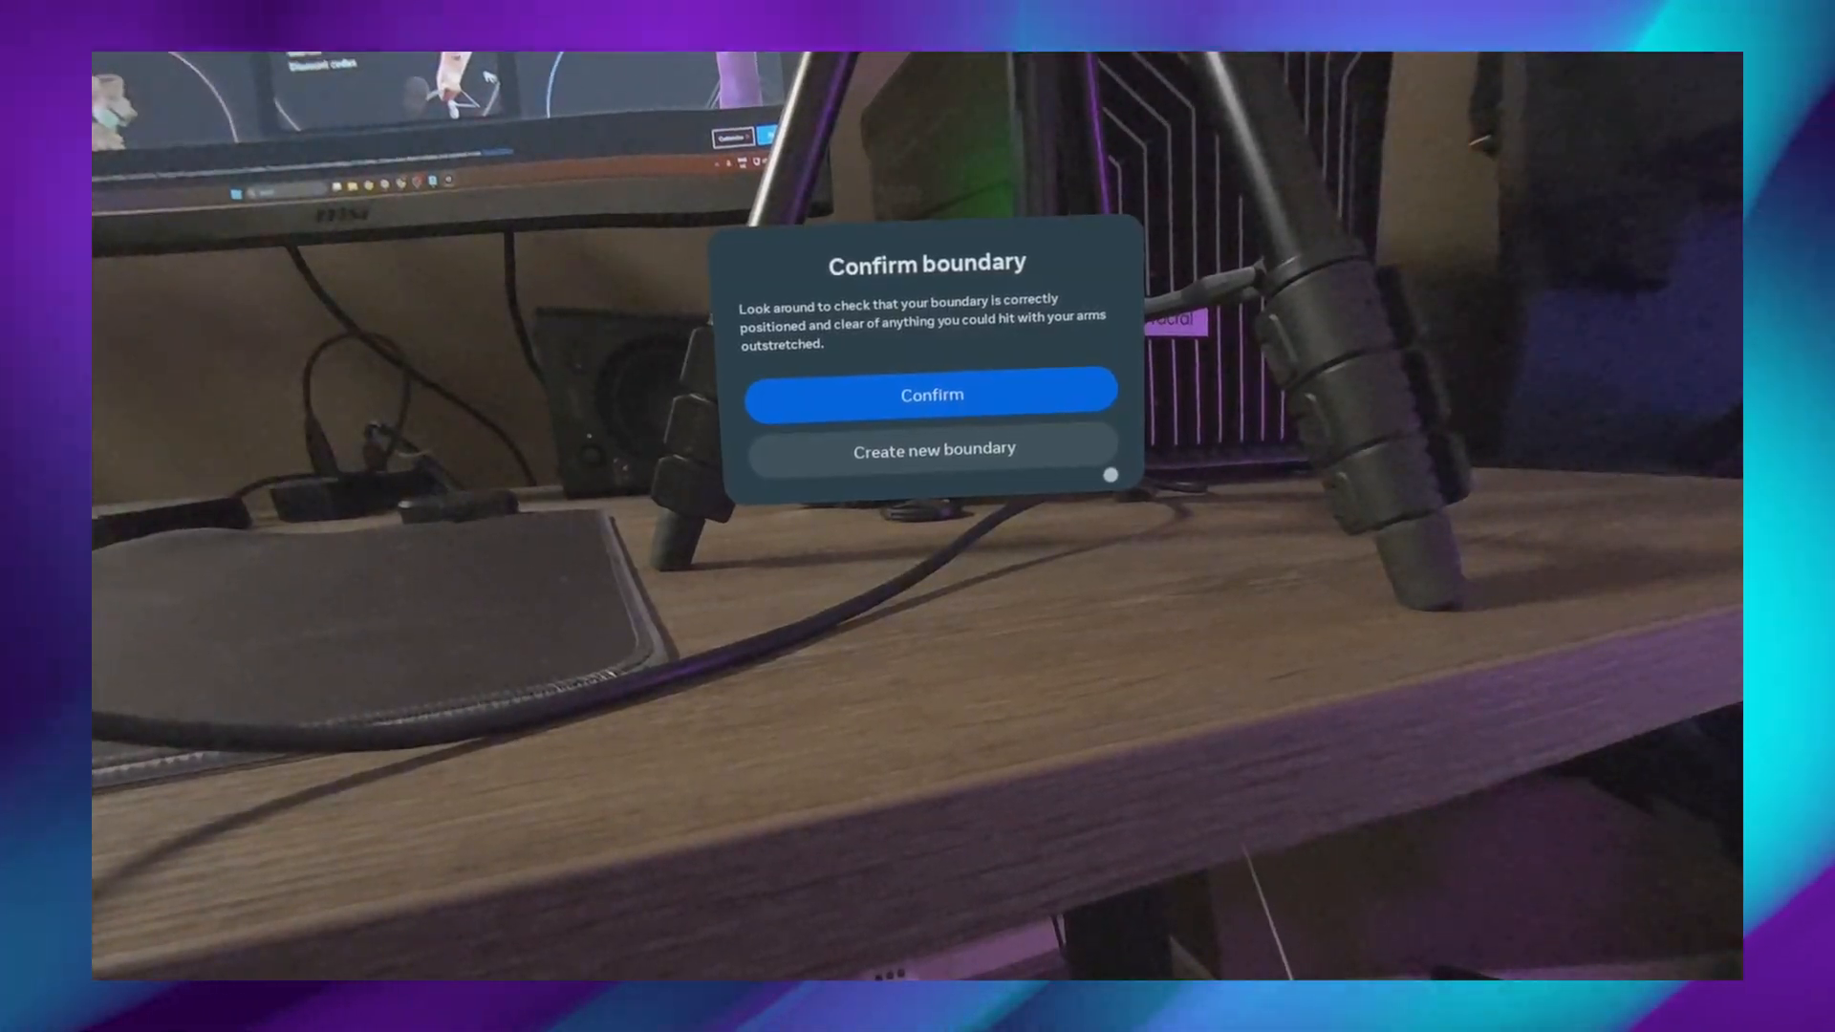
pyautogui.click(931, 394)
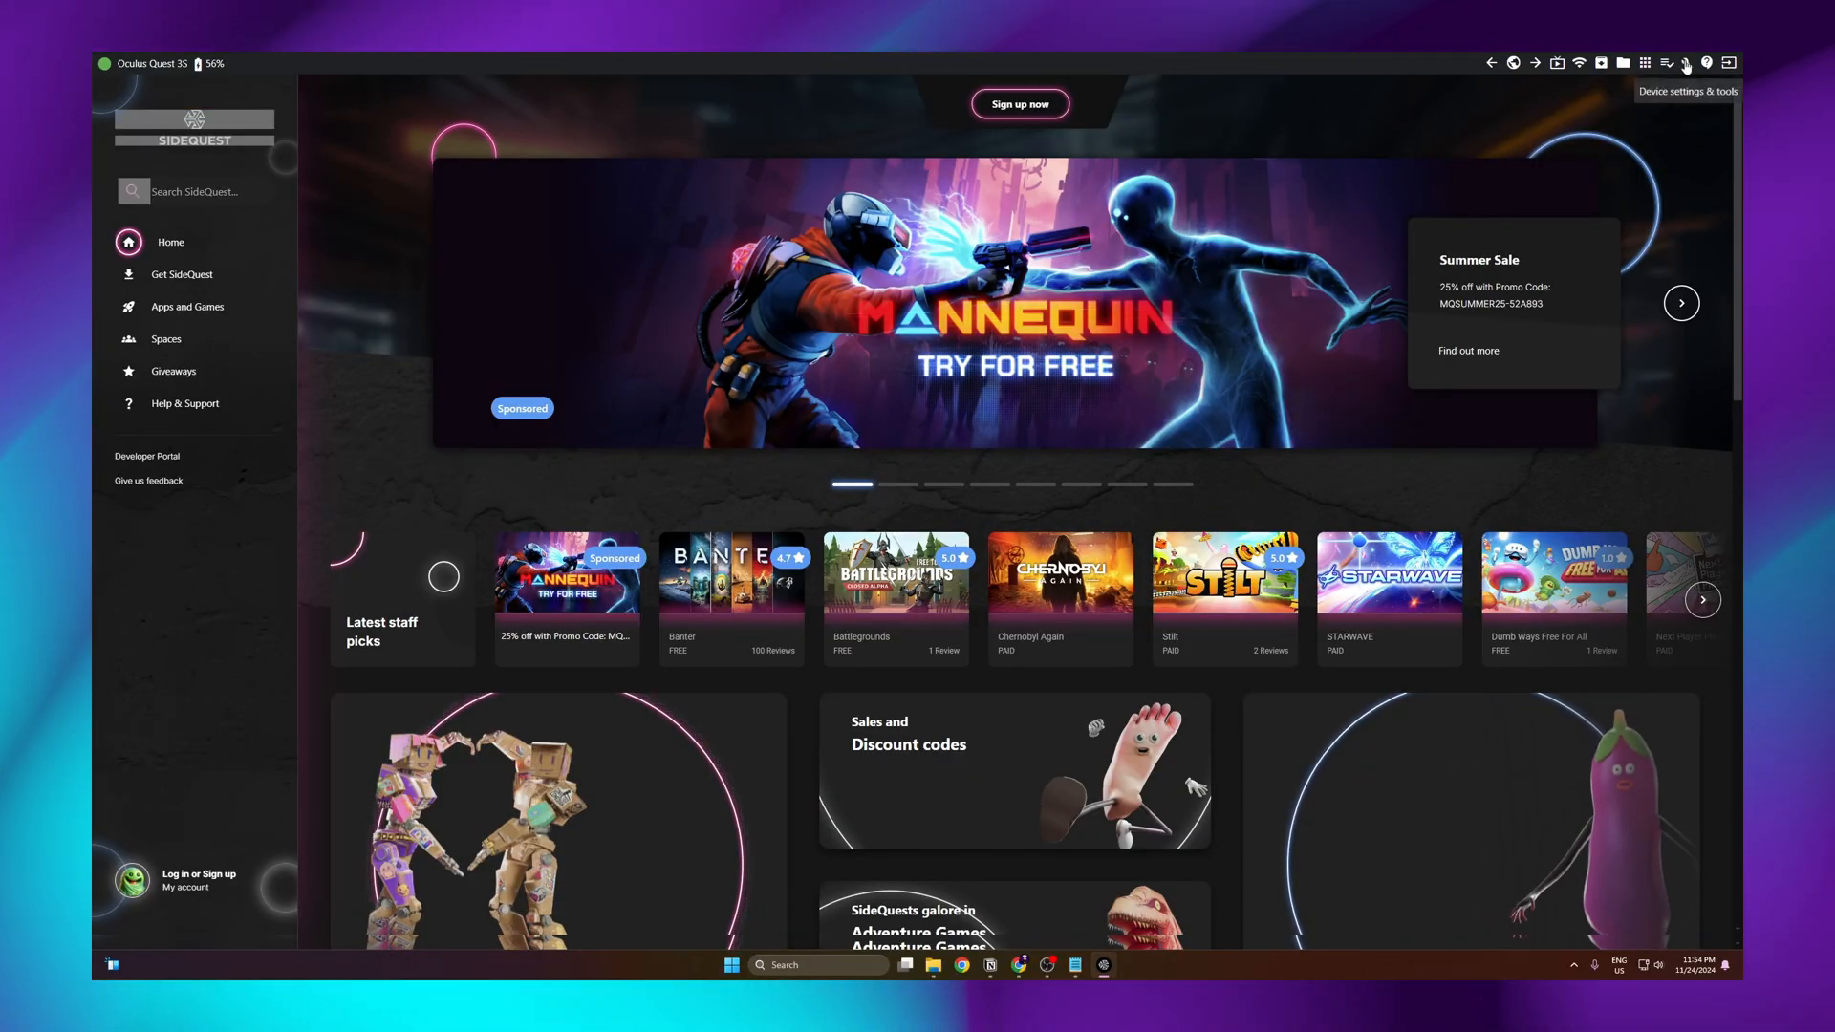
# Show the Quest 3S Headset Settings page and scroll through its quality, streaming and experimental options
pyautogui.click(1688, 64)
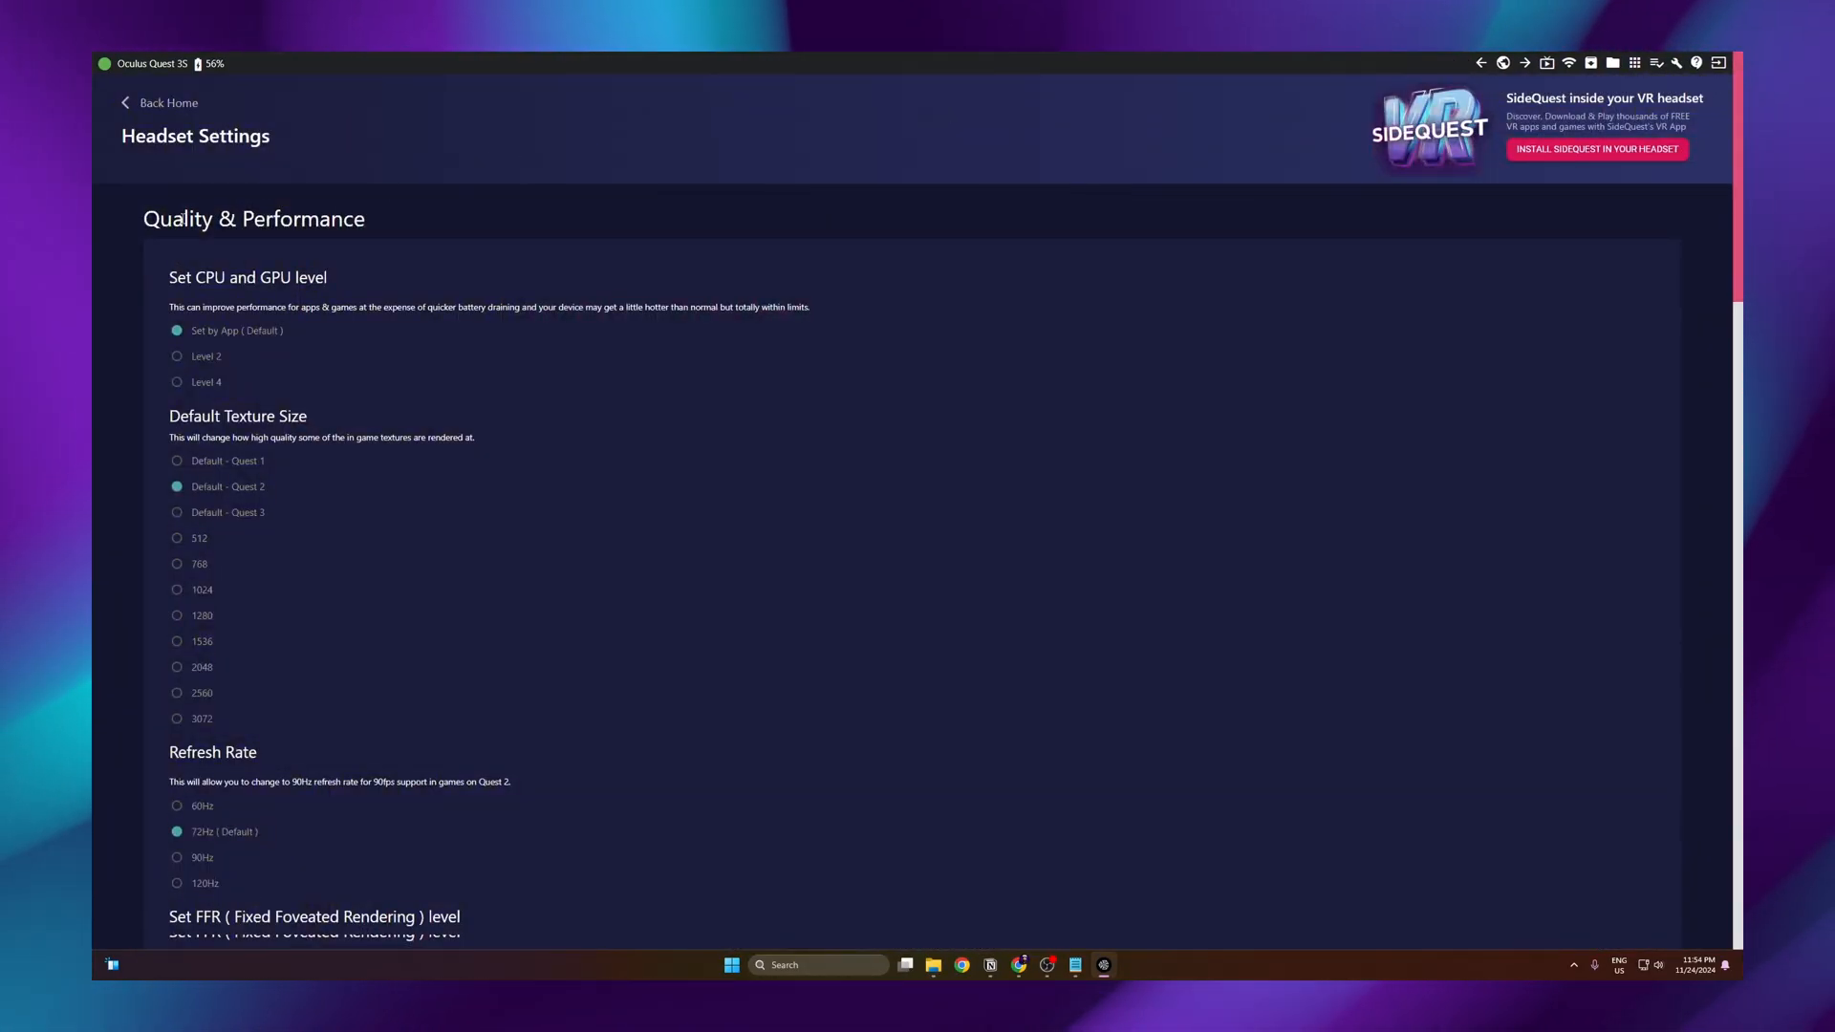
pyautogui.scroll(-3)
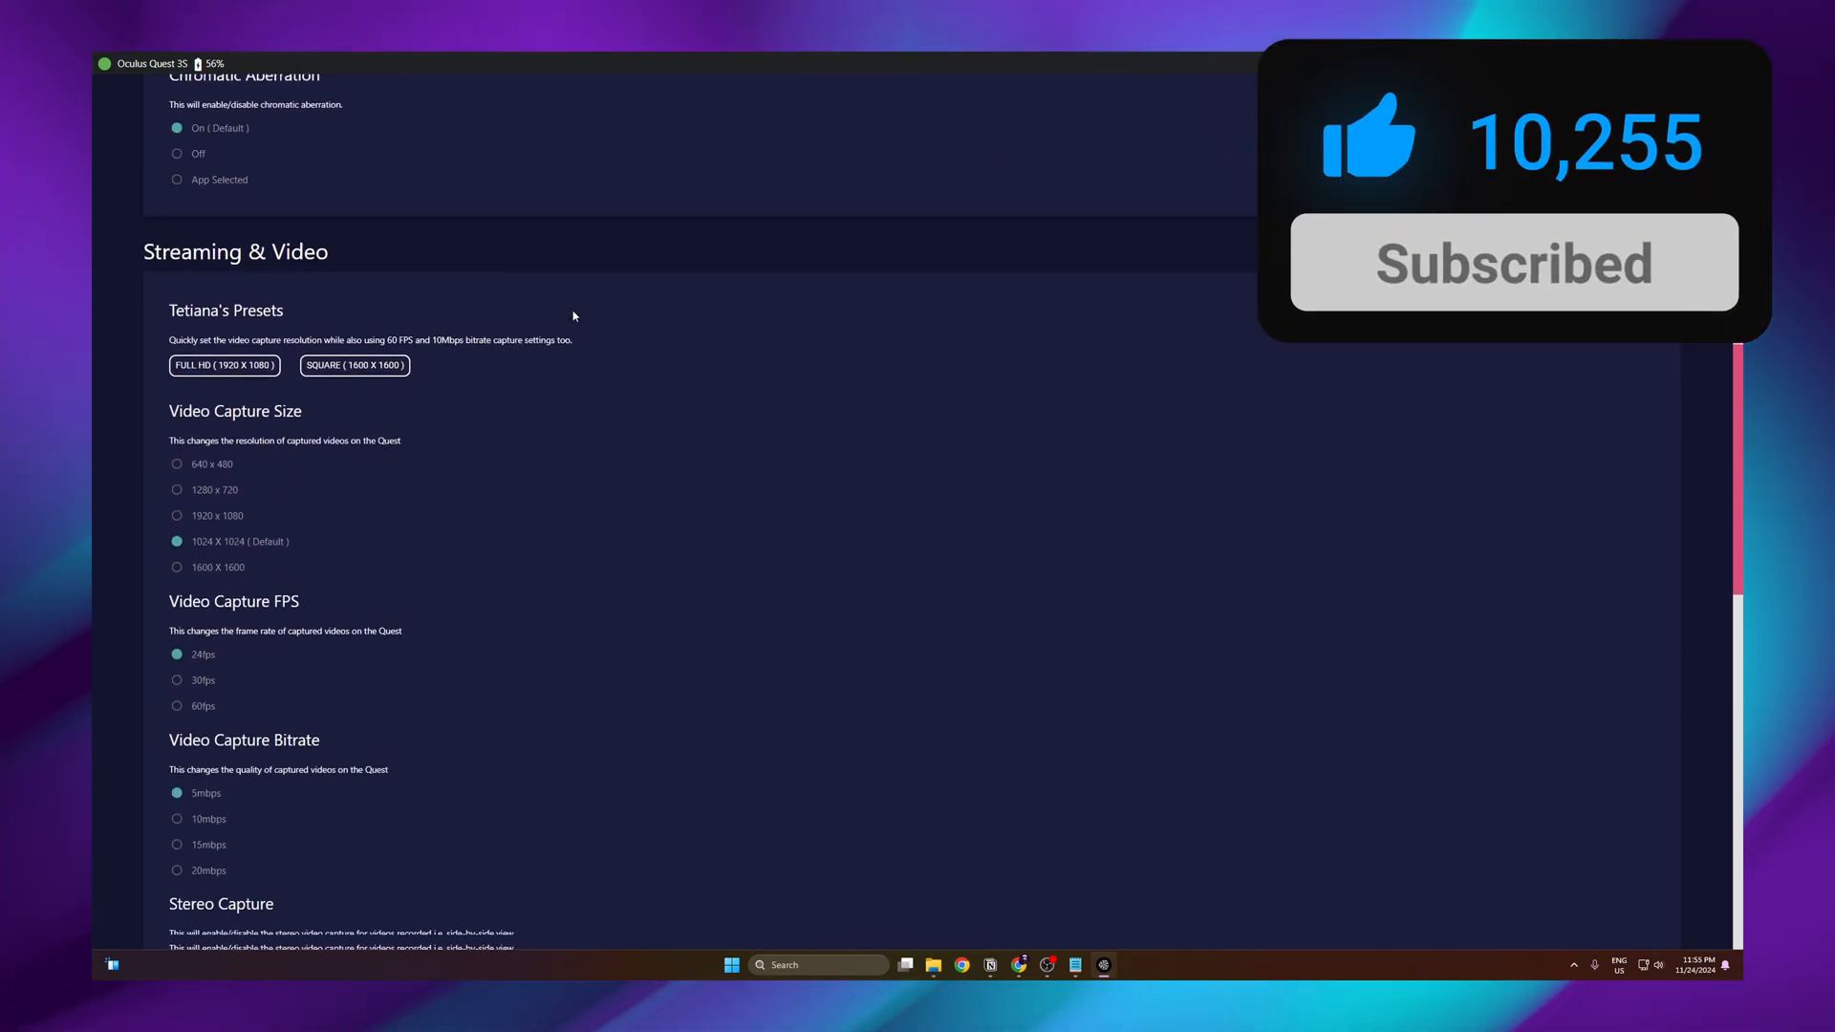
pyautogui.scroll(-3)
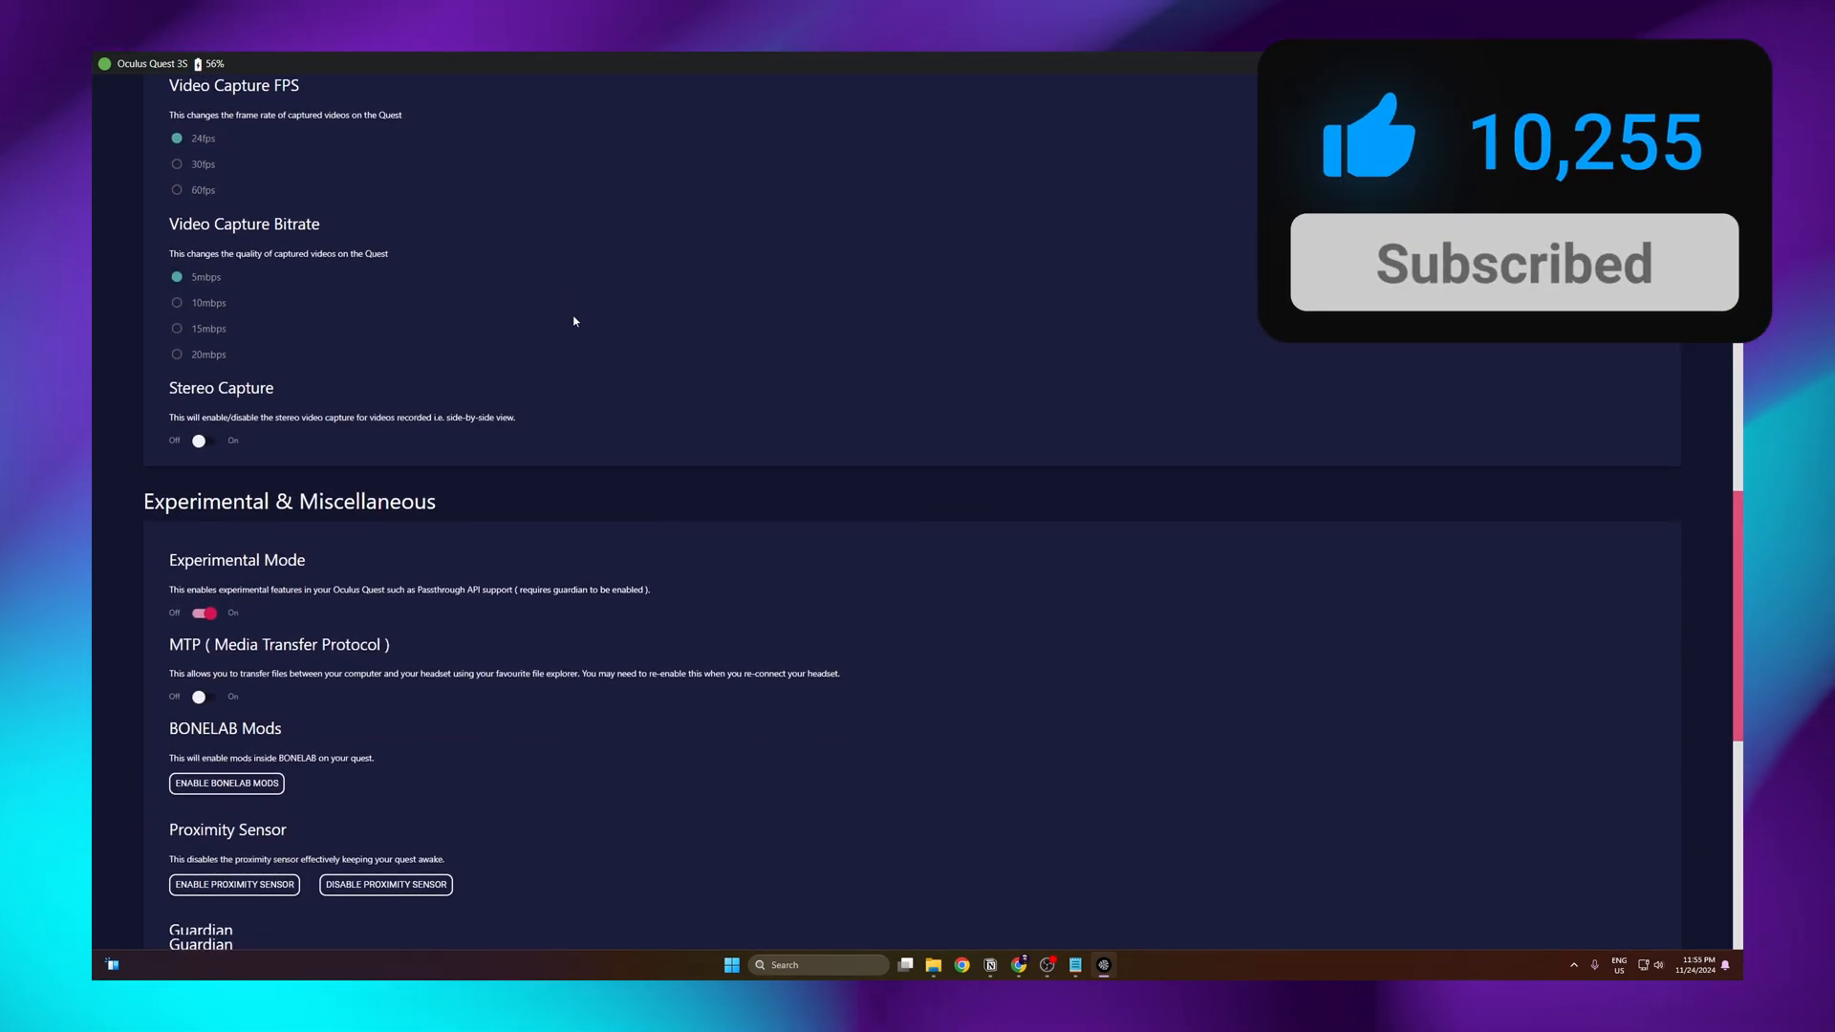
pyautogui.scroll(-3)
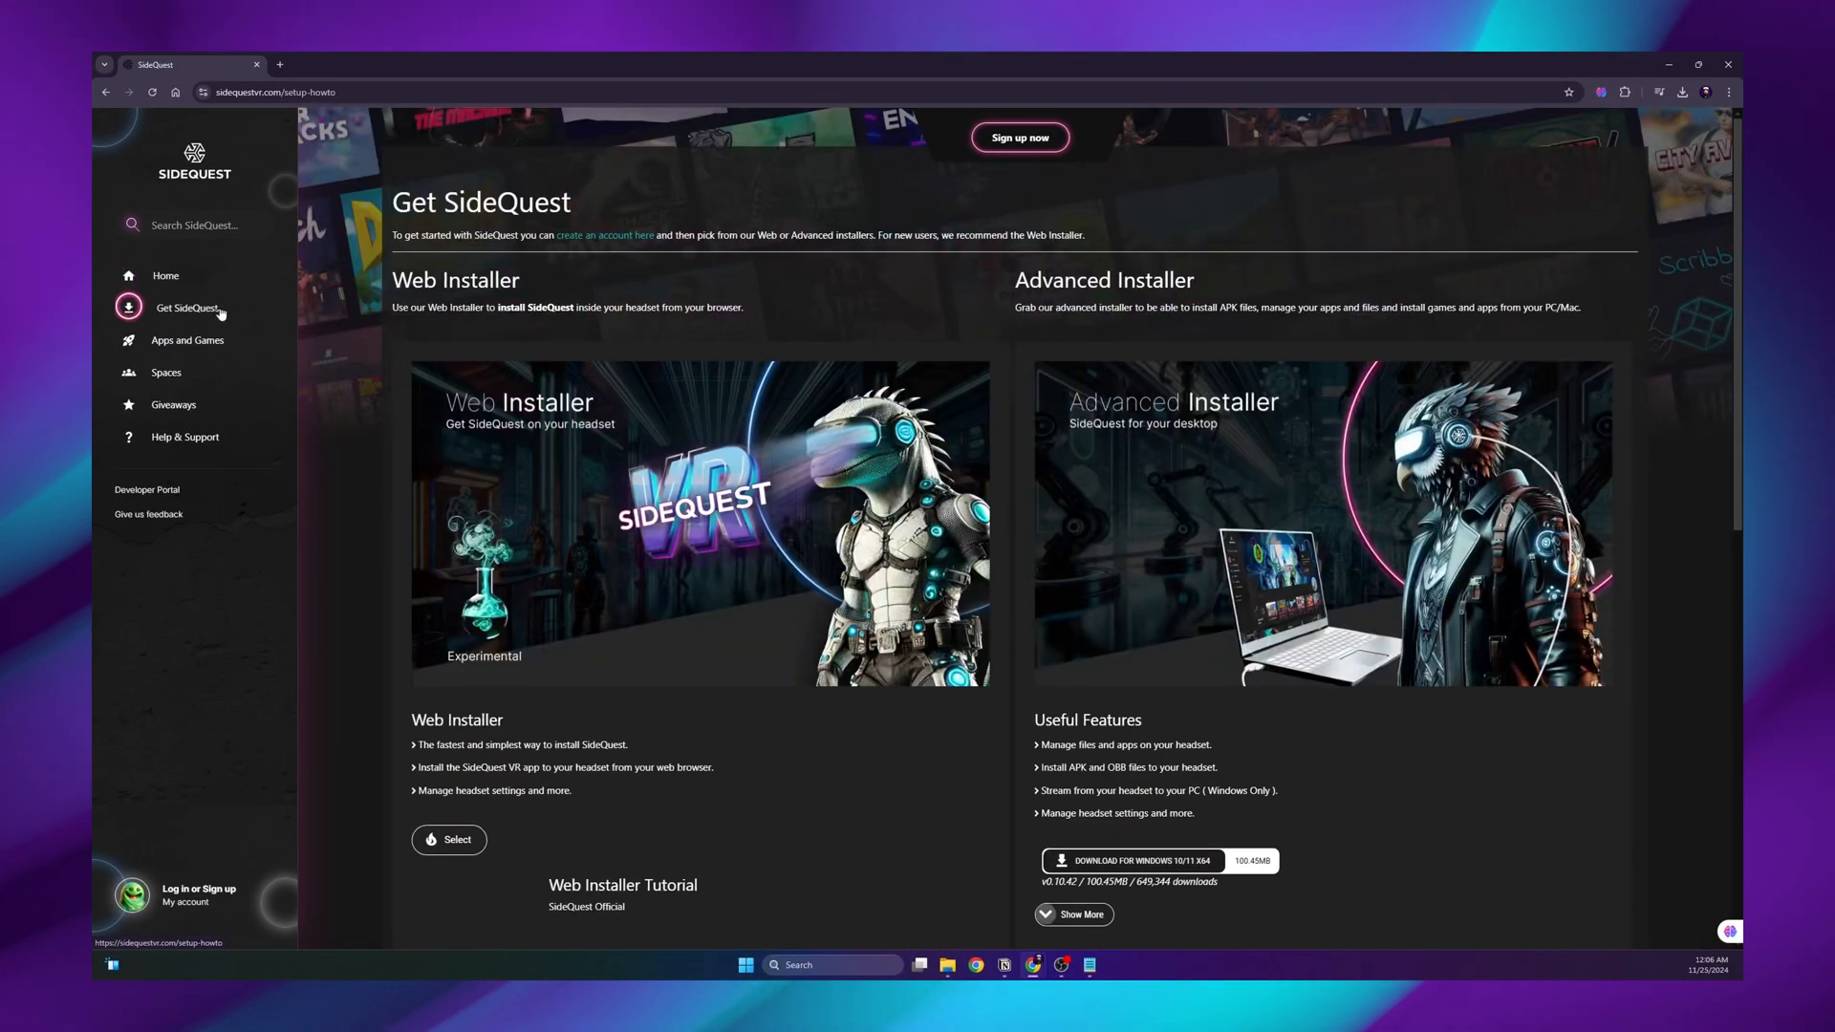
# Use the Web Installer to connect to the paired Quest 3S and install SideQuest onto the headset
pyautogui.click(447, 839)
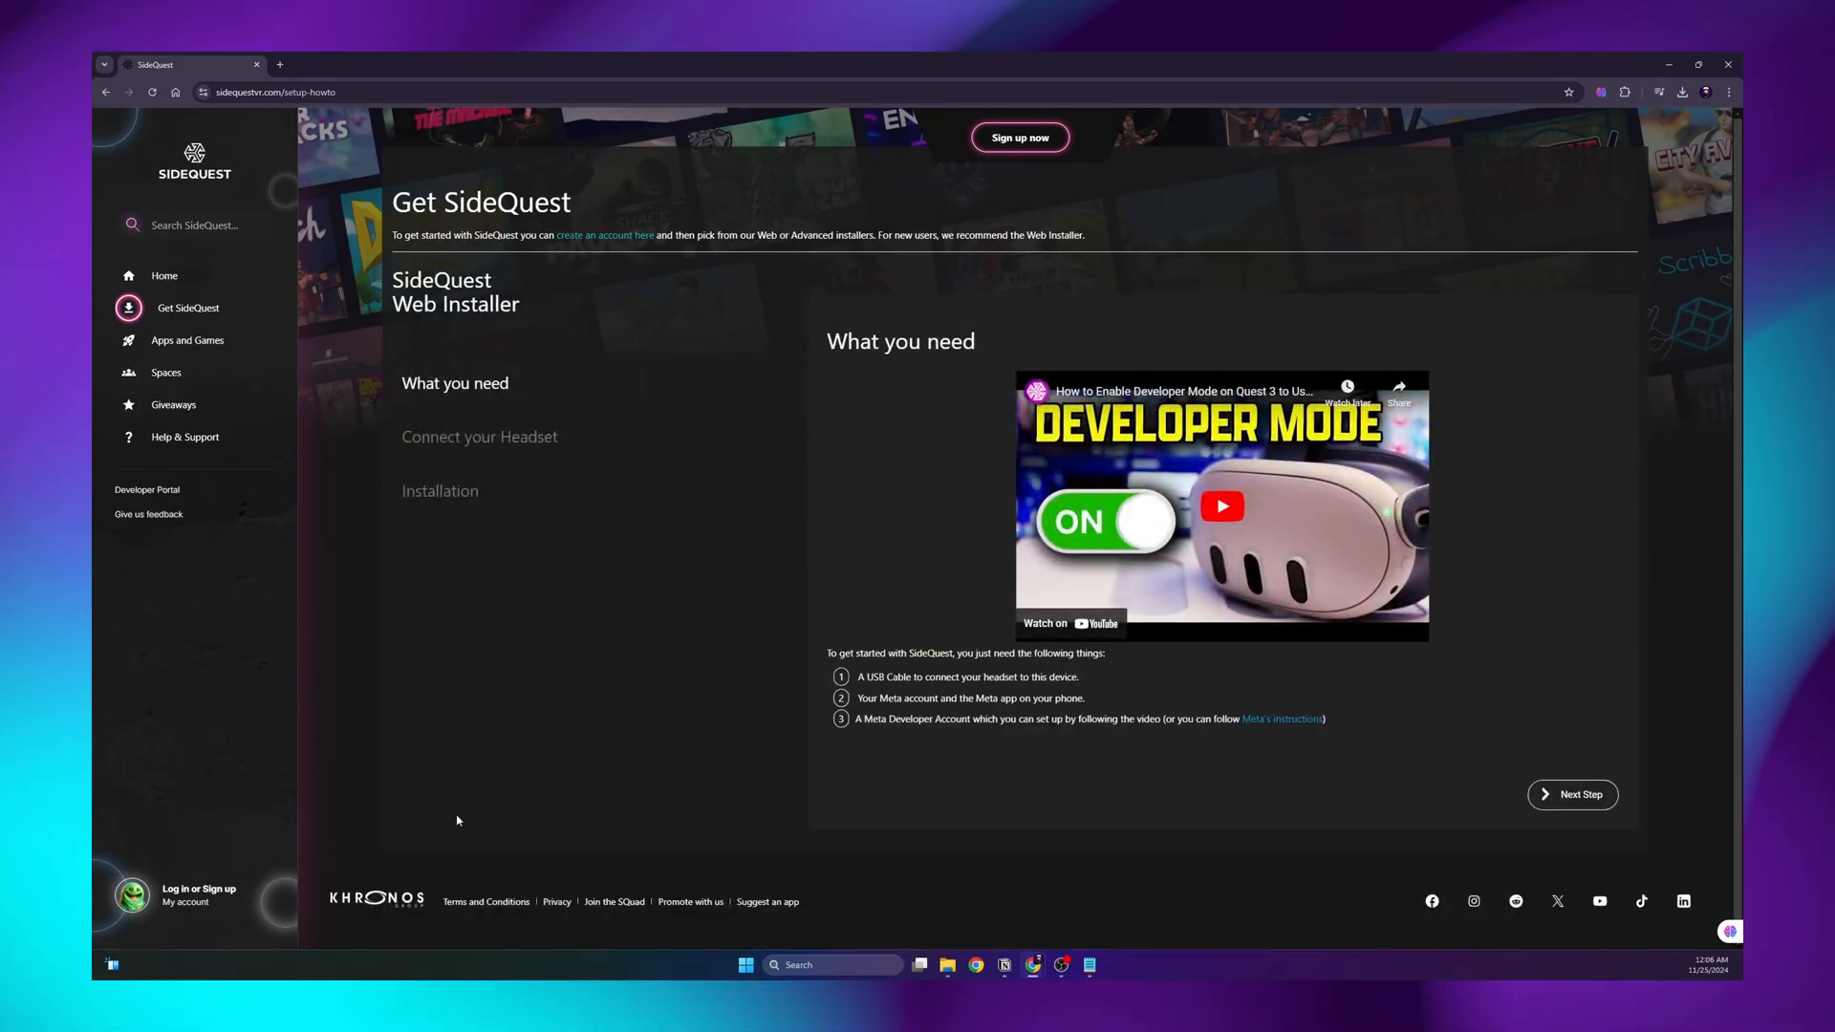
pyautogui.click(1572, 793)
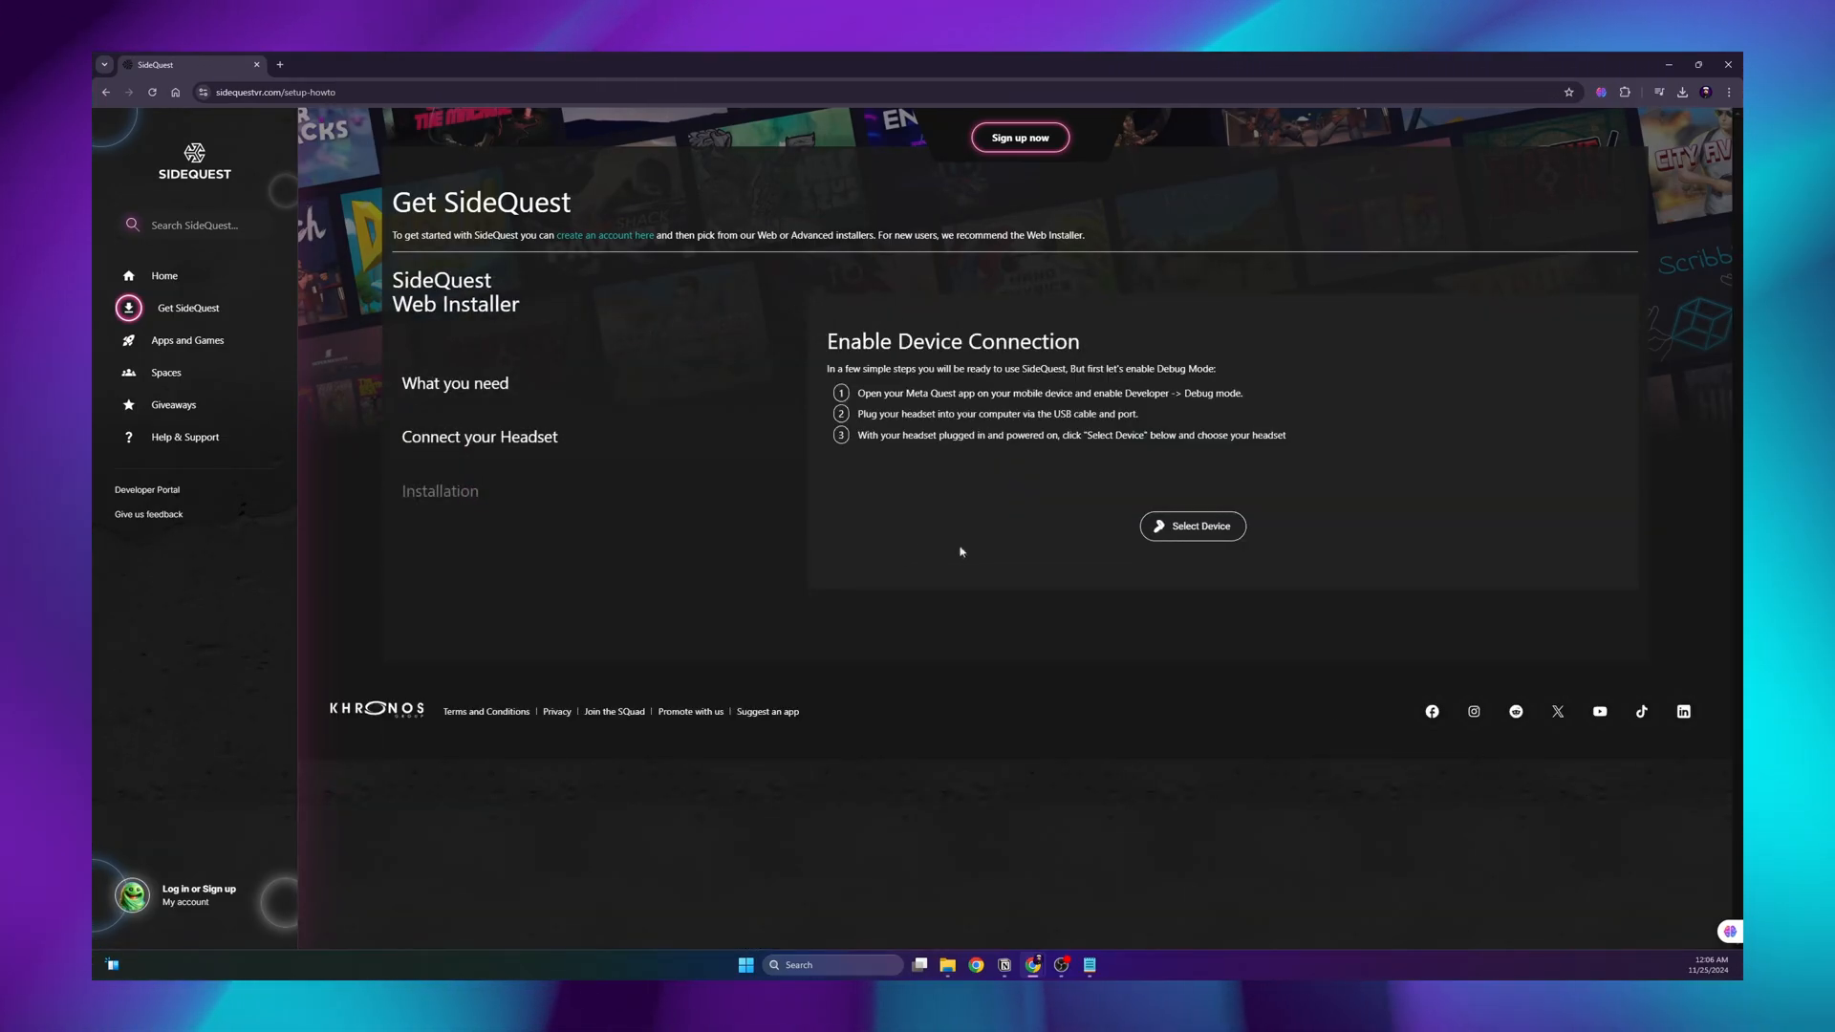
pyautogui.click(1191, 526)
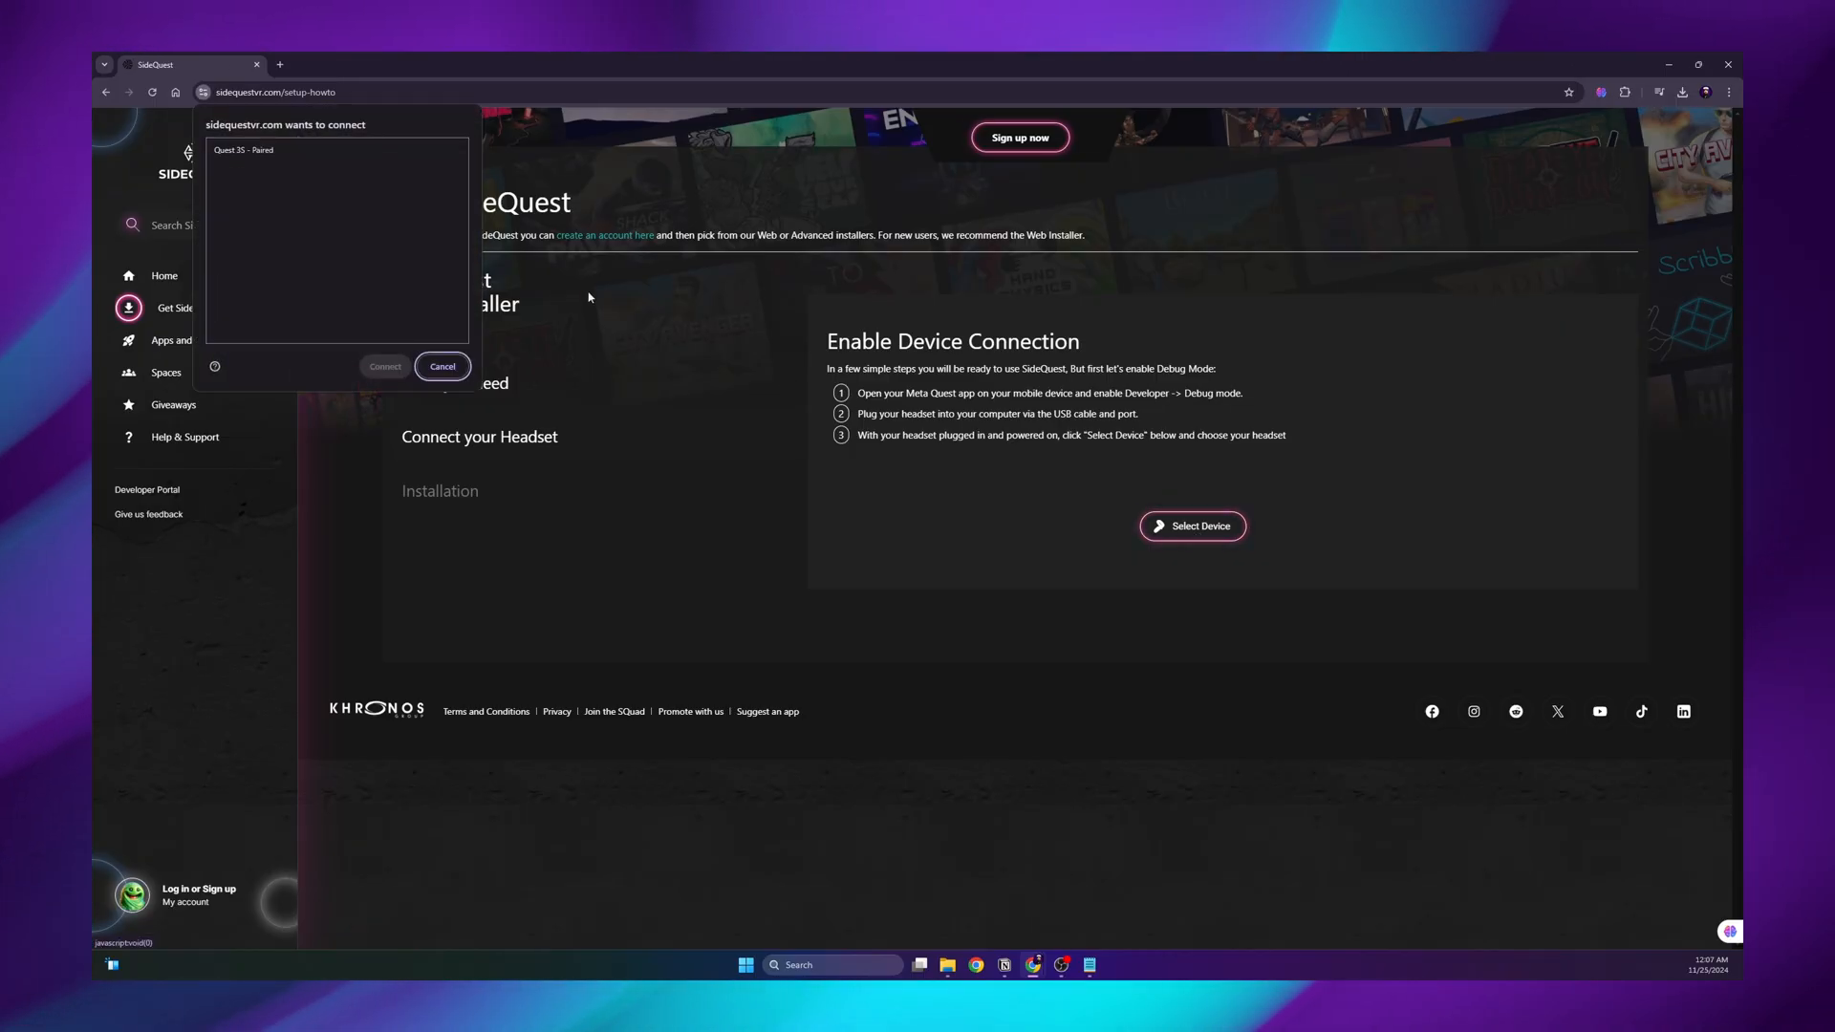
pyautogui.click(385, 367)
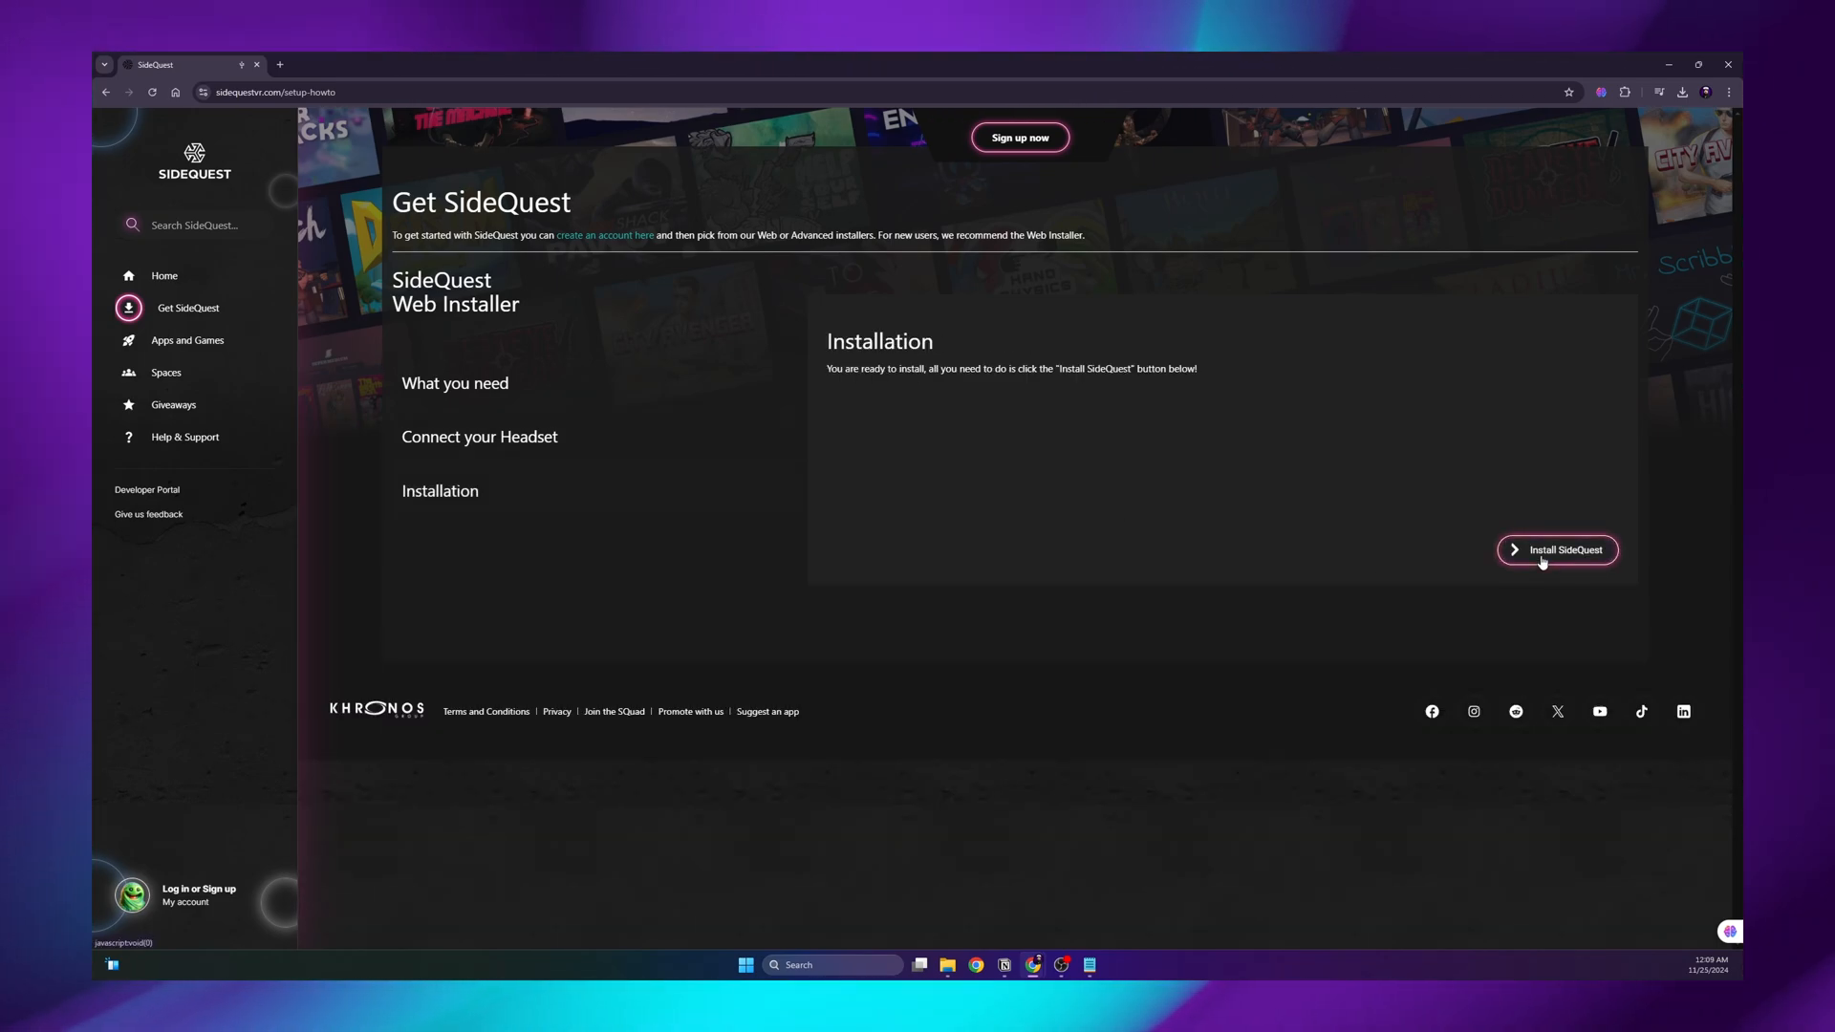
pyautogui.click(1565, 550)
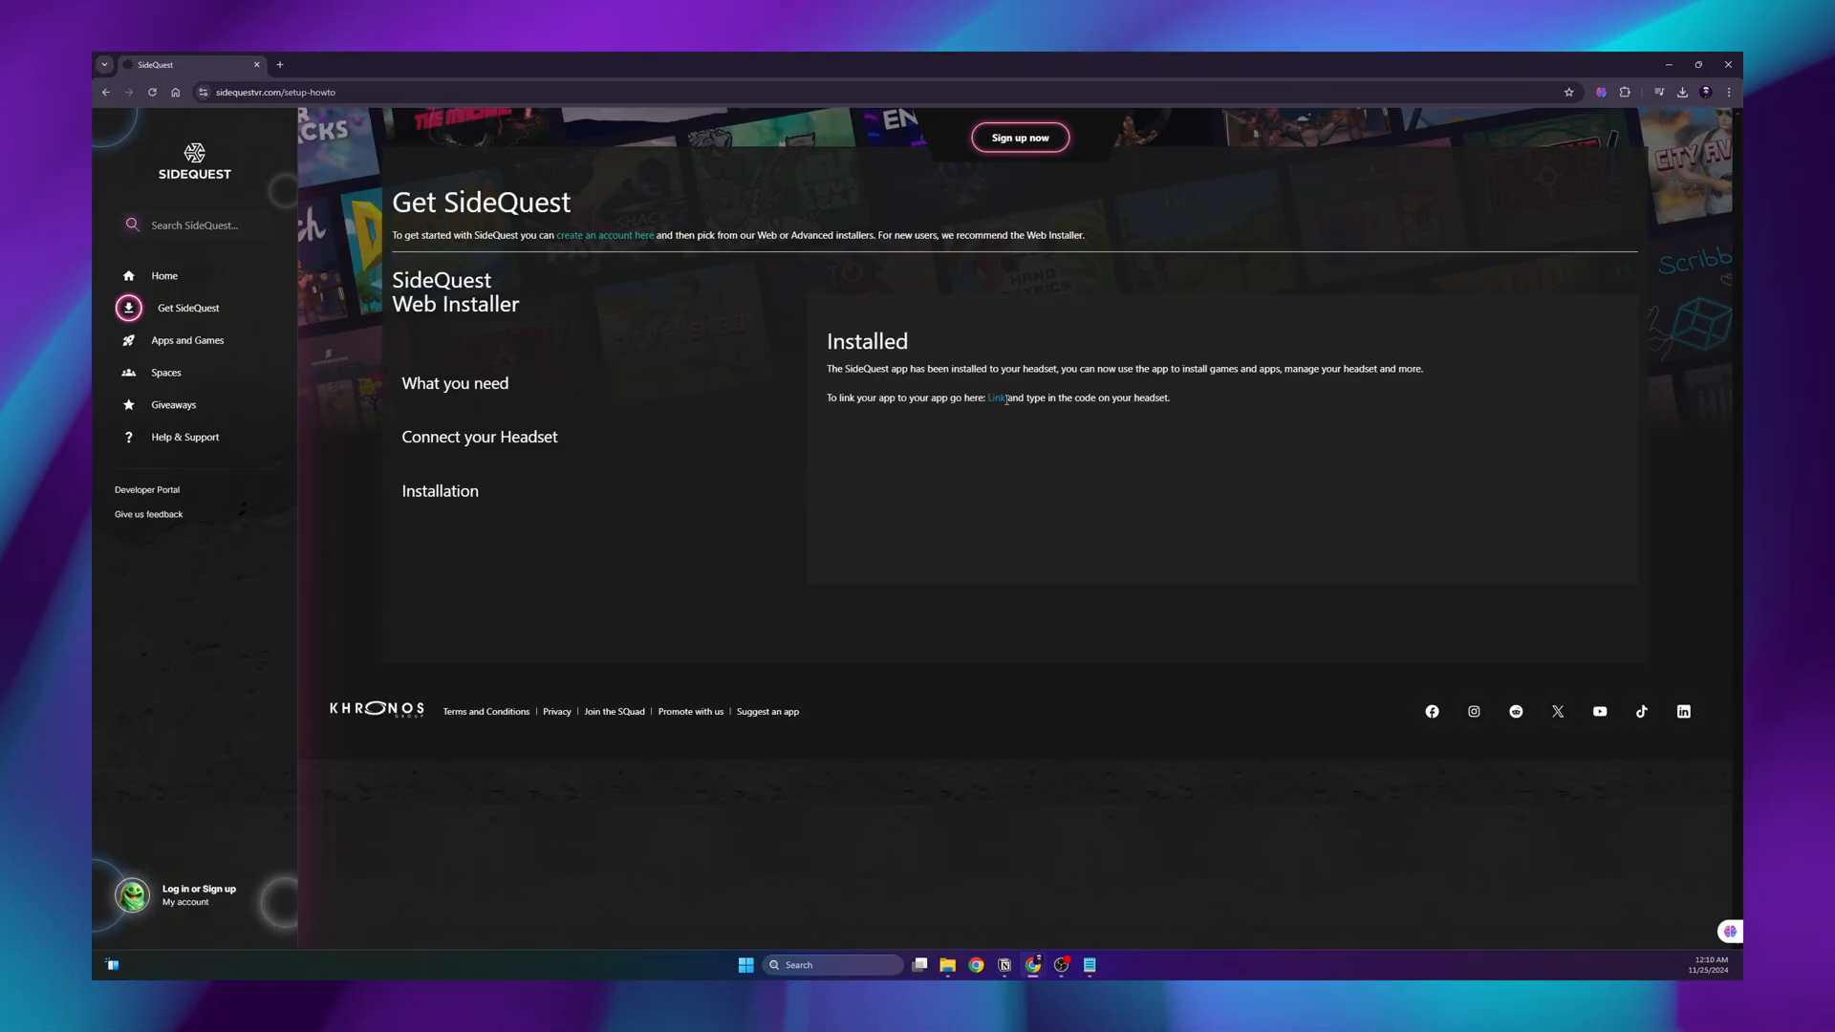
# Sign in to the SideQuest account and reach the 'Ready to link to SideQuest' page
pyautogui.click(998, 398)
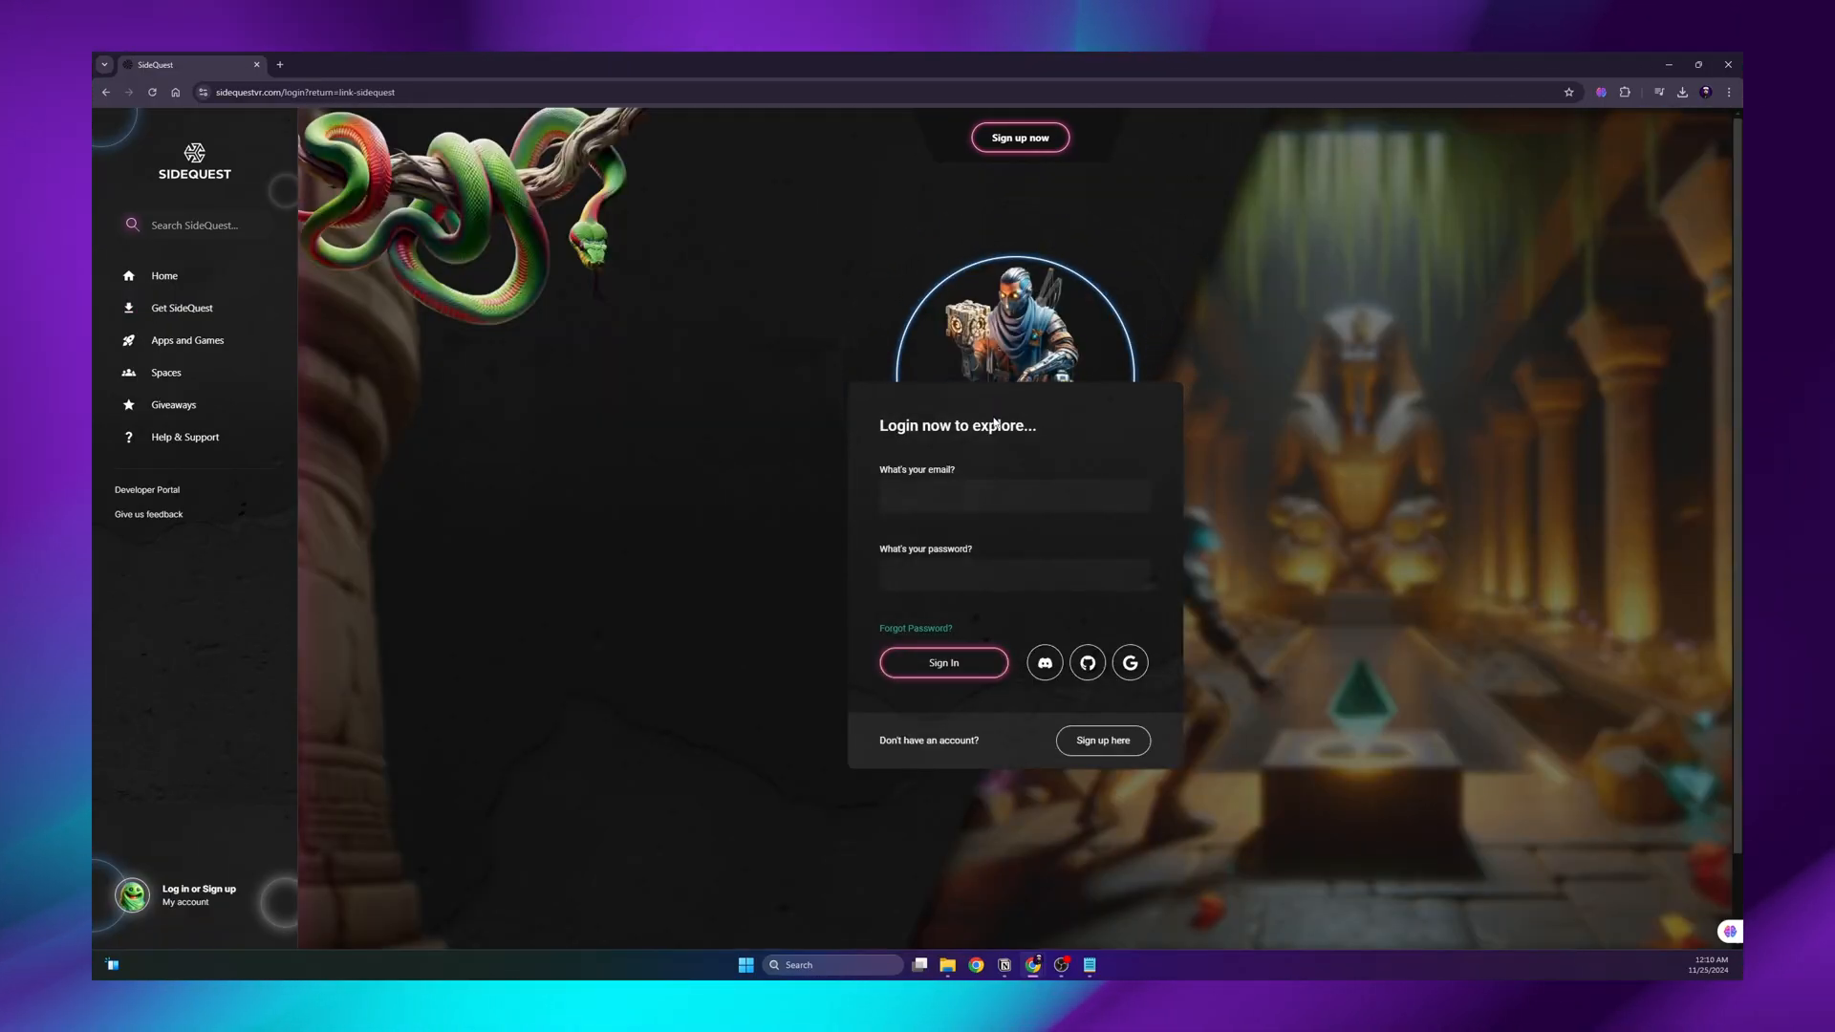
pyautogui.click(942, 663)
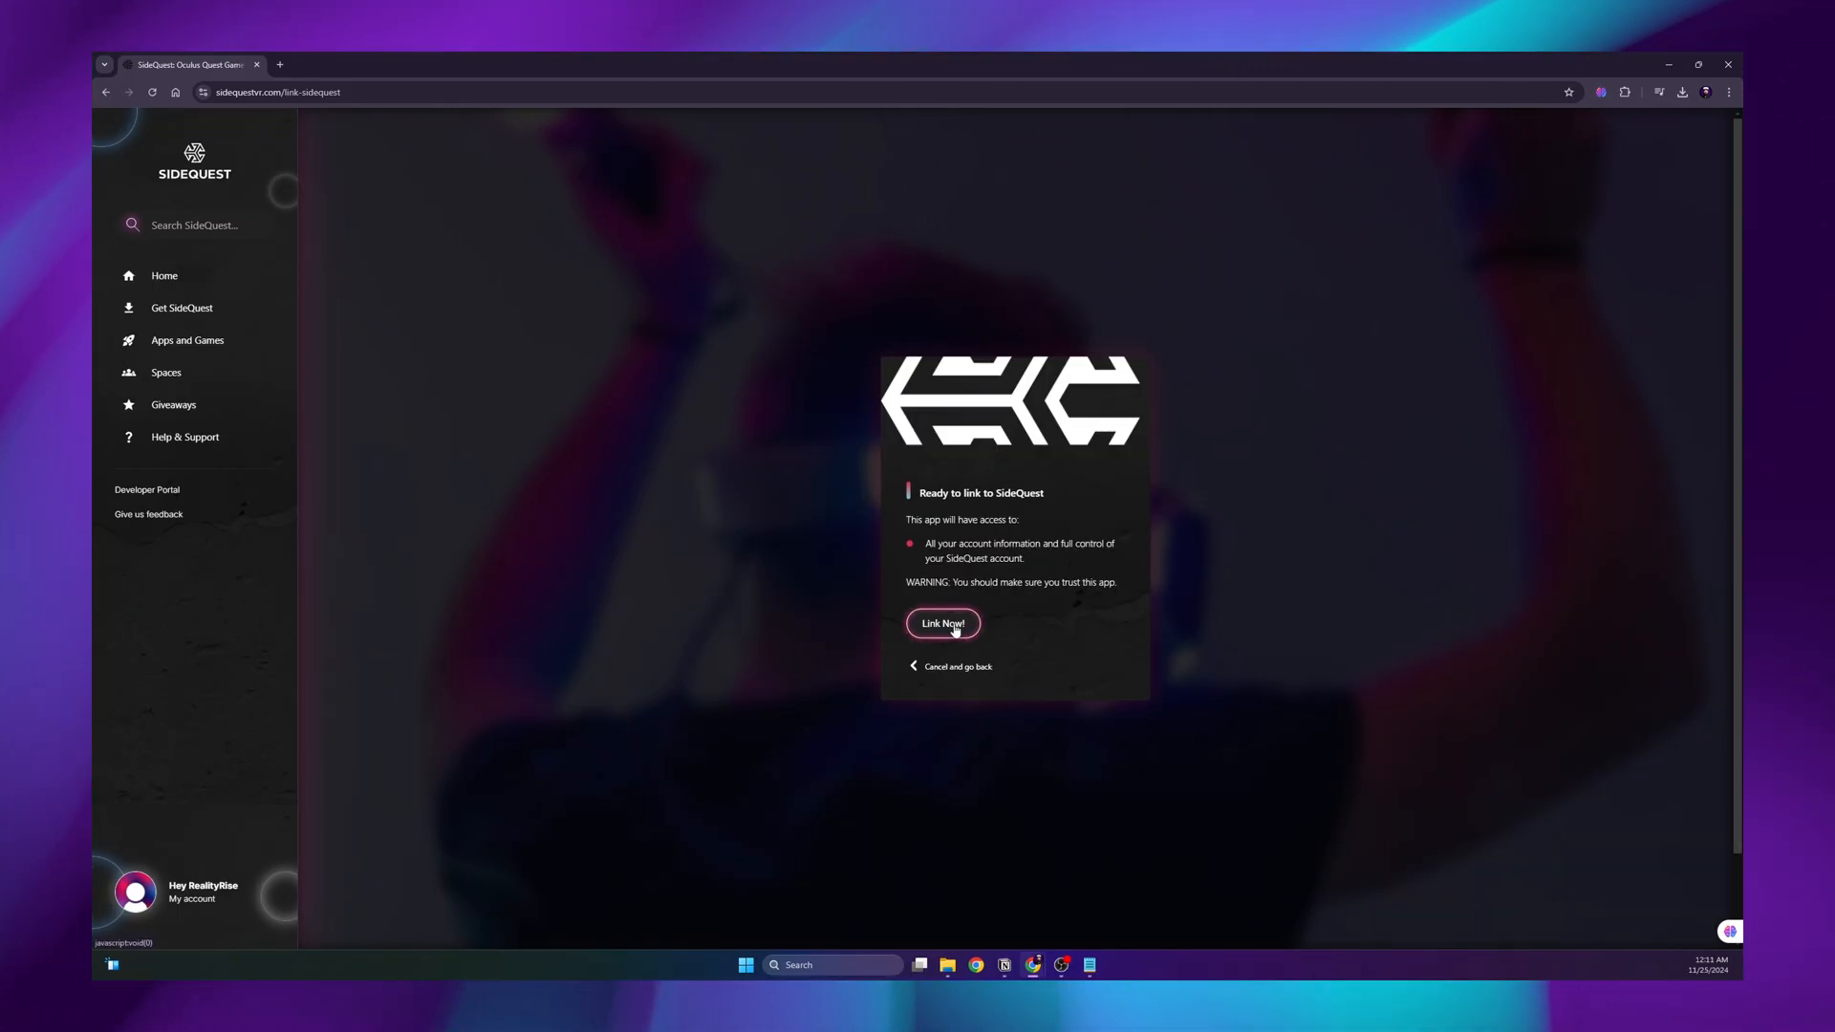
# Link the headset app to the account, filter the library to Unknown sources, and launch SideQuest
pyautogui.click(943, 623)
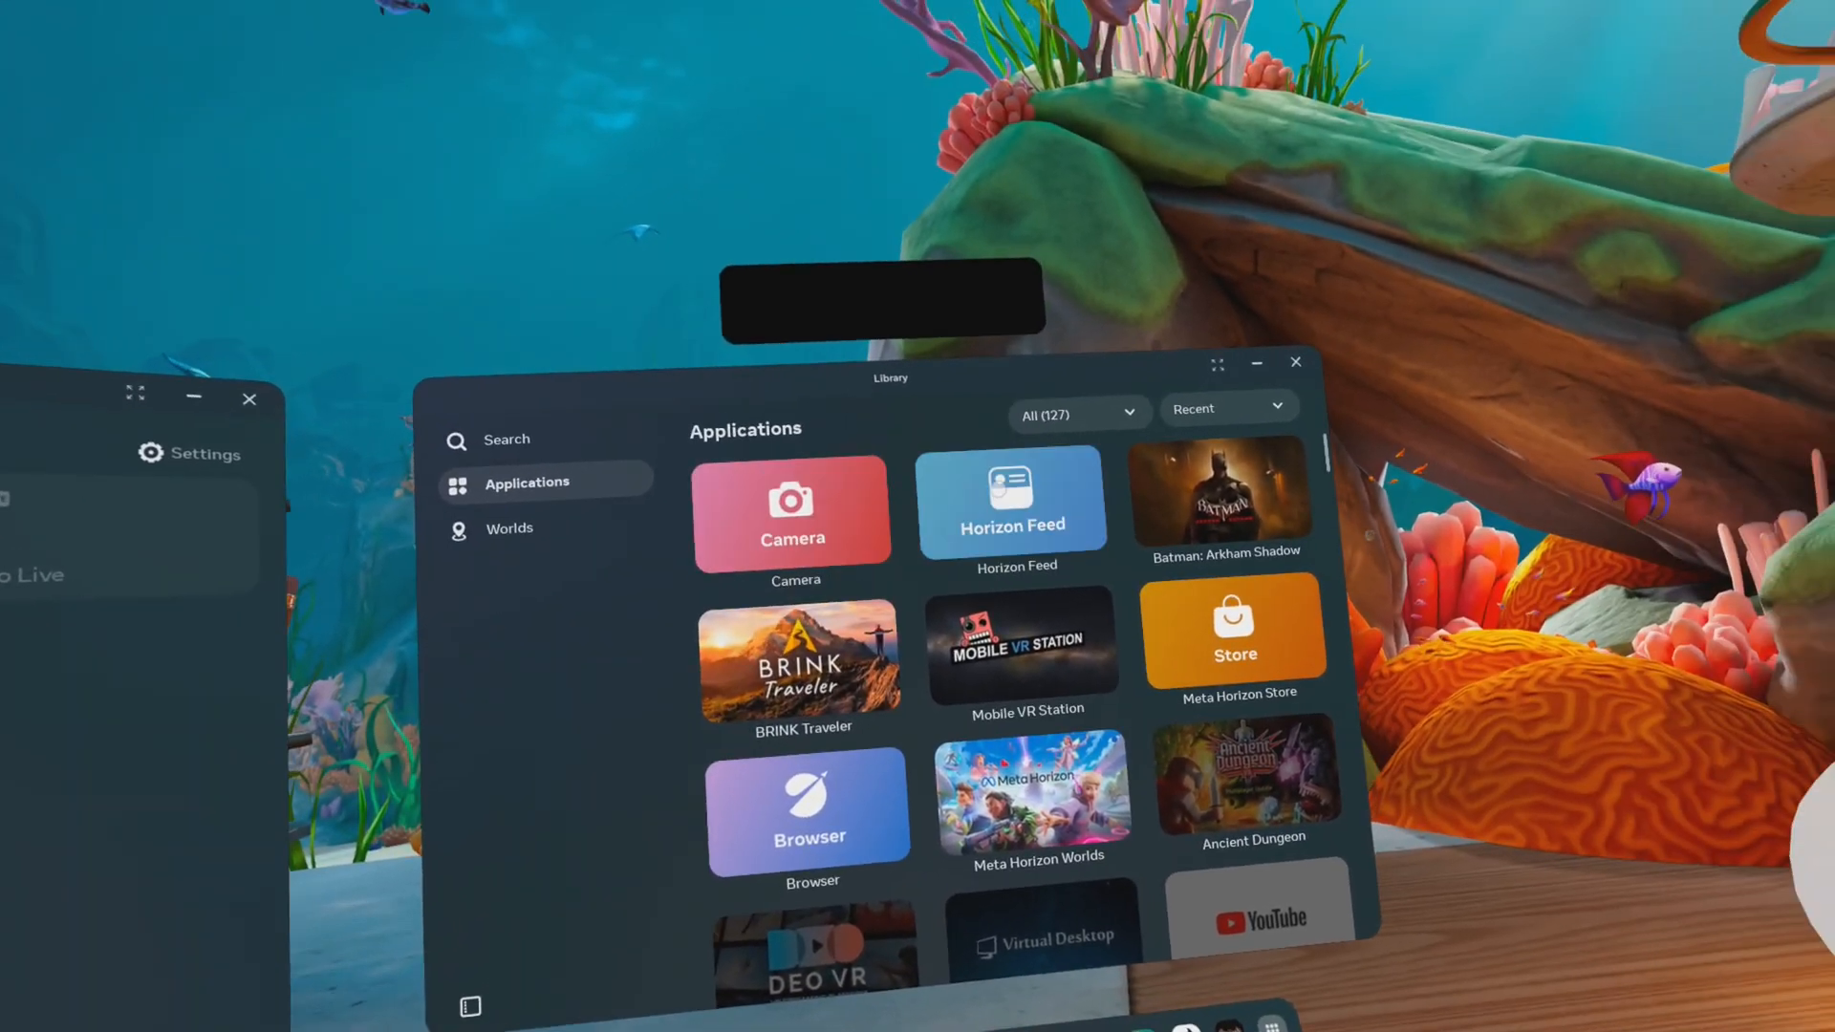
pyautogui.click(1067, 415)
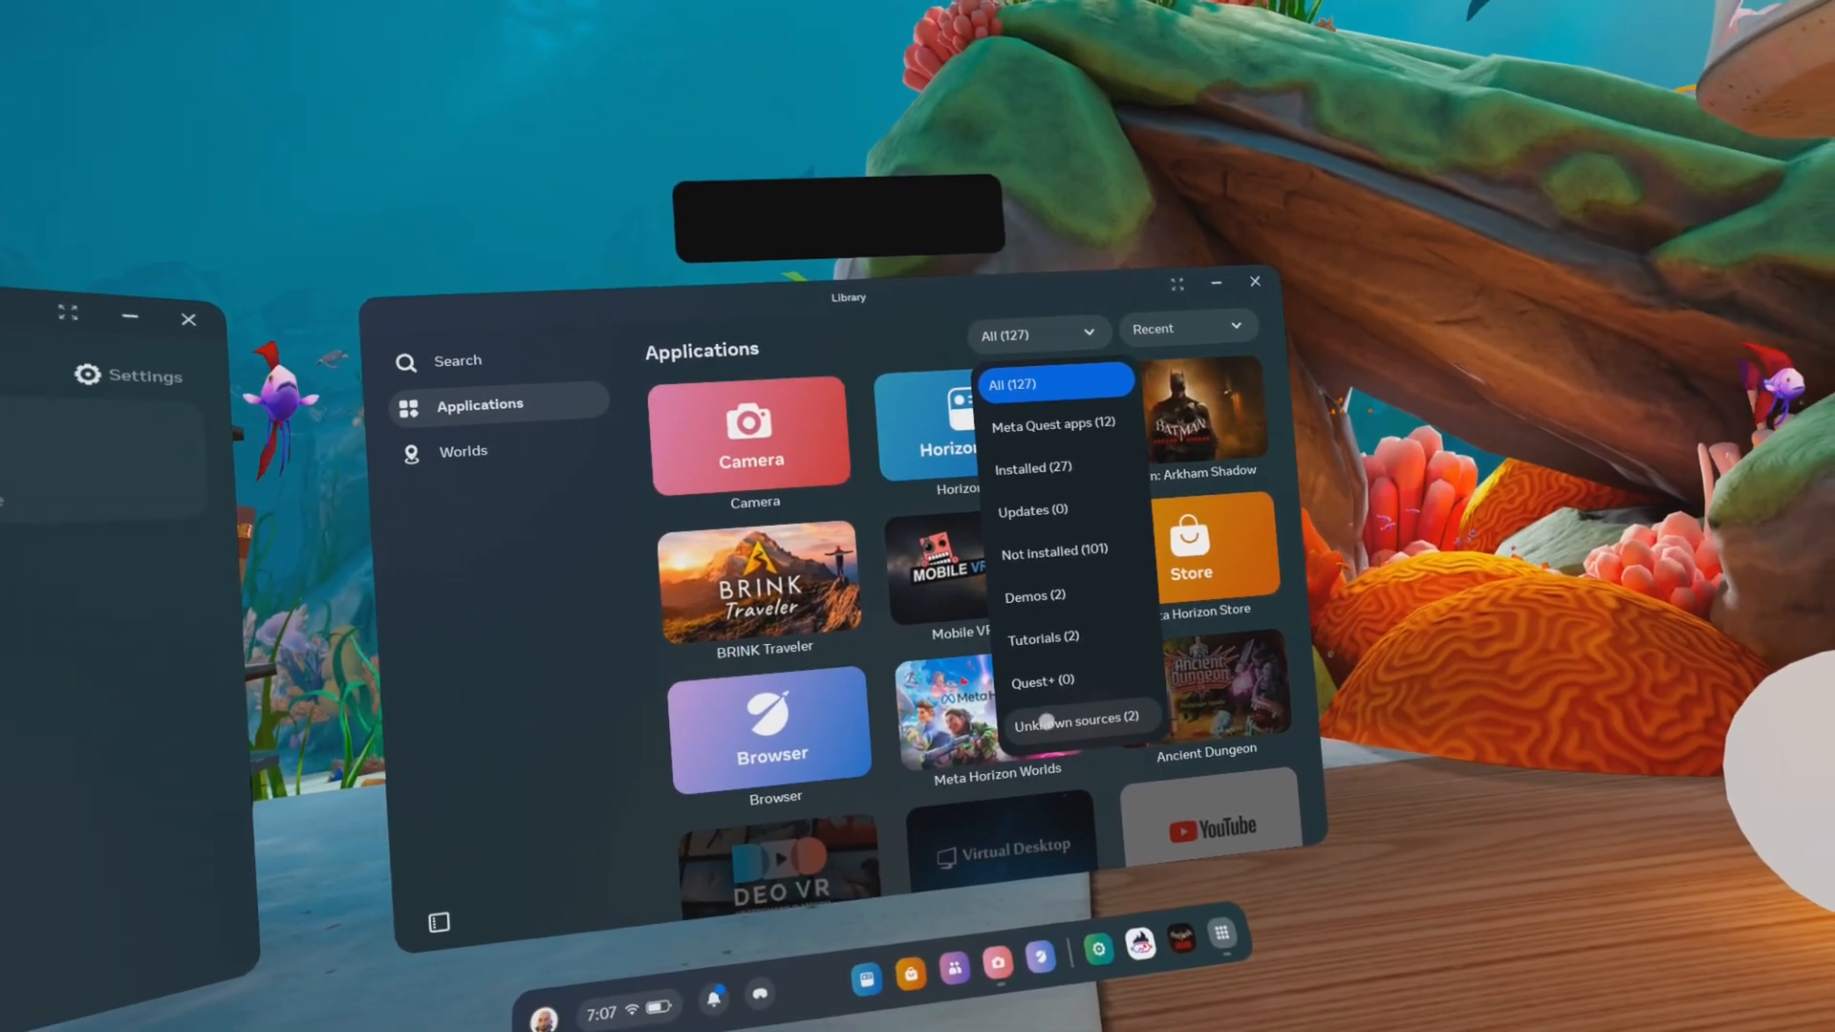
pyautogui.click(1078, 717)
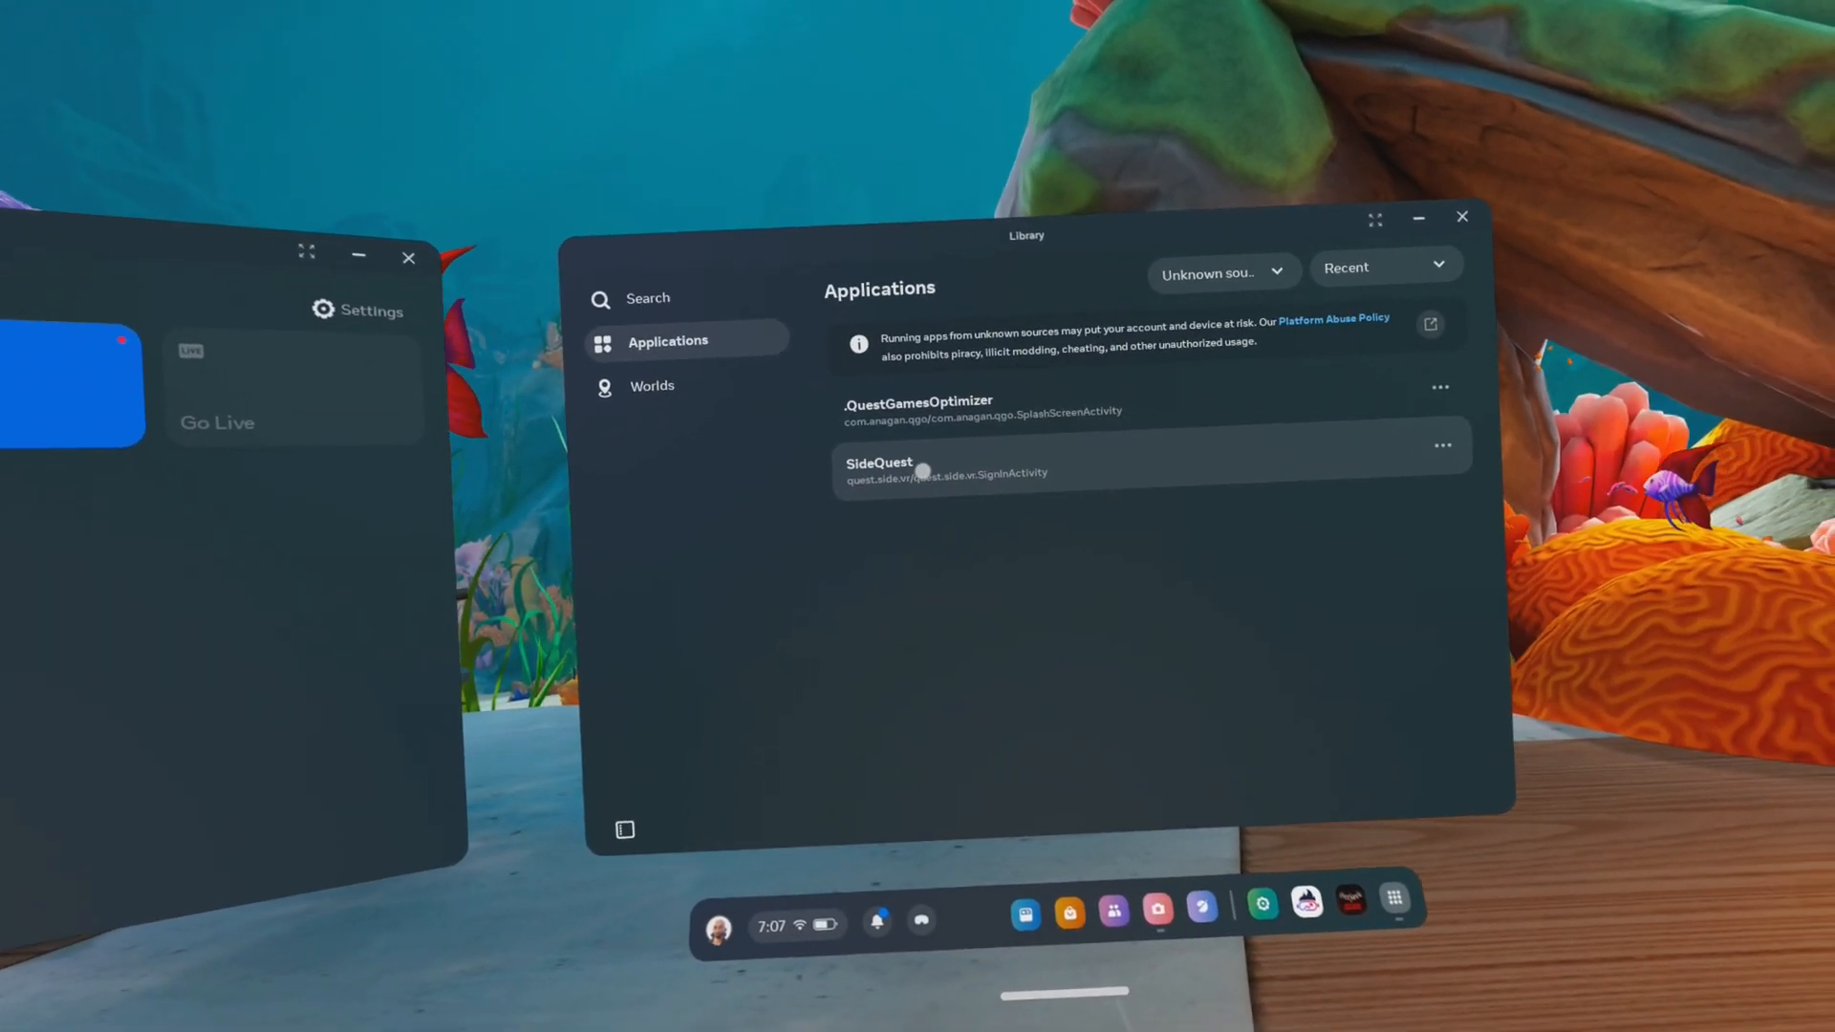
pyautogui.click(879, 462)
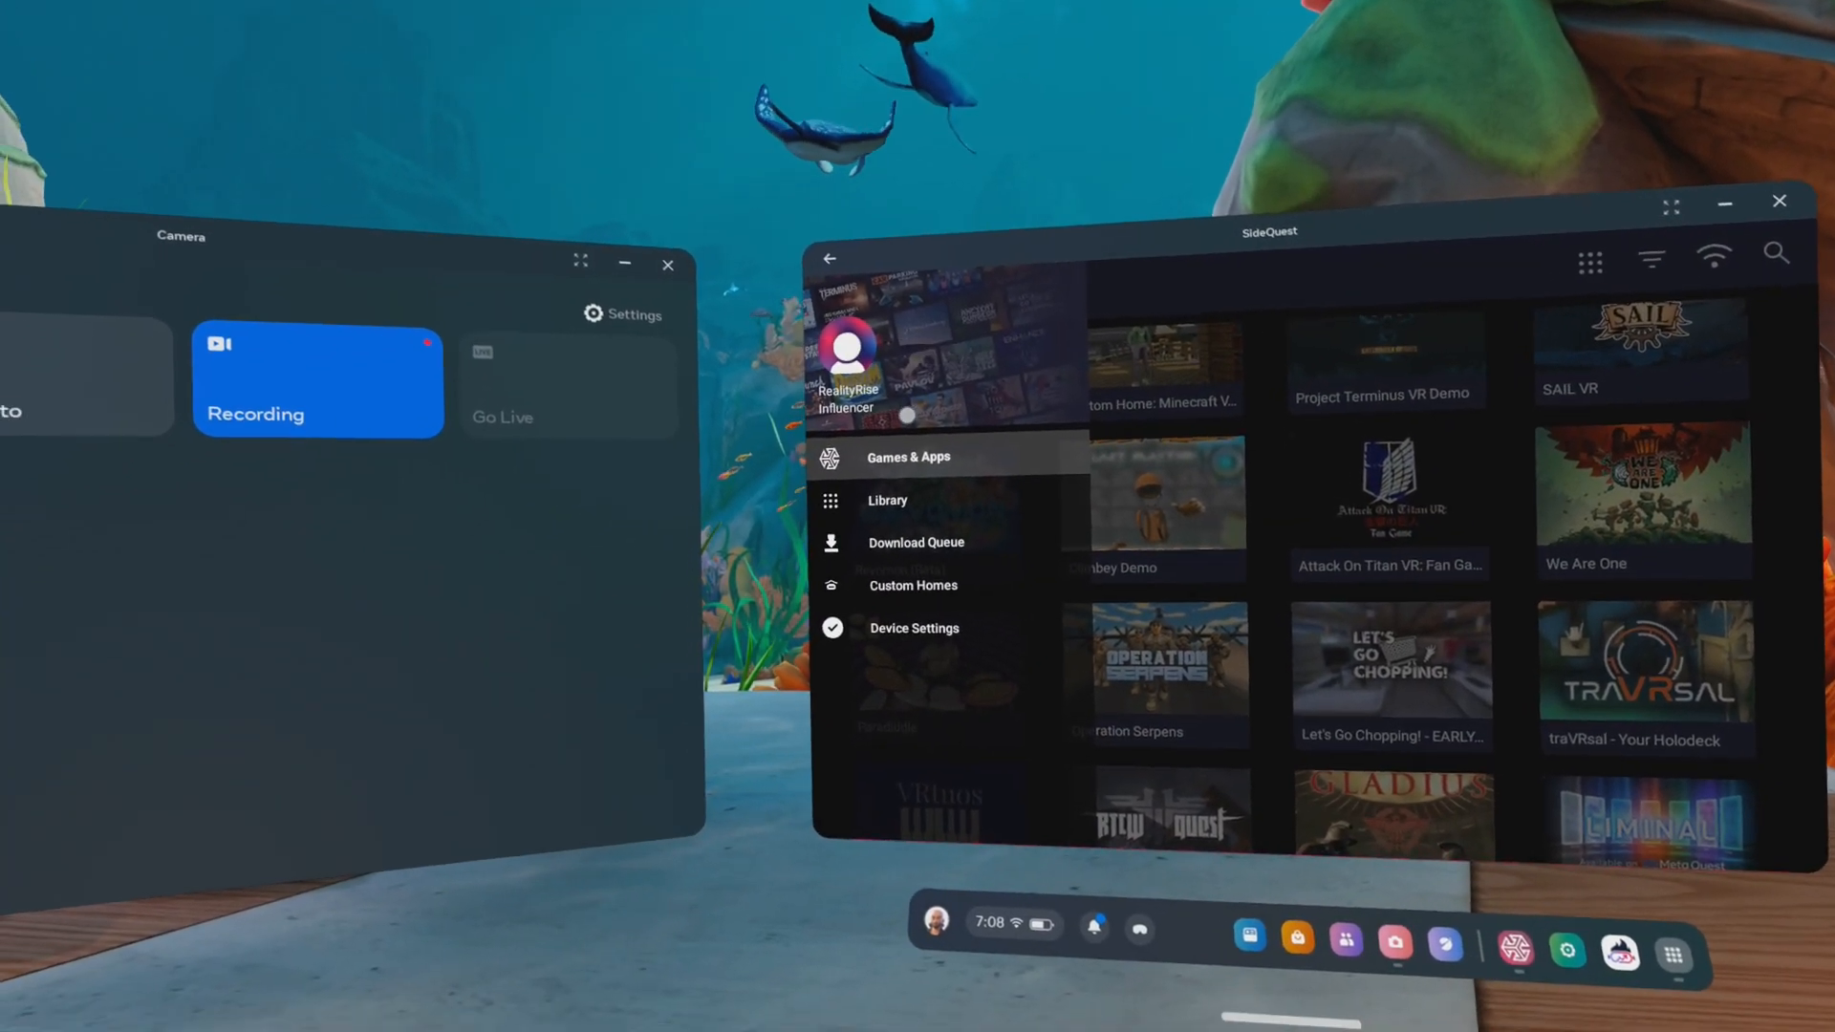
# Show Device Settings with Wifi ADB active, scrolling from CPU Level down to Screen Refresh Rate at 90Hz
pyautogui.click(914, 627)
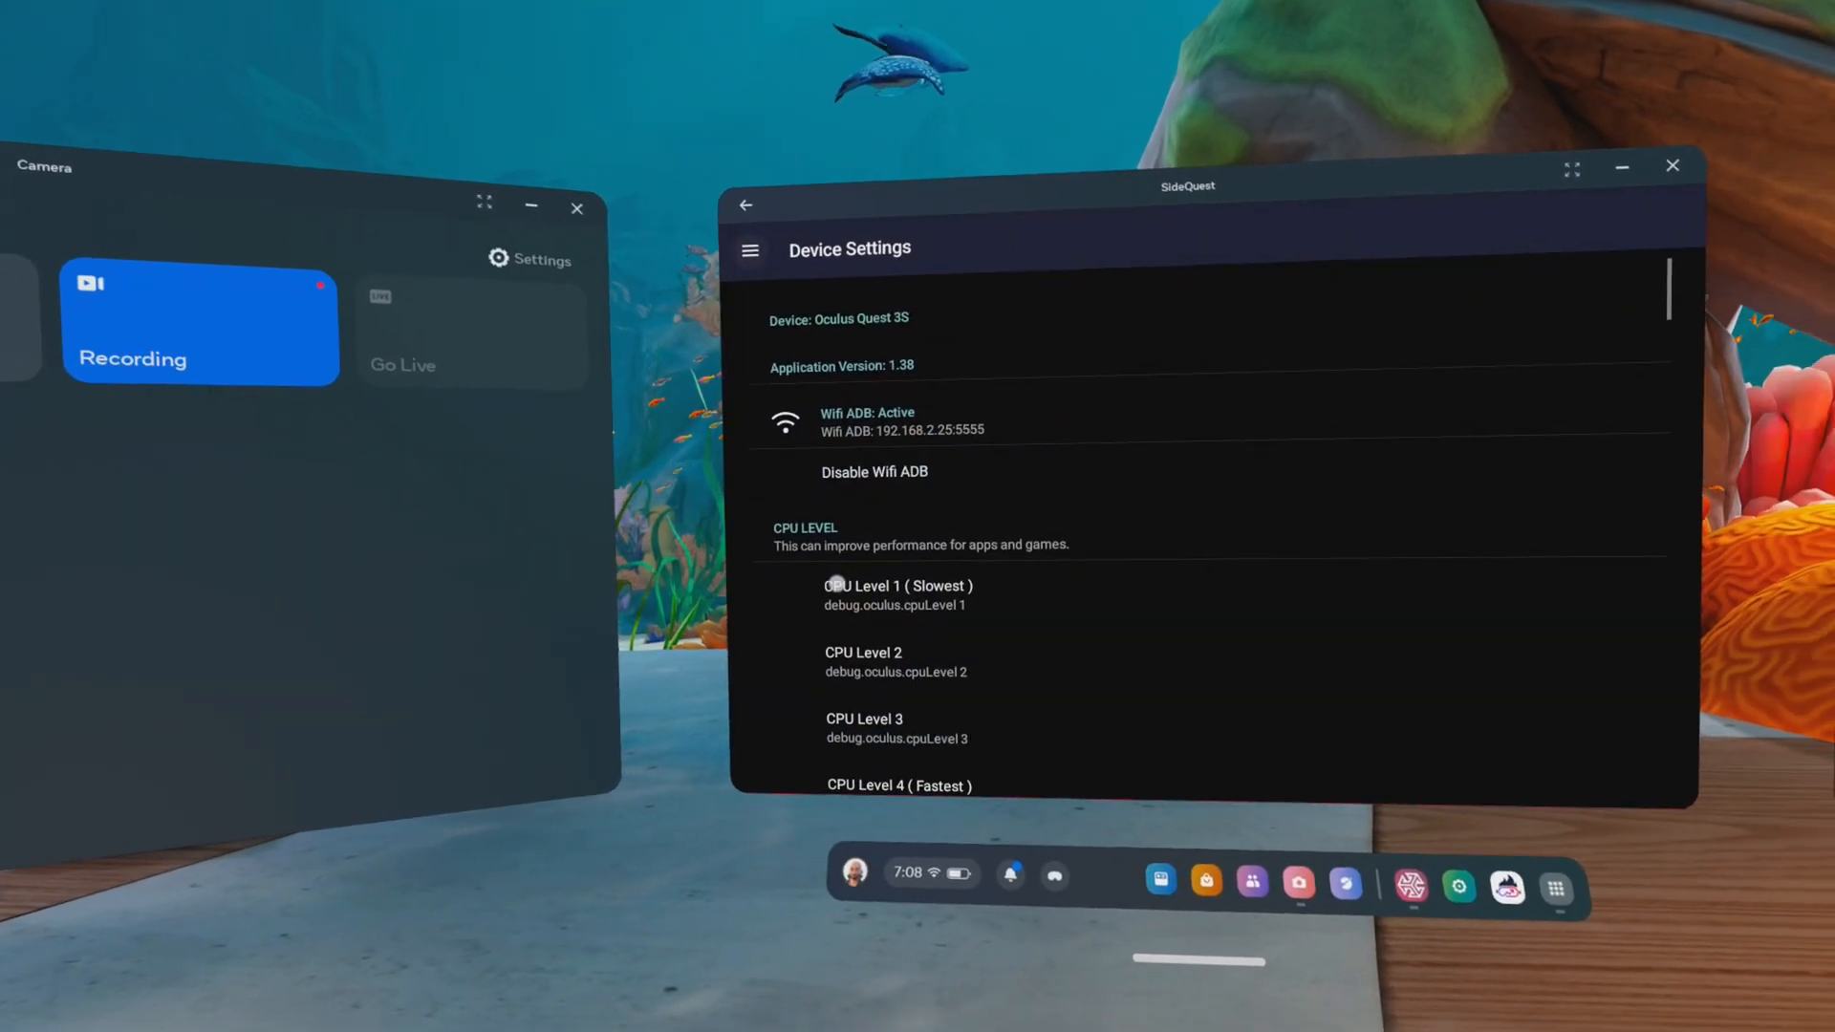
pyautogui.scroll(-3)
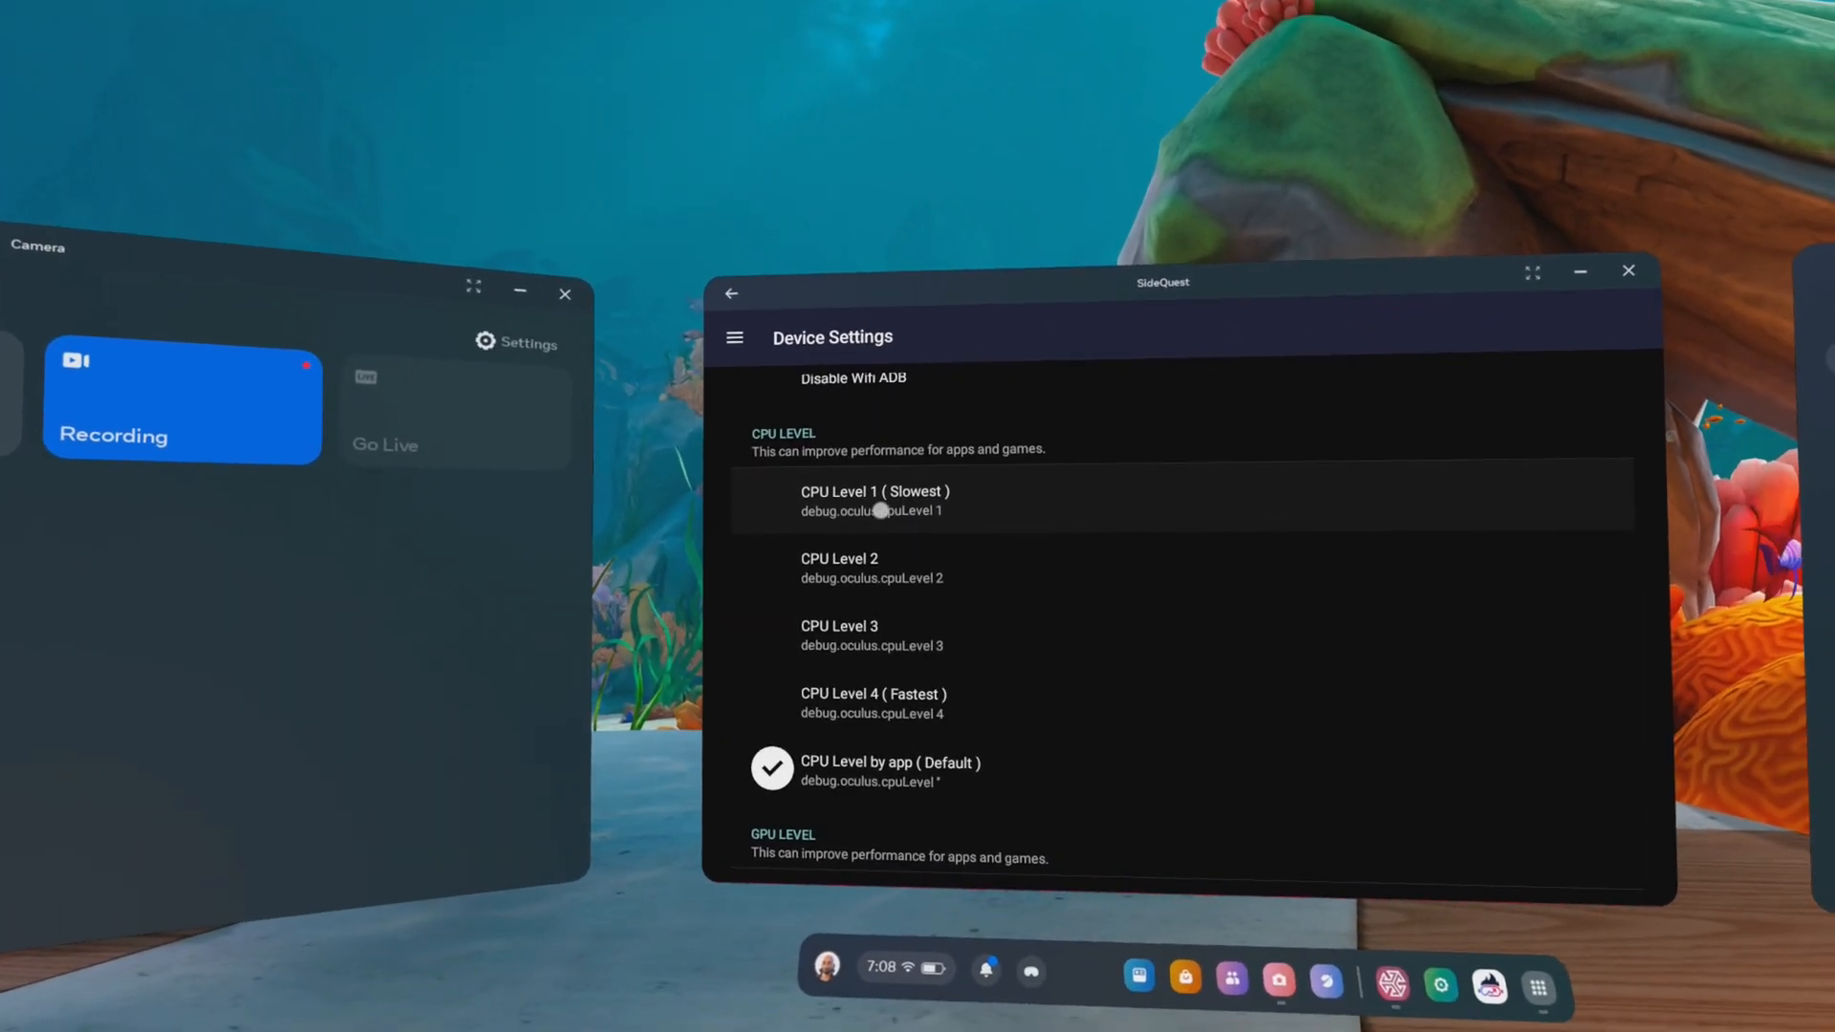
pyautogui.scroll(-3)
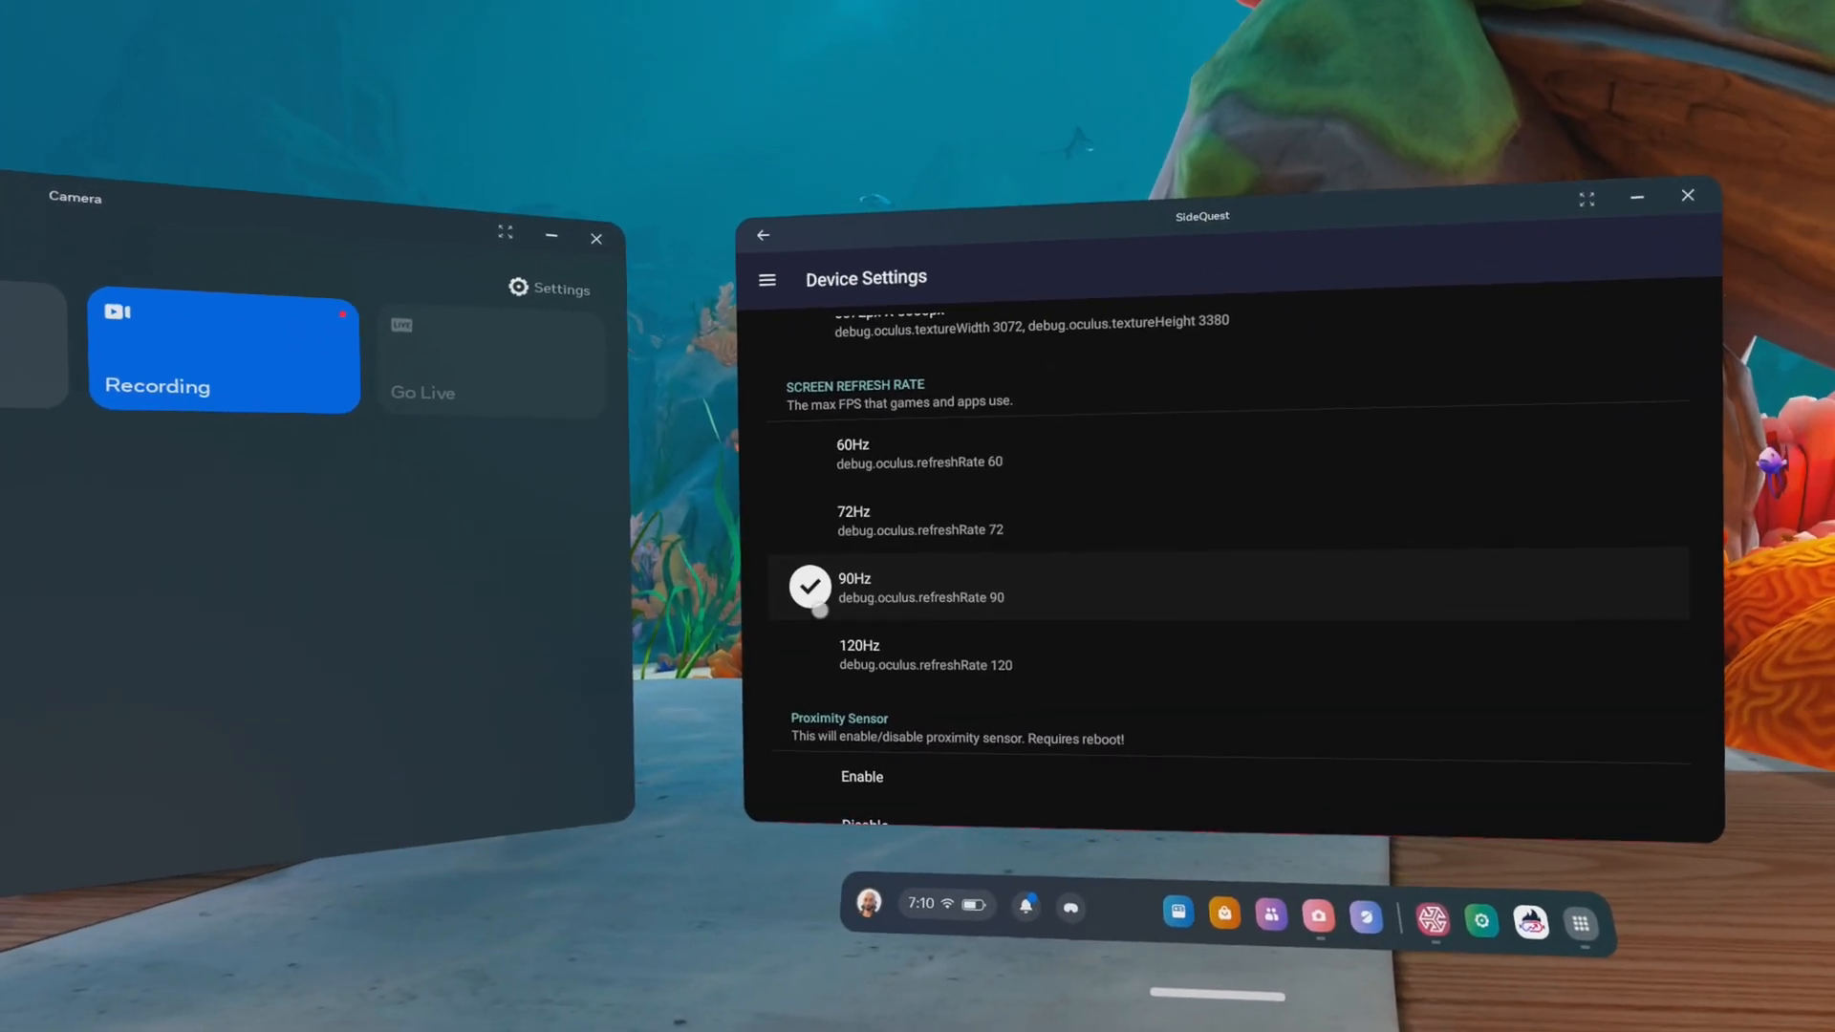
pyautogui.scroll(-3)
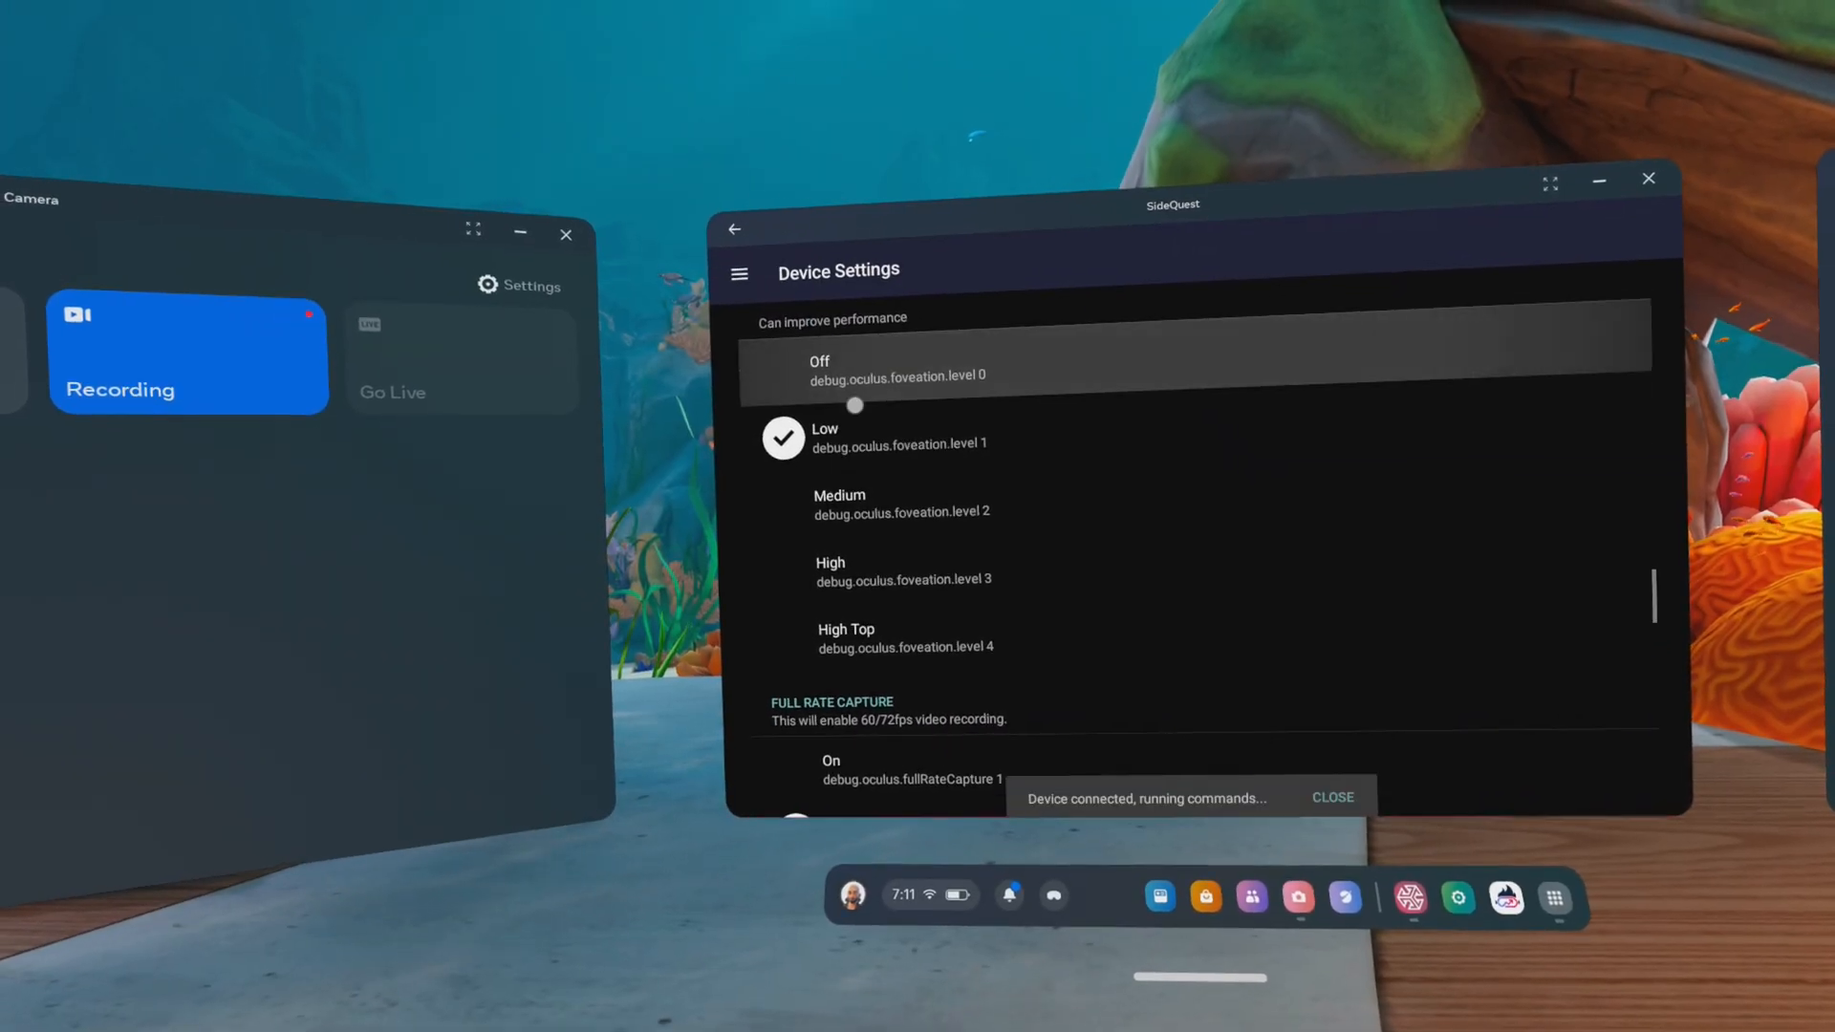
pyautogui.scroll(-3)
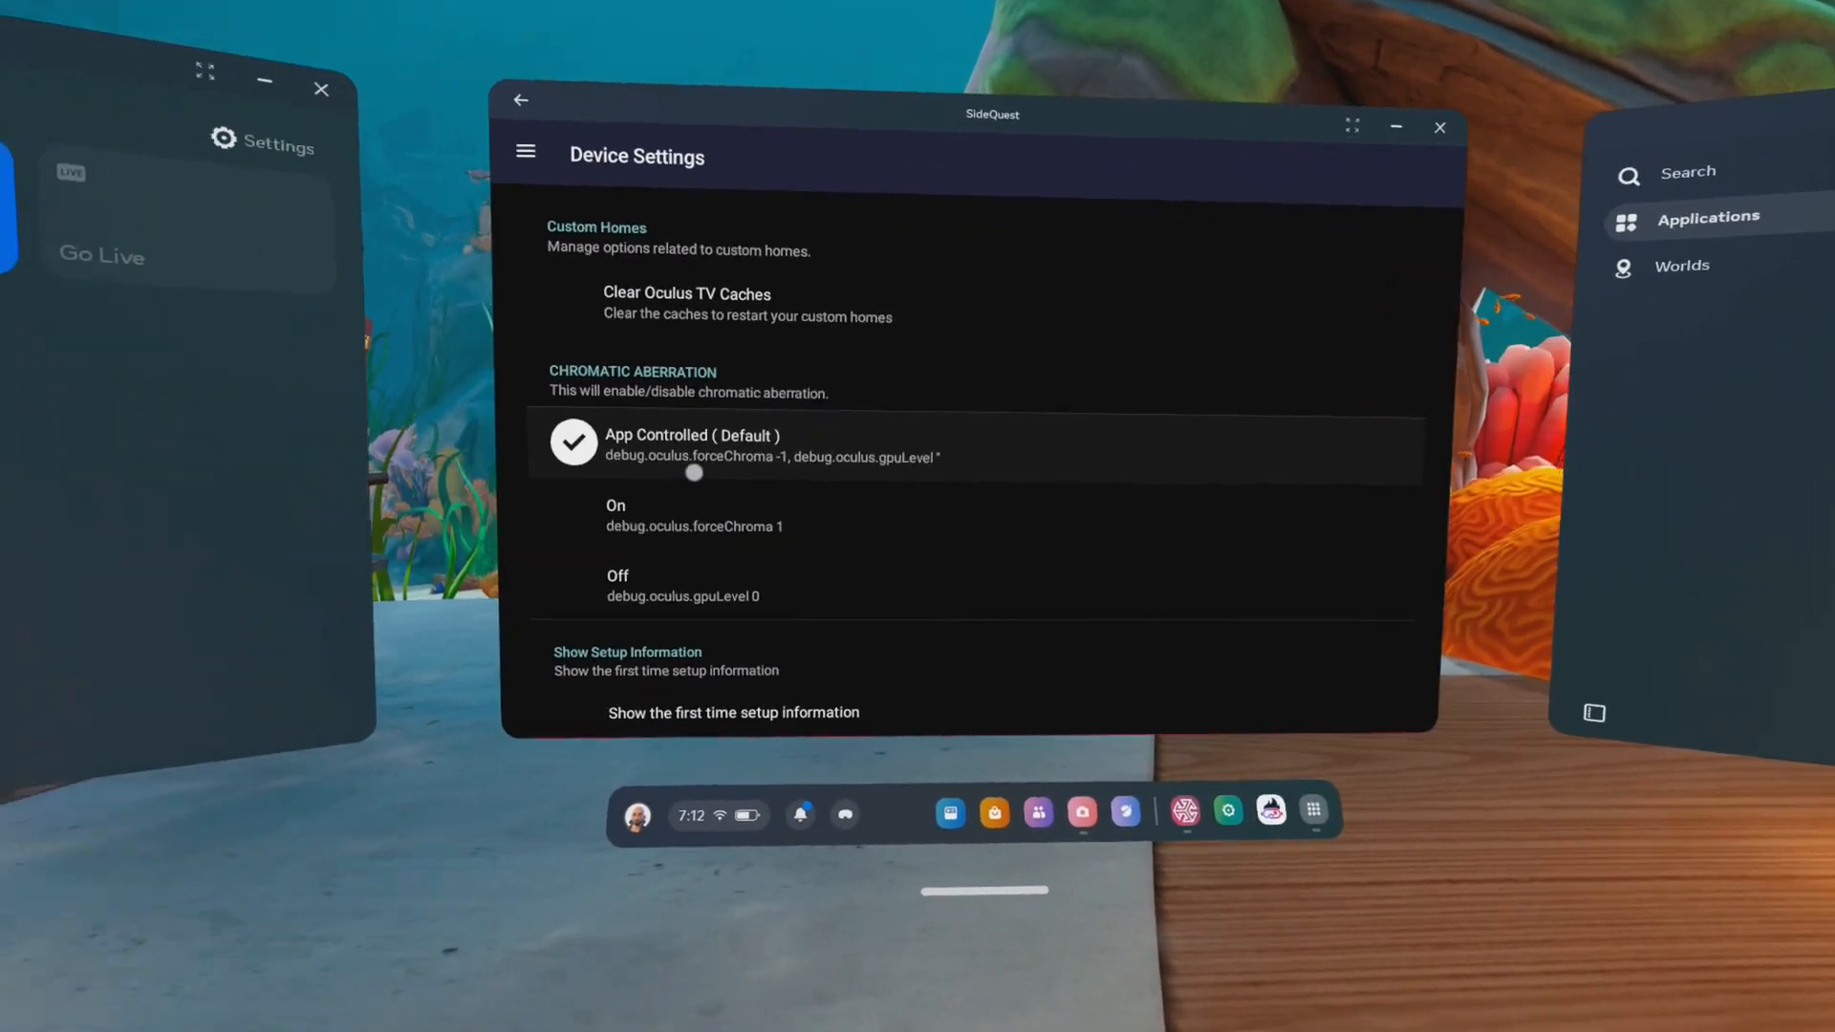
pyautogui.scroll(-3)
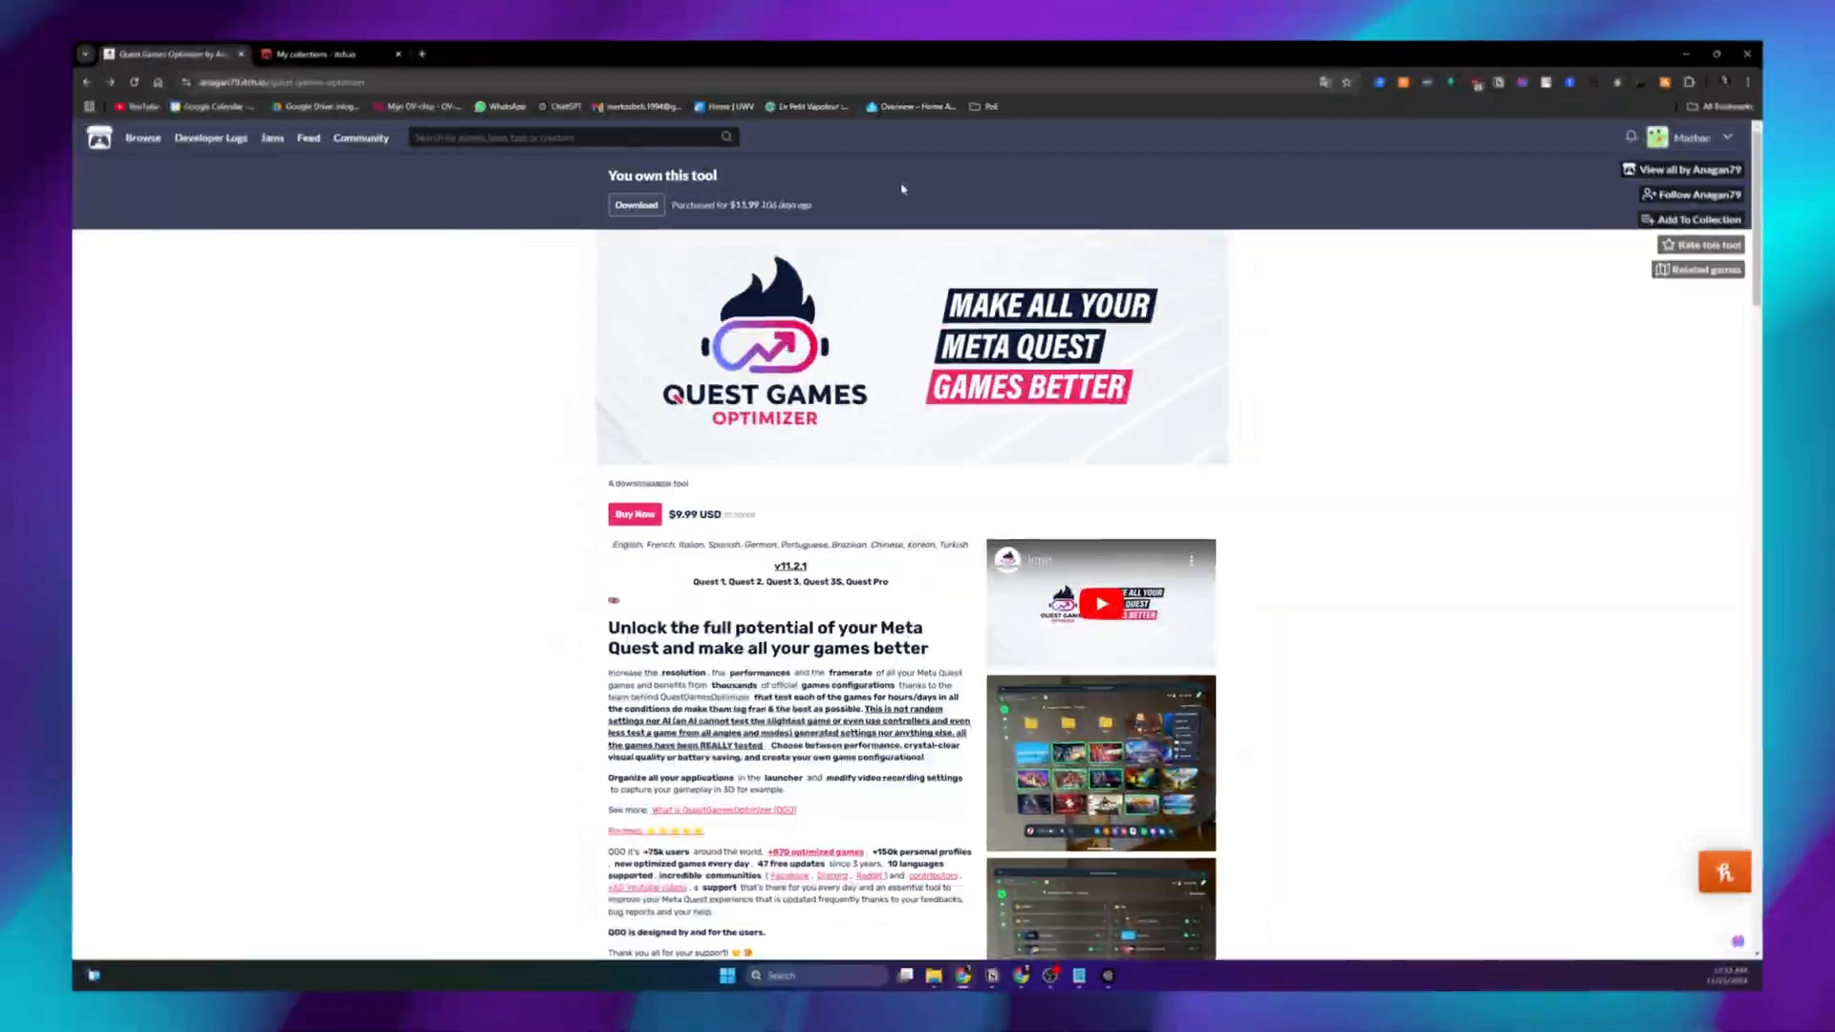
# Save QuestGamesOptimizer_11.2.1.apk from the owned tool page into the Downloads test folder
pyautogui.scroll(-3)
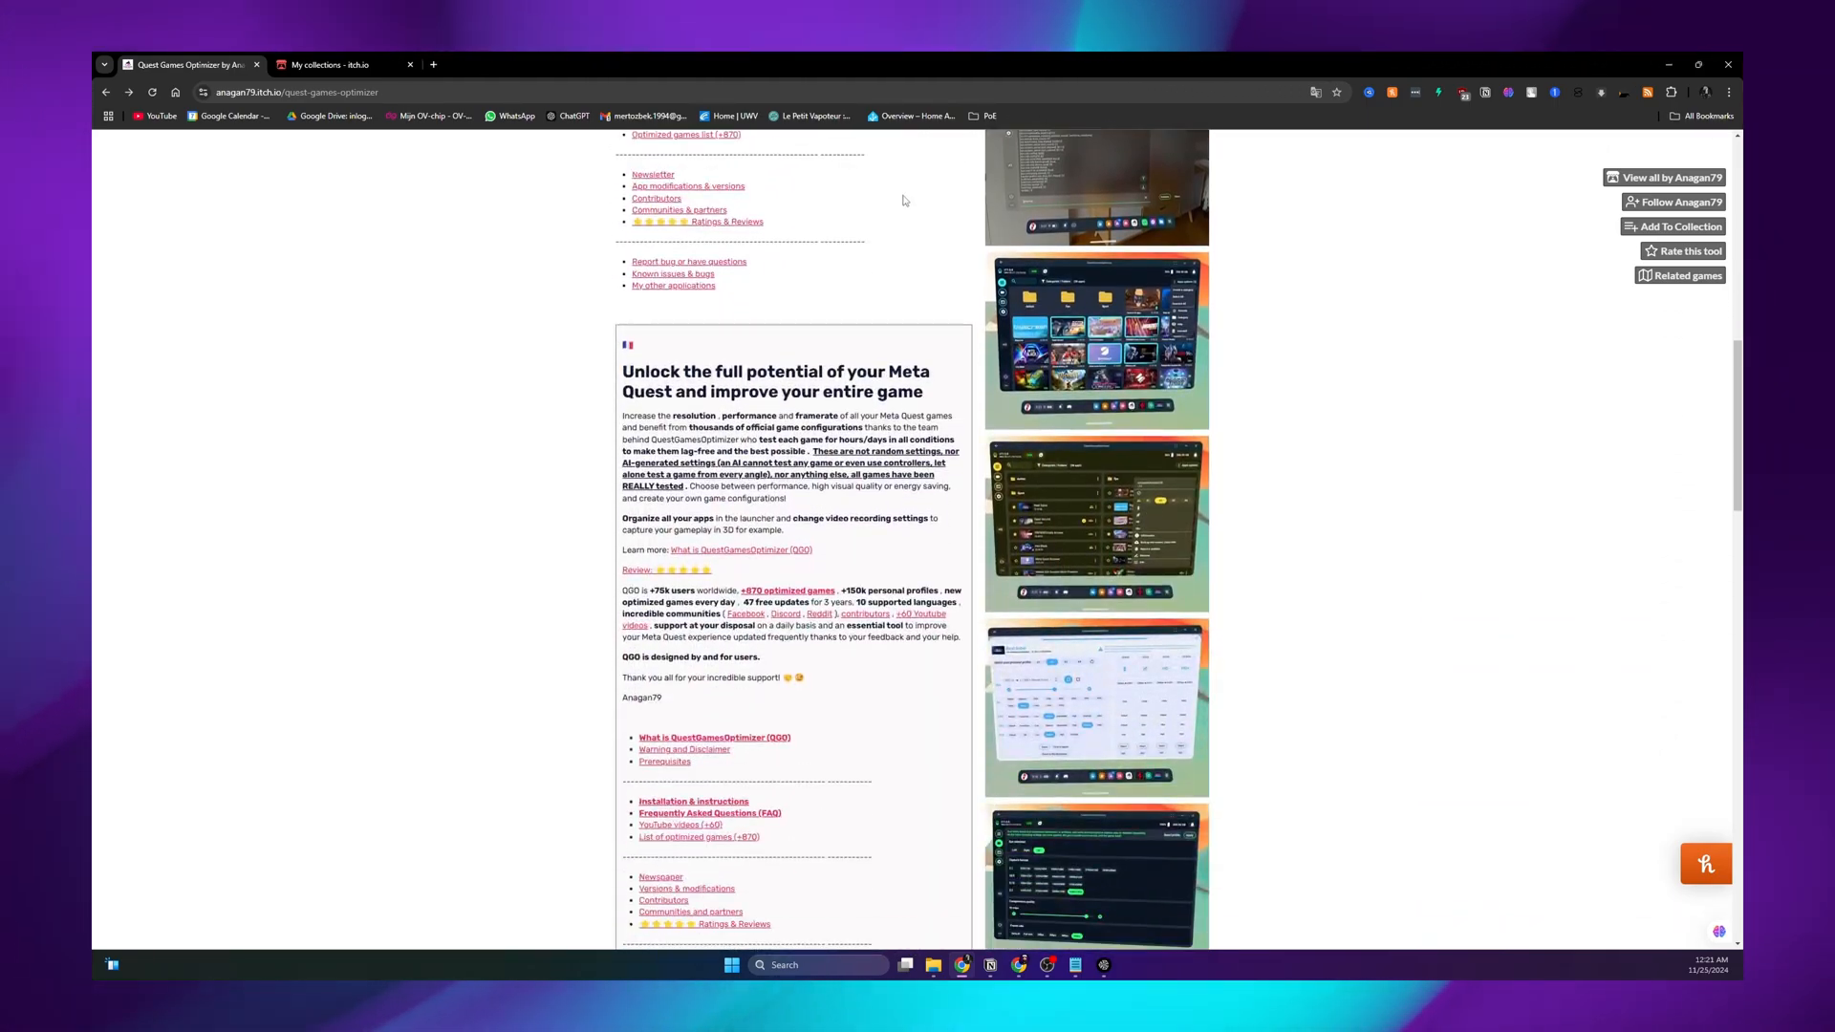
pyautogui.scroll(-3)
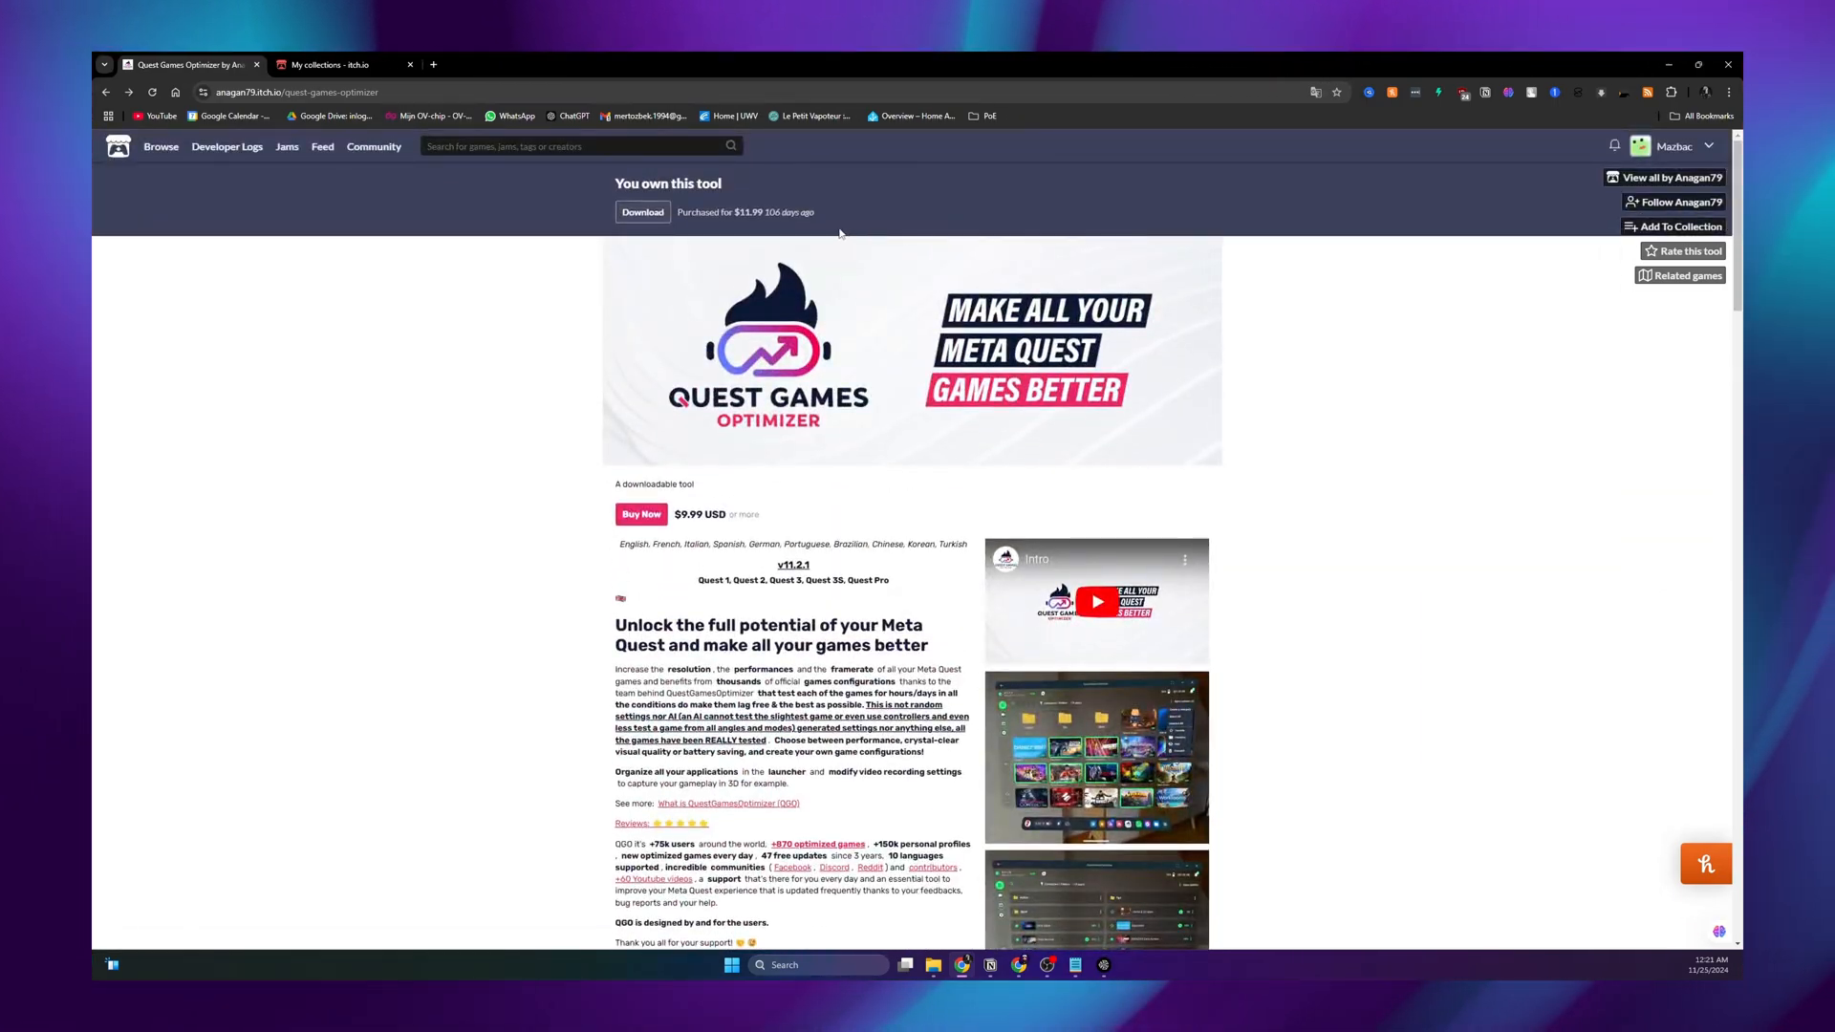
pyautogui.click(642, 212)
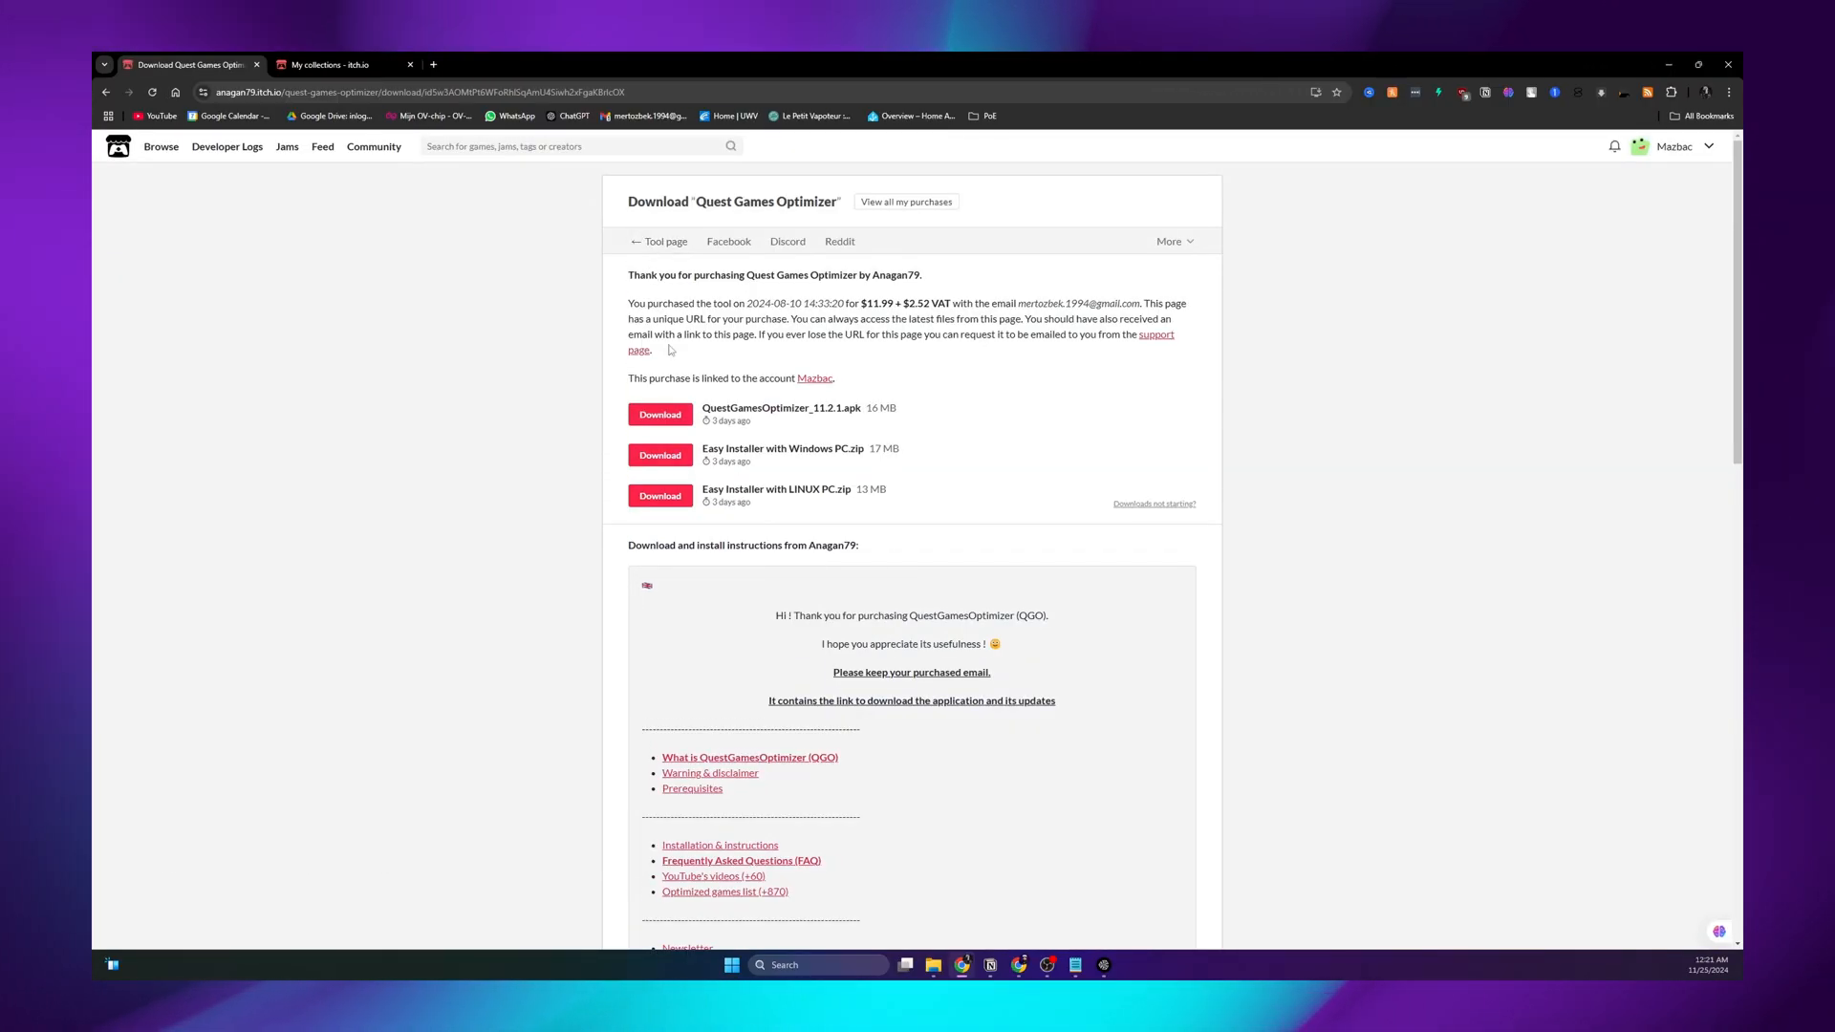
pyautogui.click(660, 414)
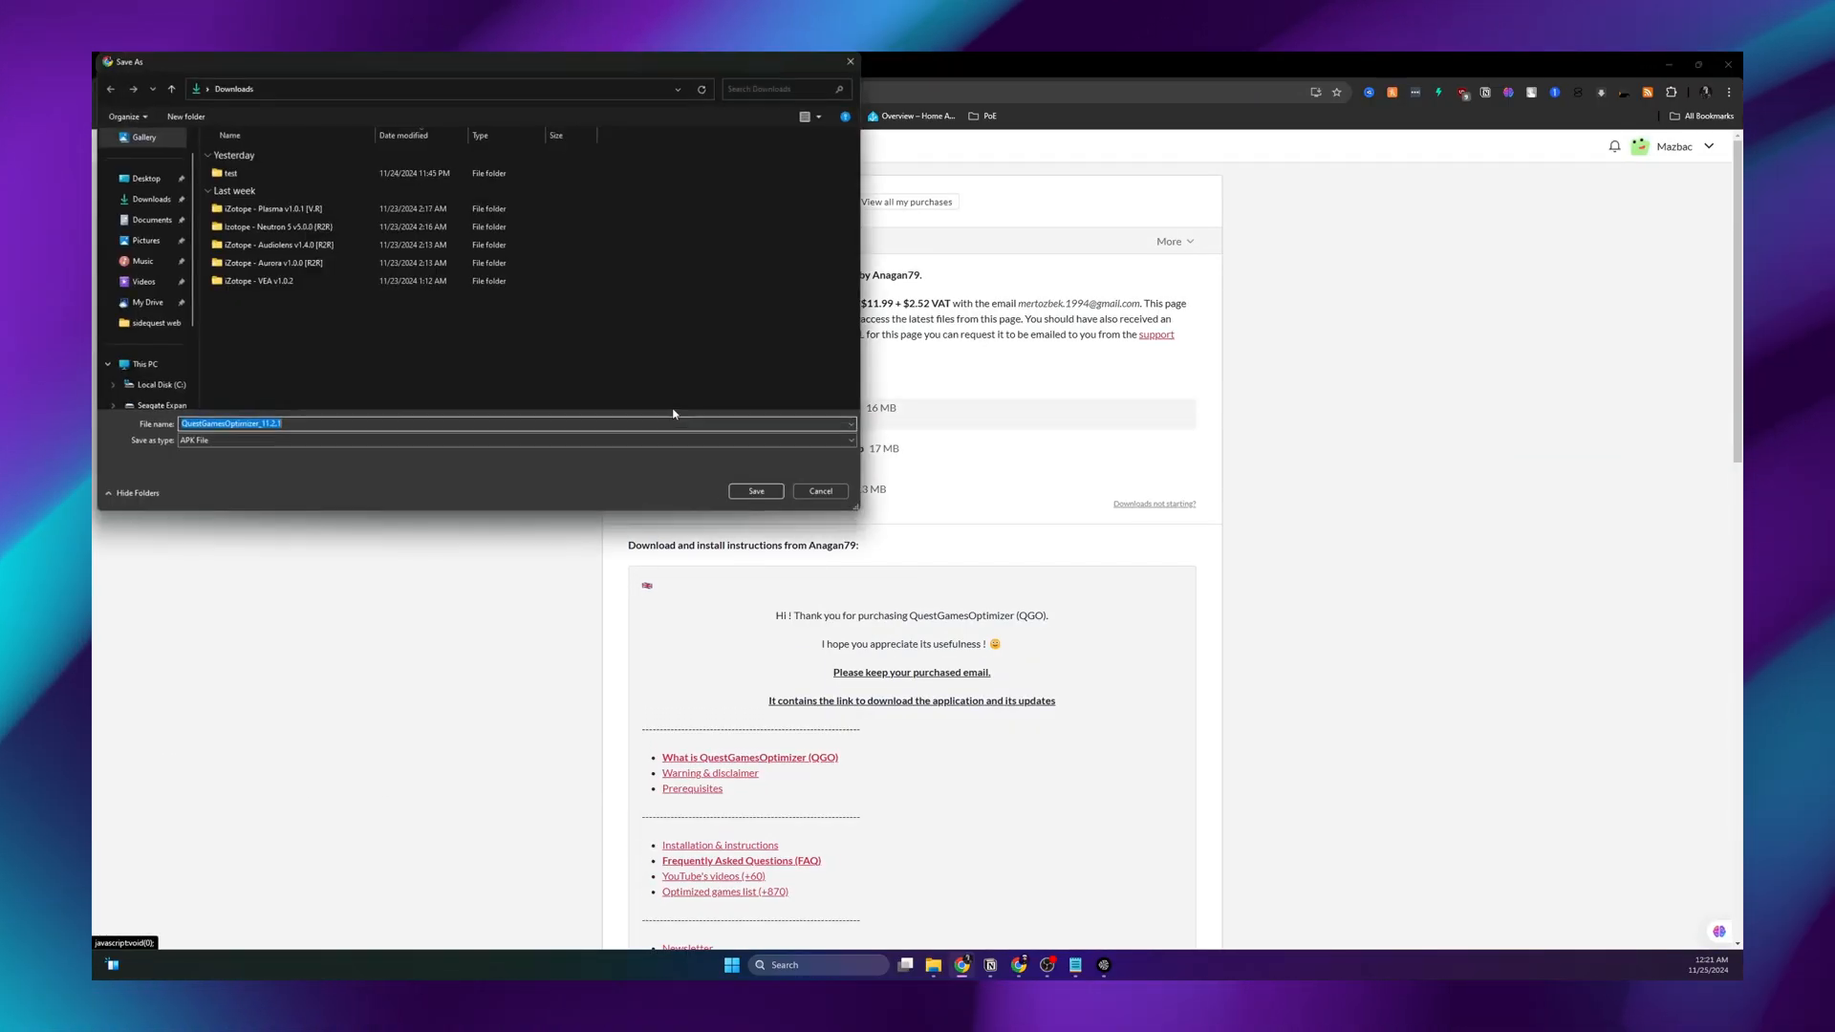
pyautogui.doubleClick(231, 174)
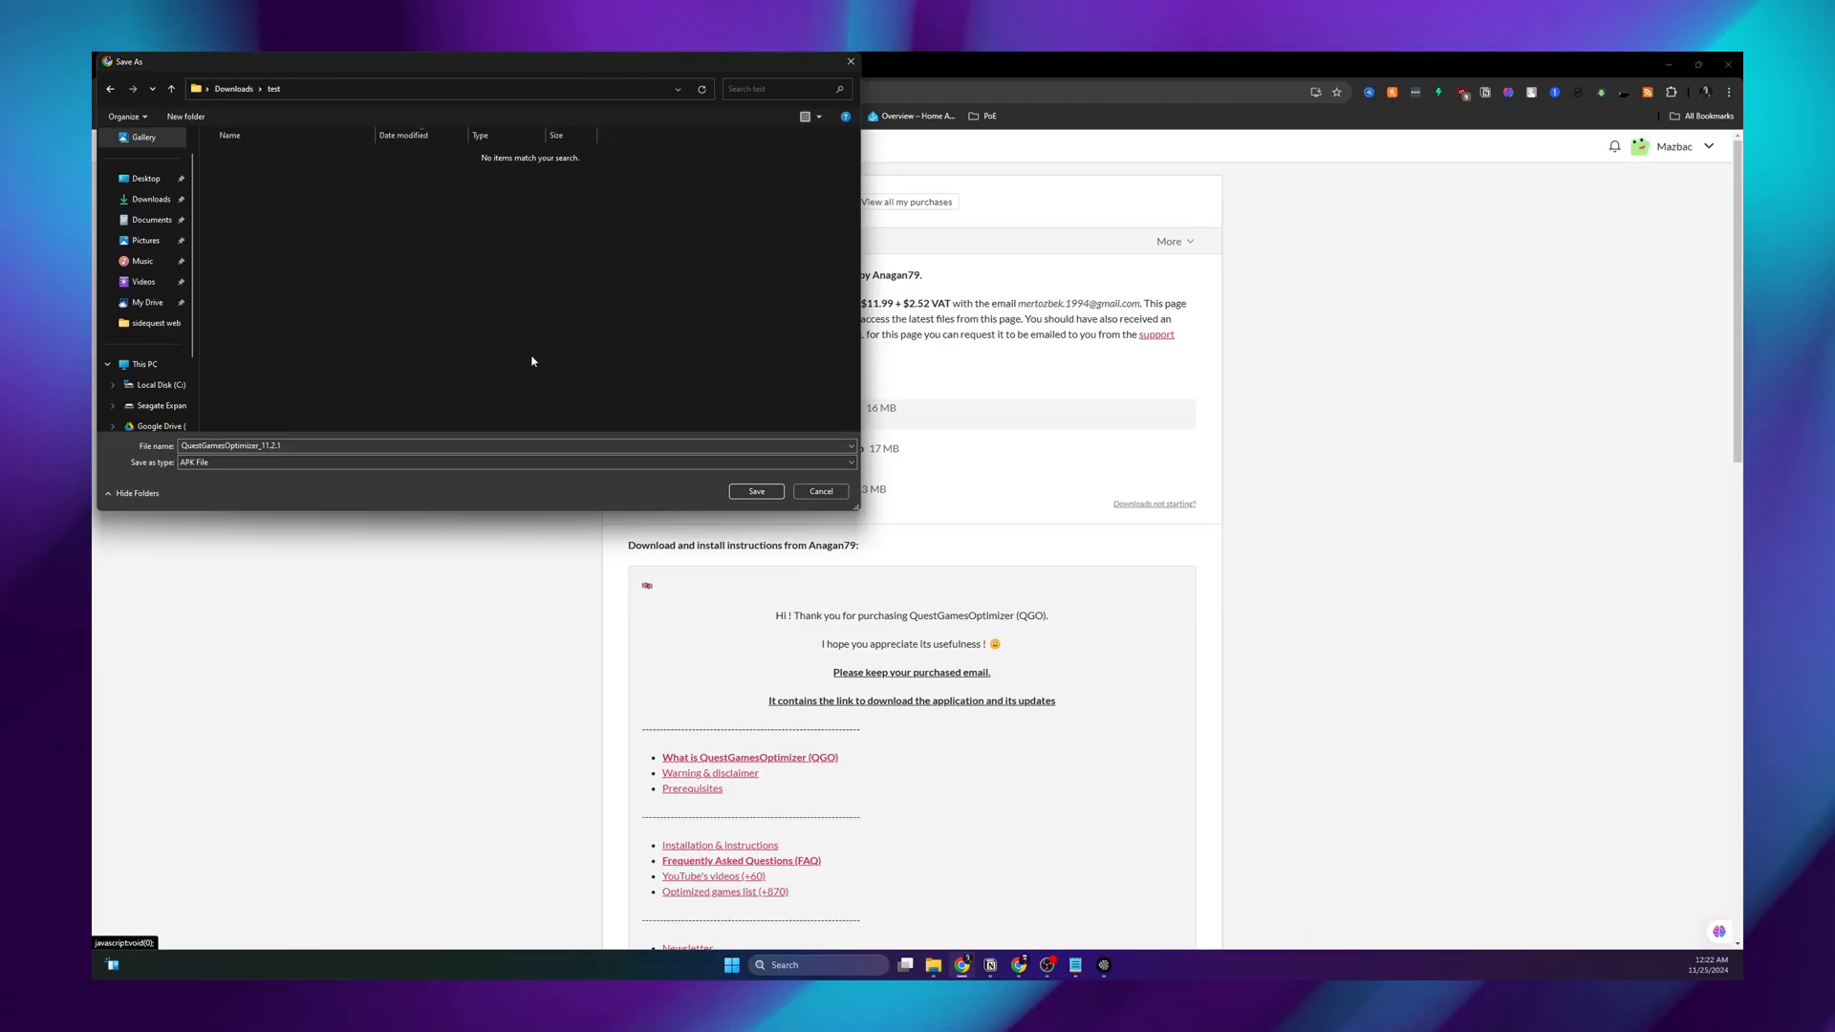
pyautogui.click(820, 492)
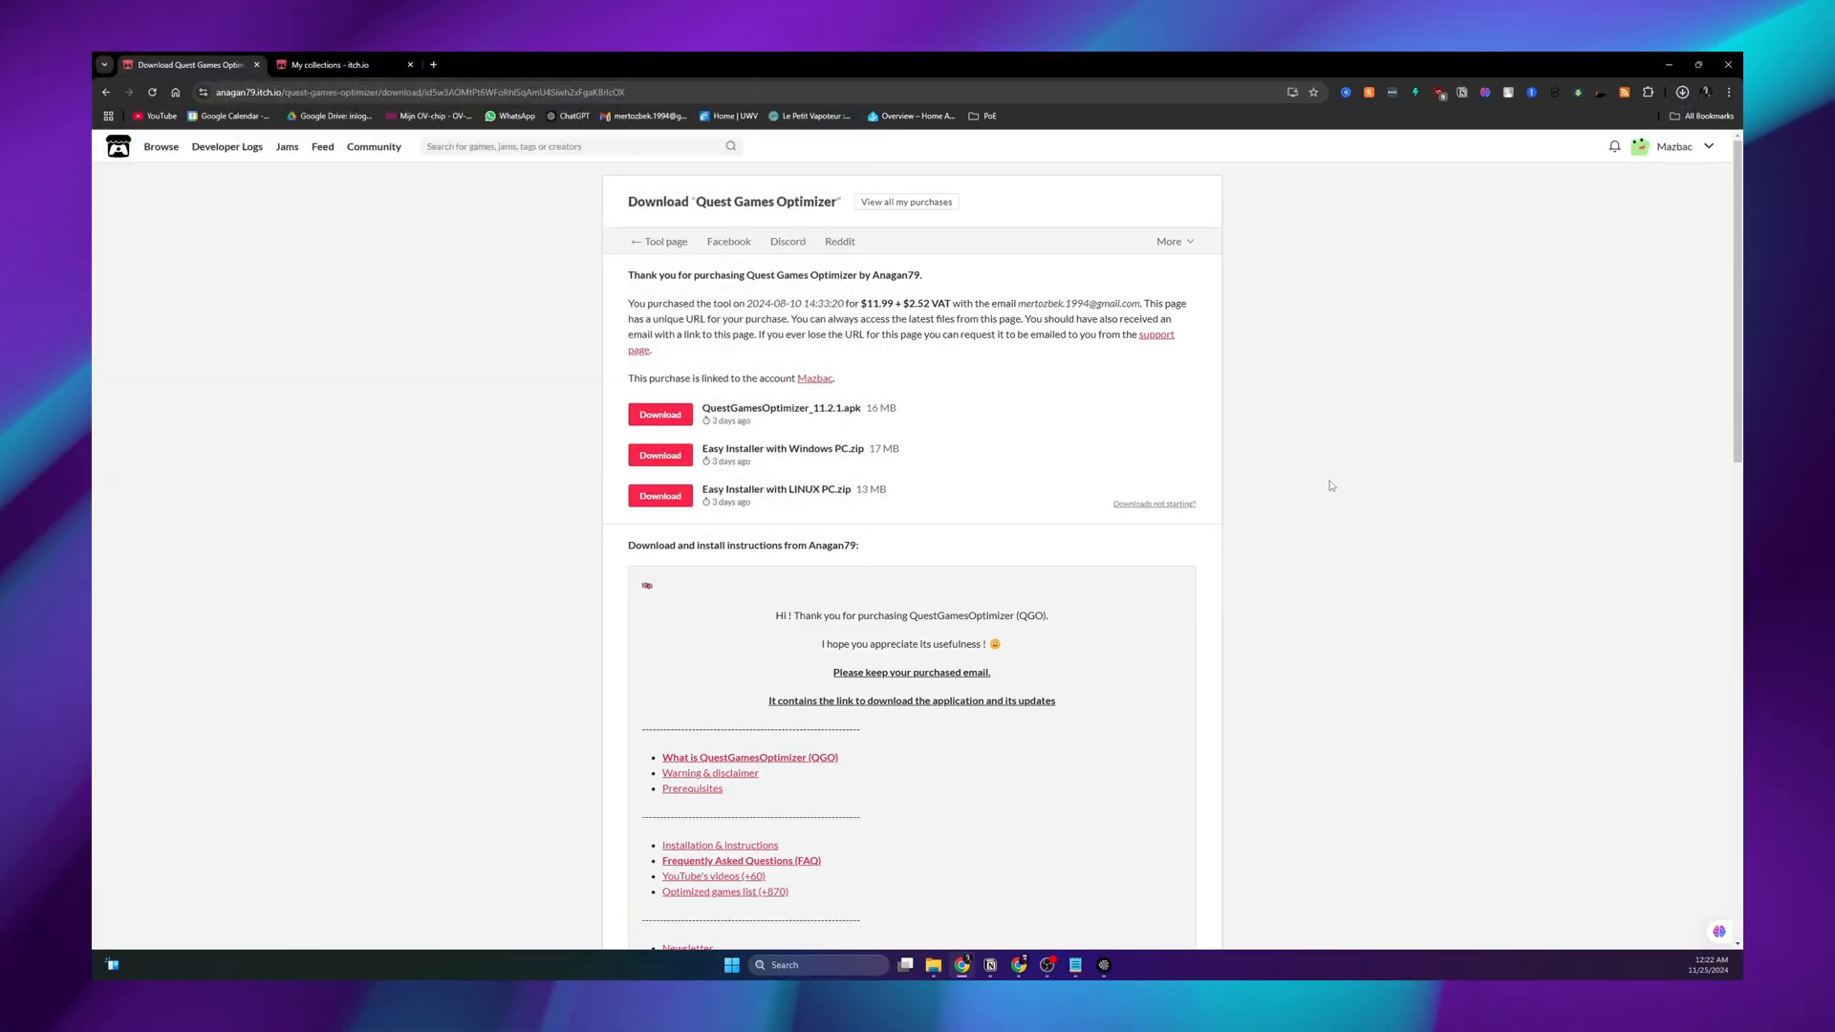
pyautogui.click(660, 415)
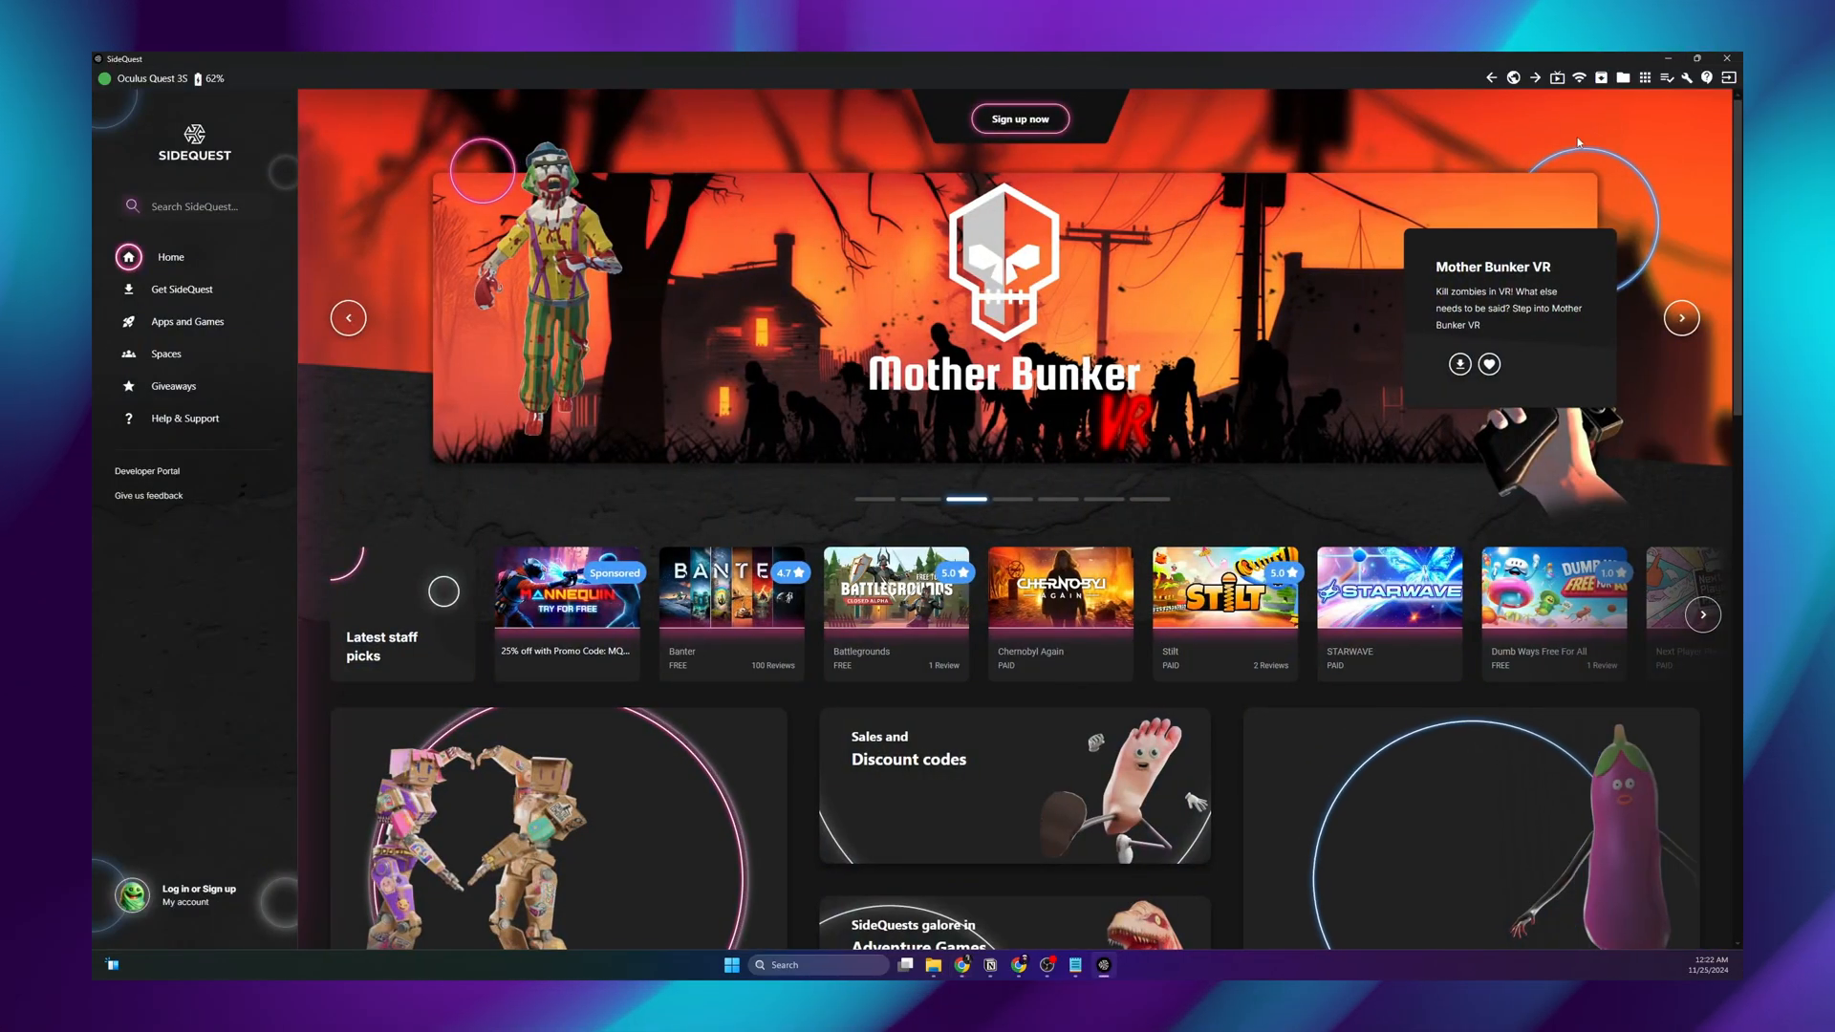
pyautogui.moveTo(1602, 77)
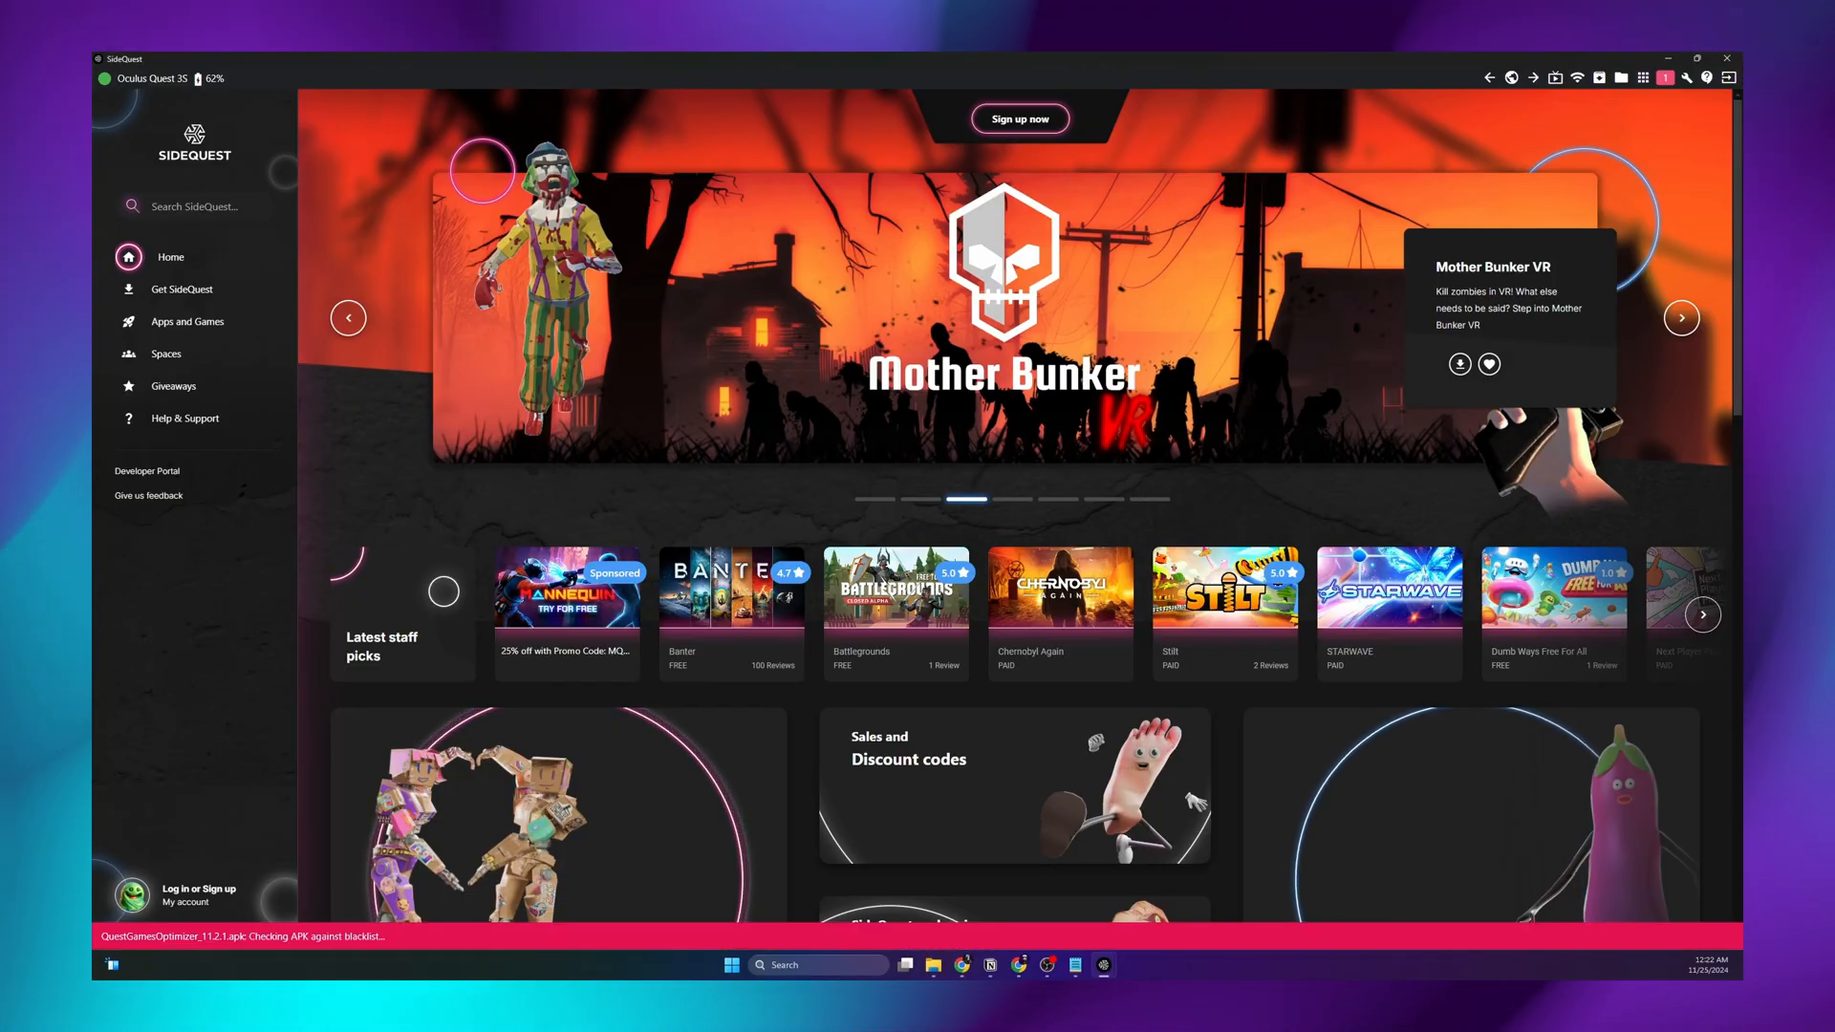
pyautogui.moveTo(1448, 163)
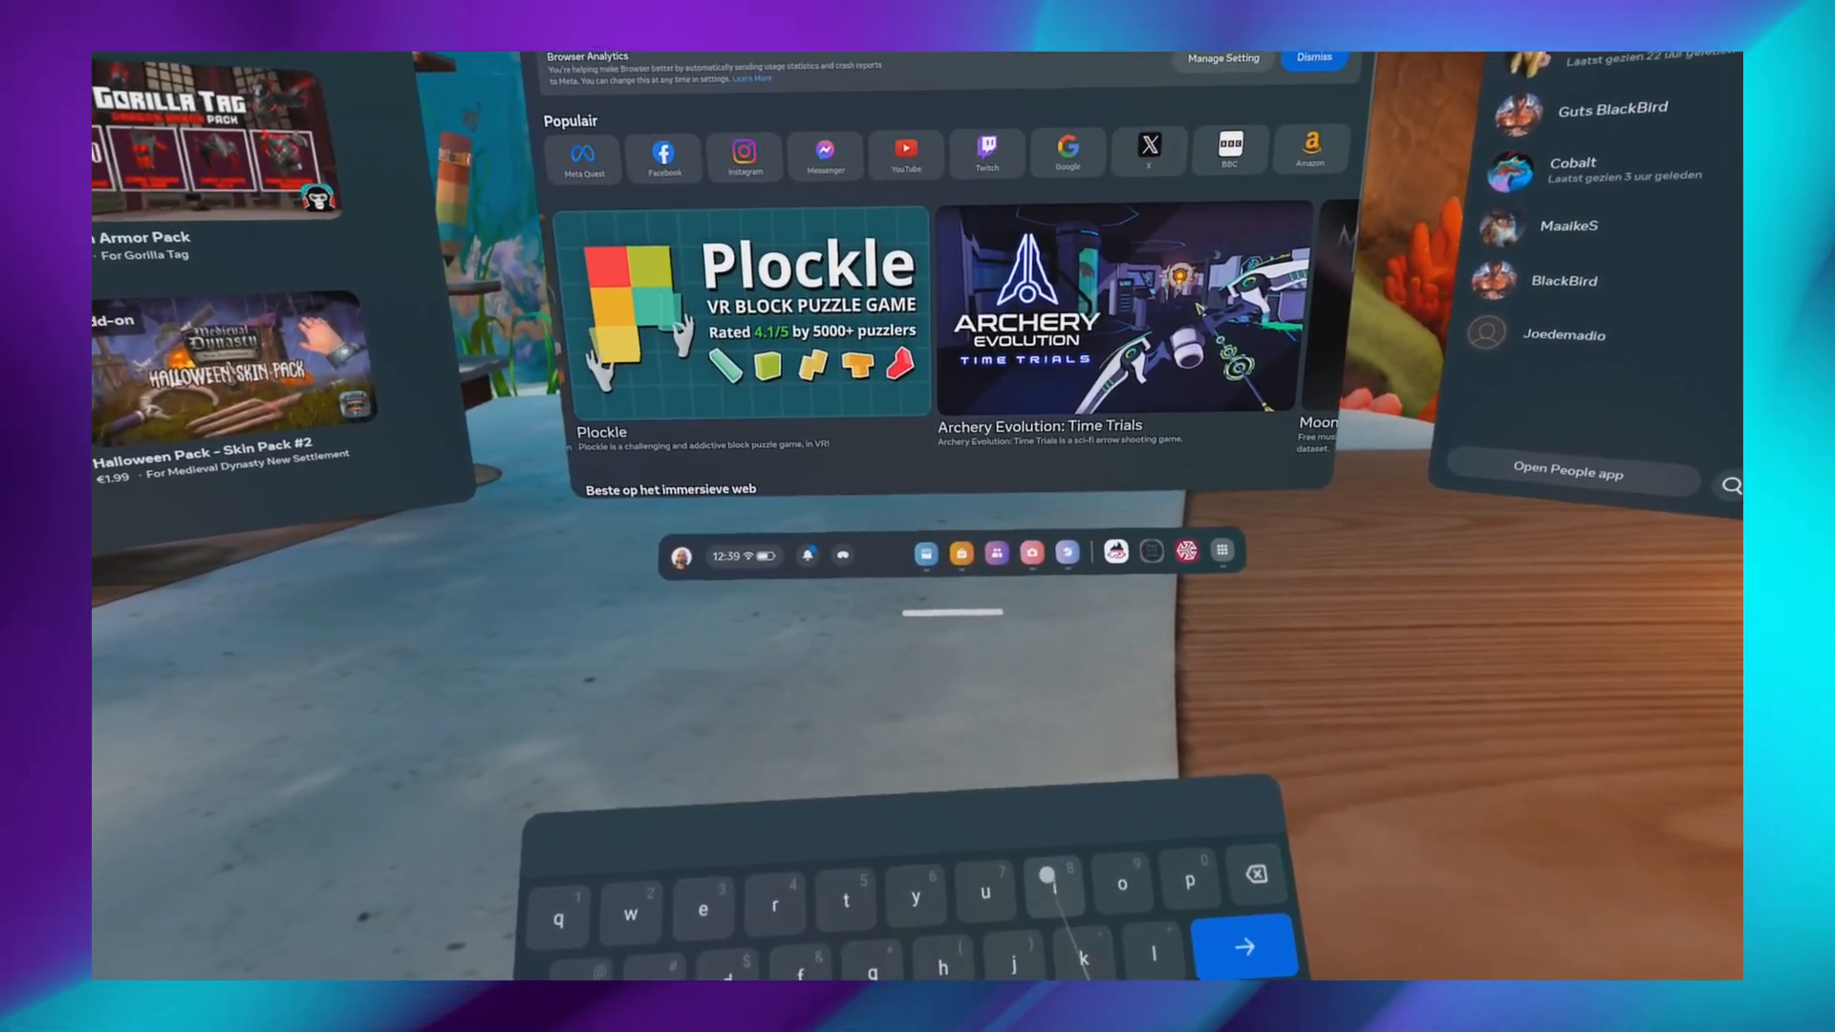
# Search 'itch', reach the Quest Games Optimizer page, and download the owned tool
pyautogui.write('itch')
pyautogui.write('quest')
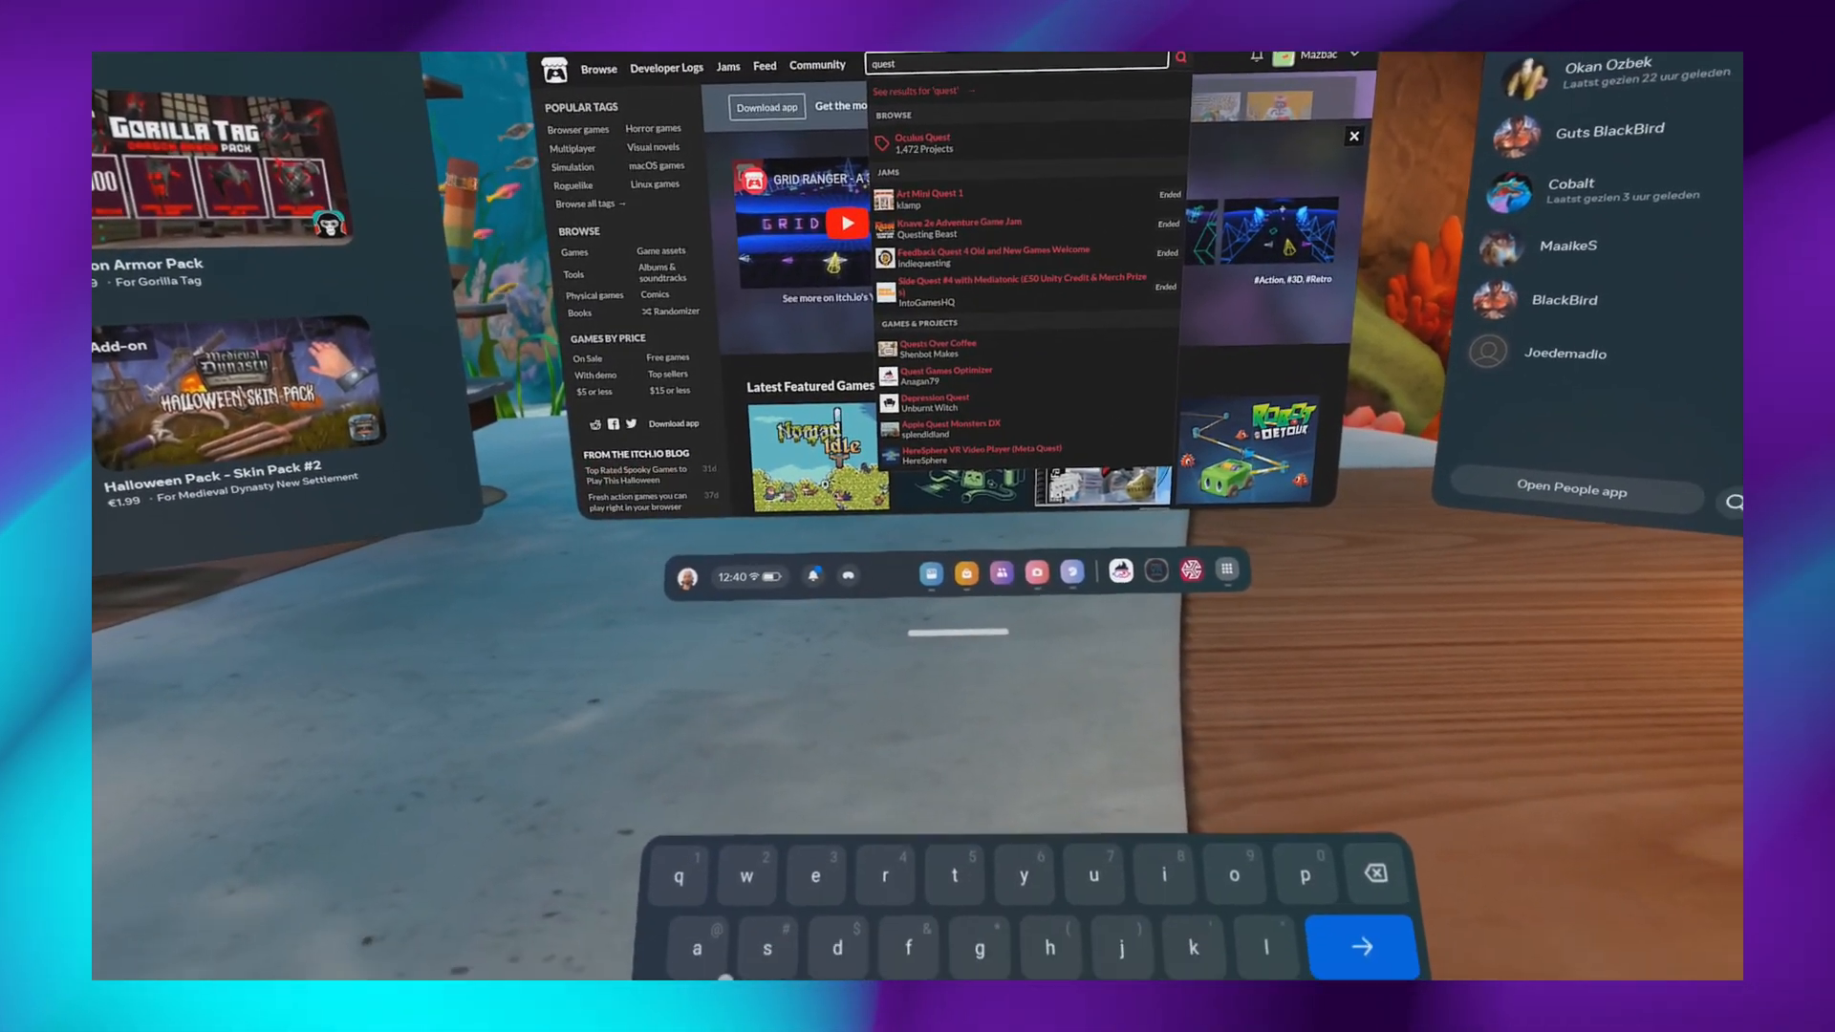
pyautogui.click(943, 371)
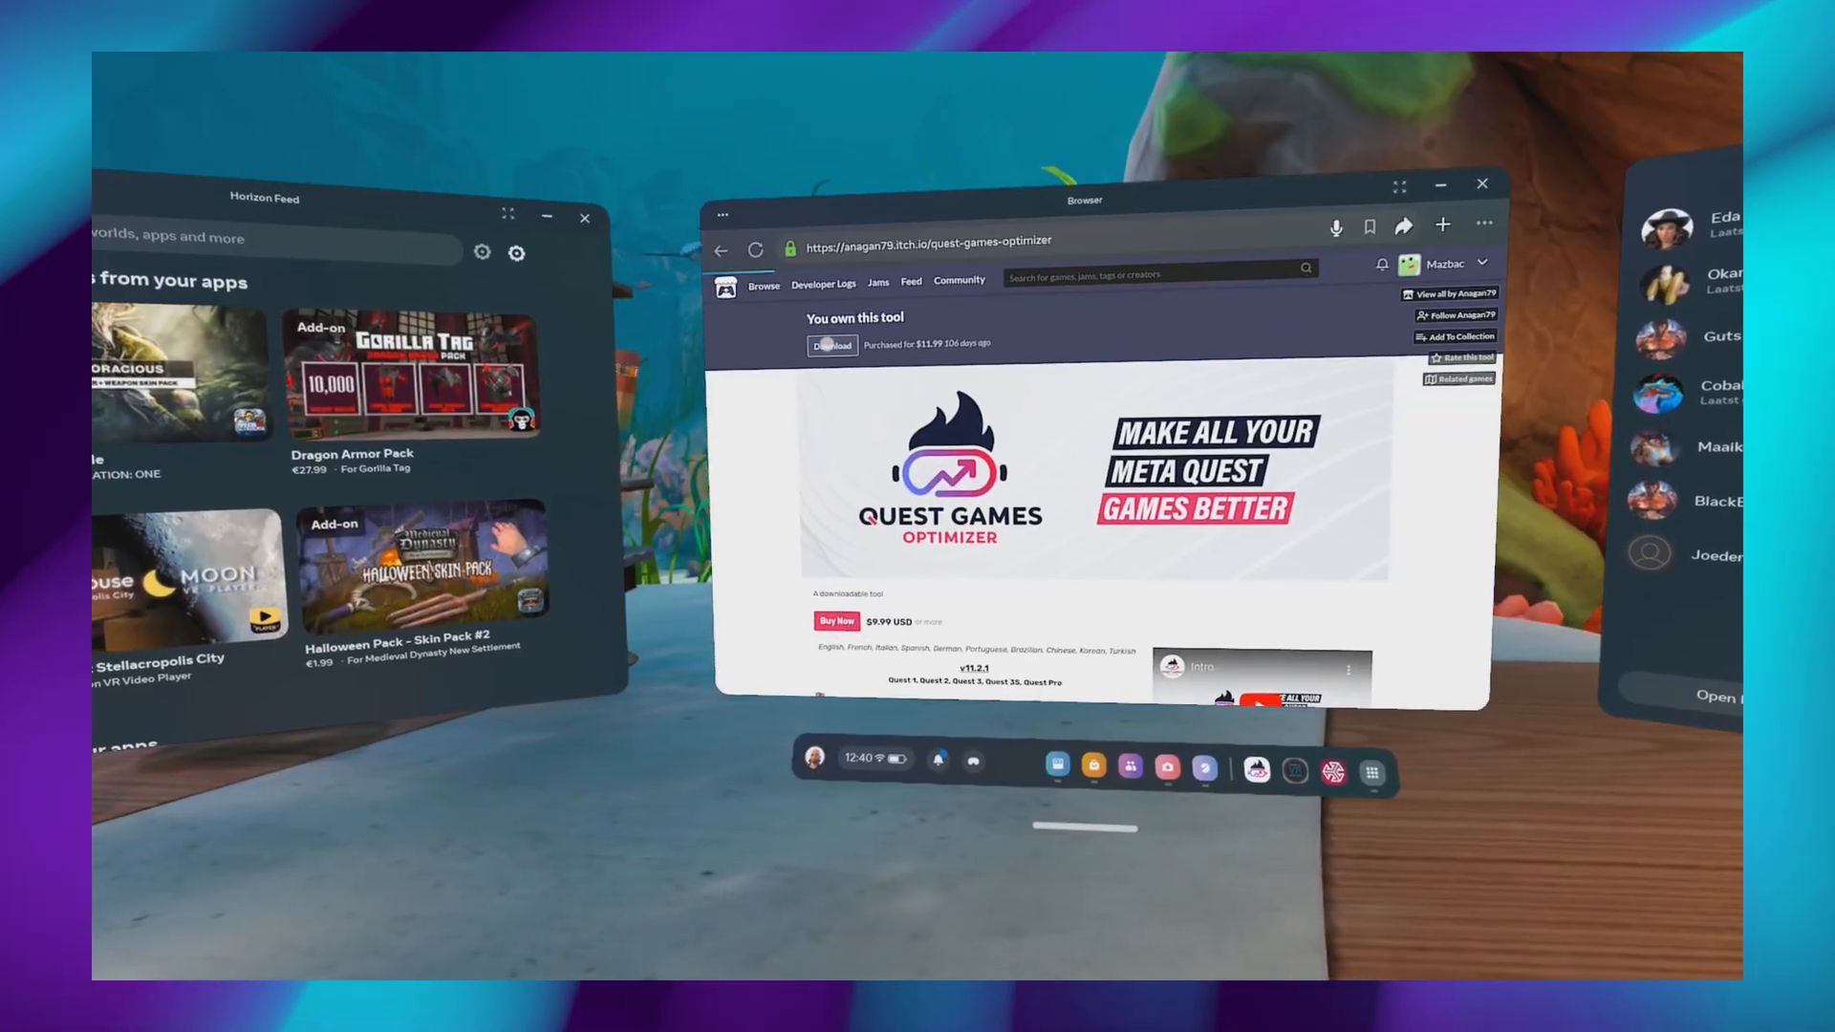
pyautogui.click(831, 344)
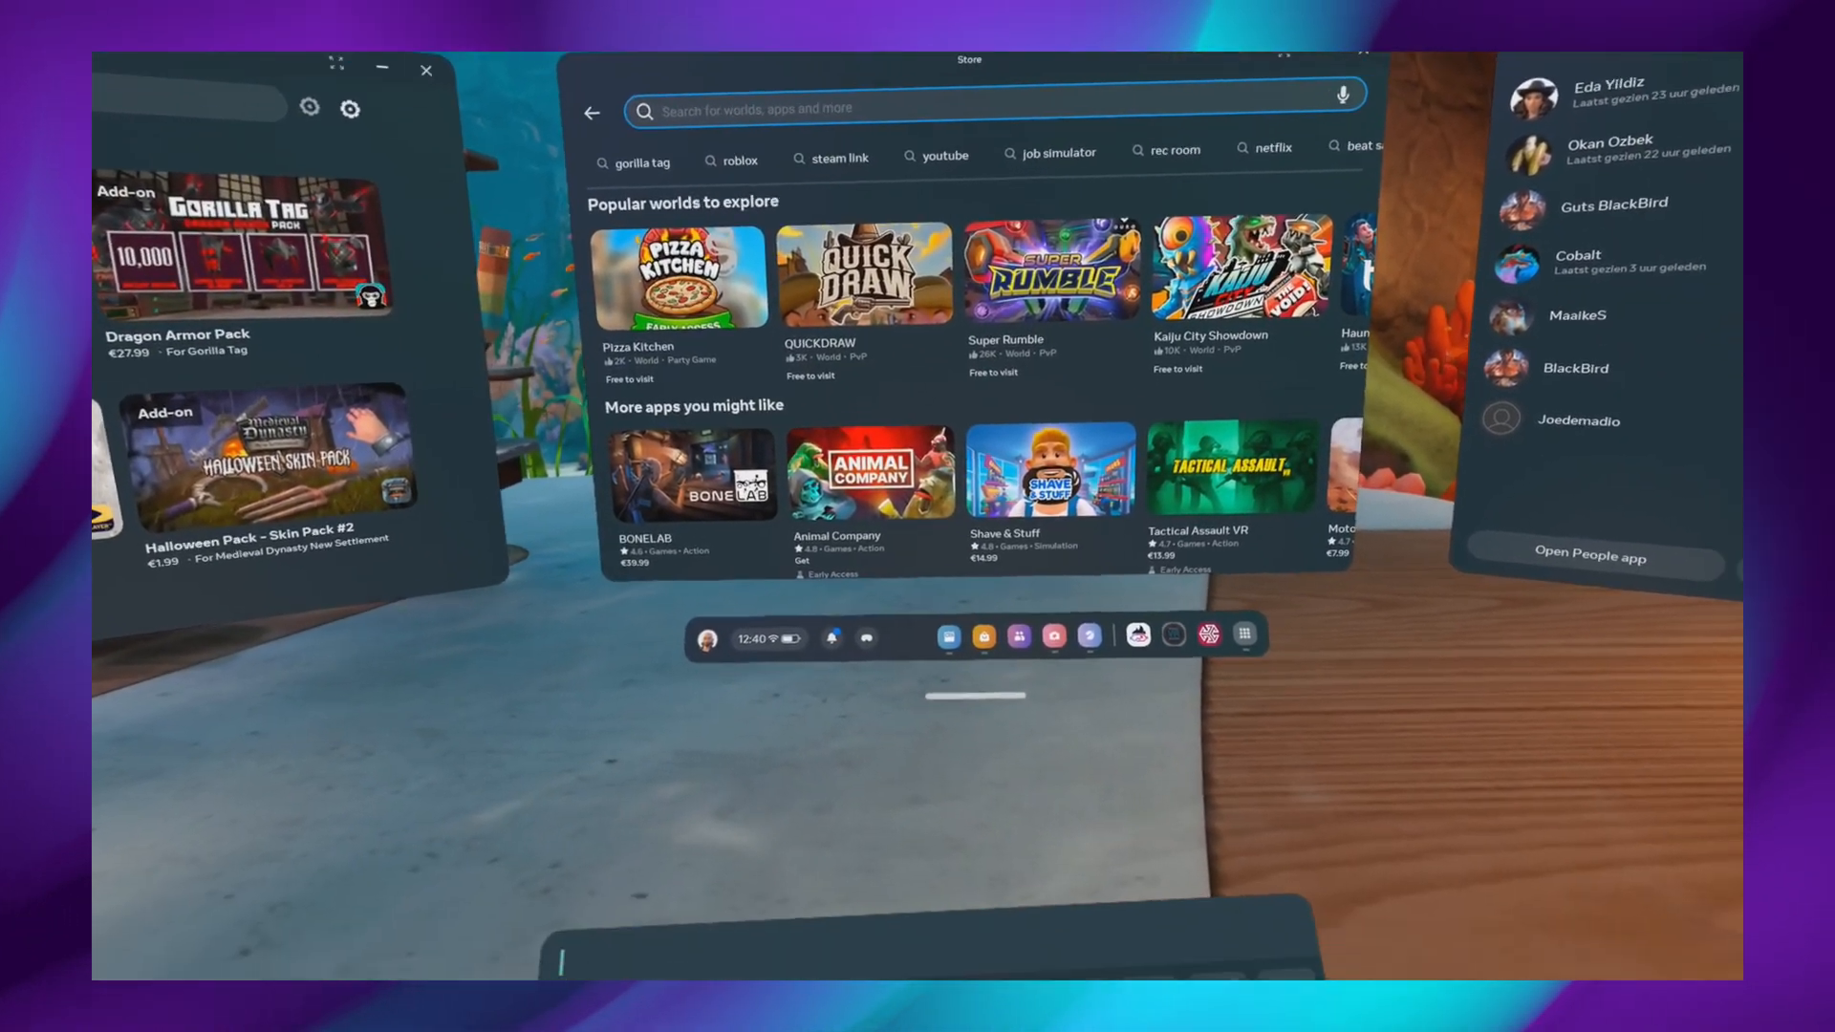
# Search the Store for 'mobi' and launch the Mobile VR Station result
pyautogui.write('mobi')
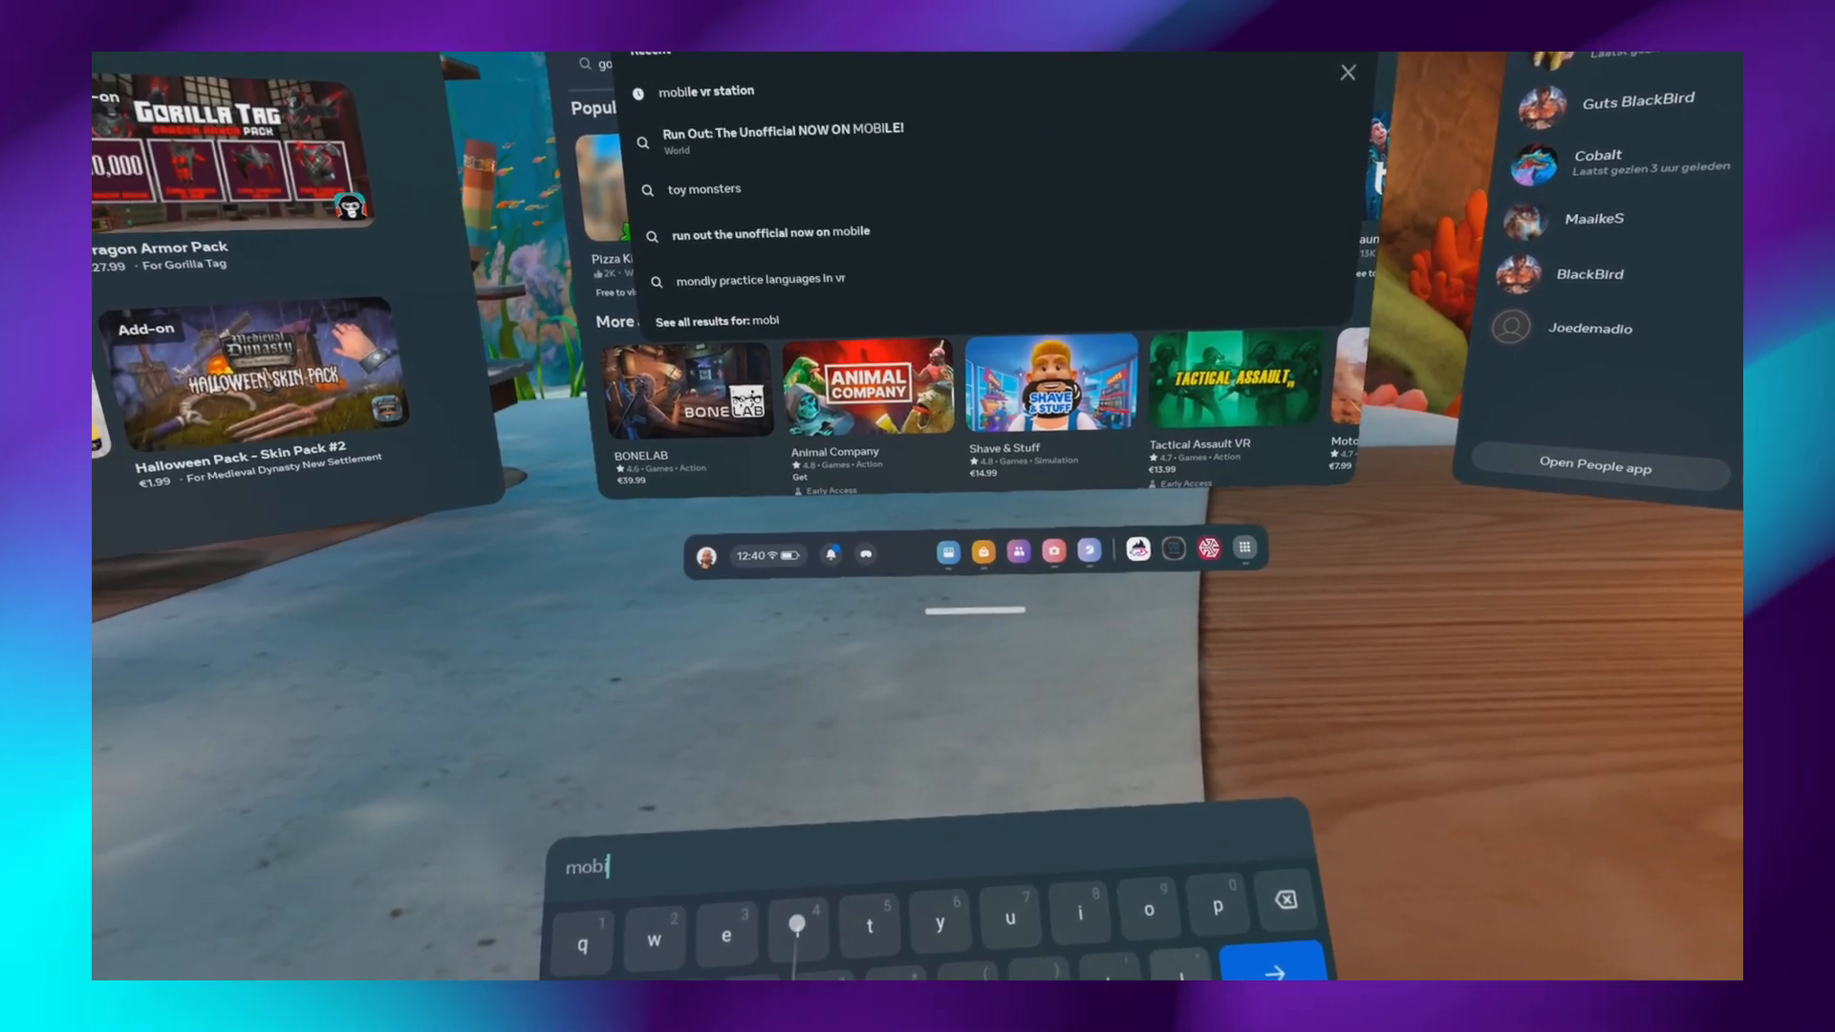
pyautogui.click(705, 91)
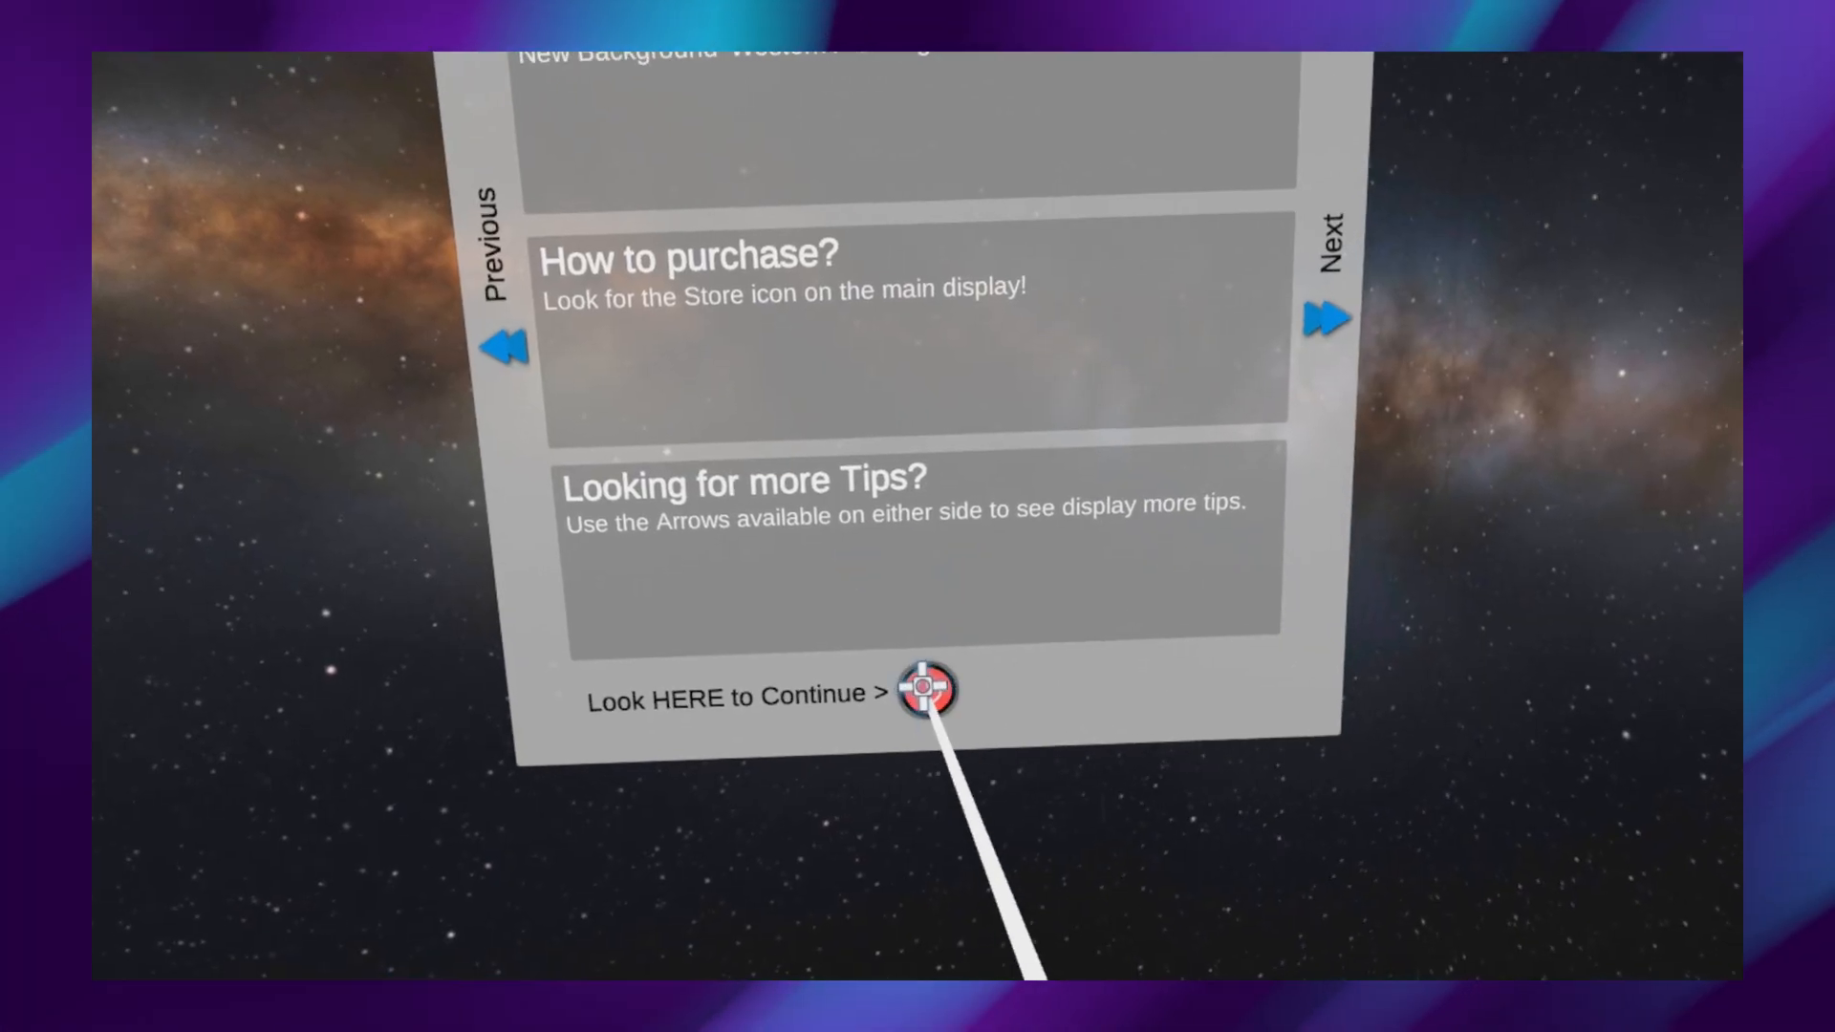
# Continue past the tips, update QuestGamesOptimizer from the Download folder and finish the install
pyautogui.click(925, 692)
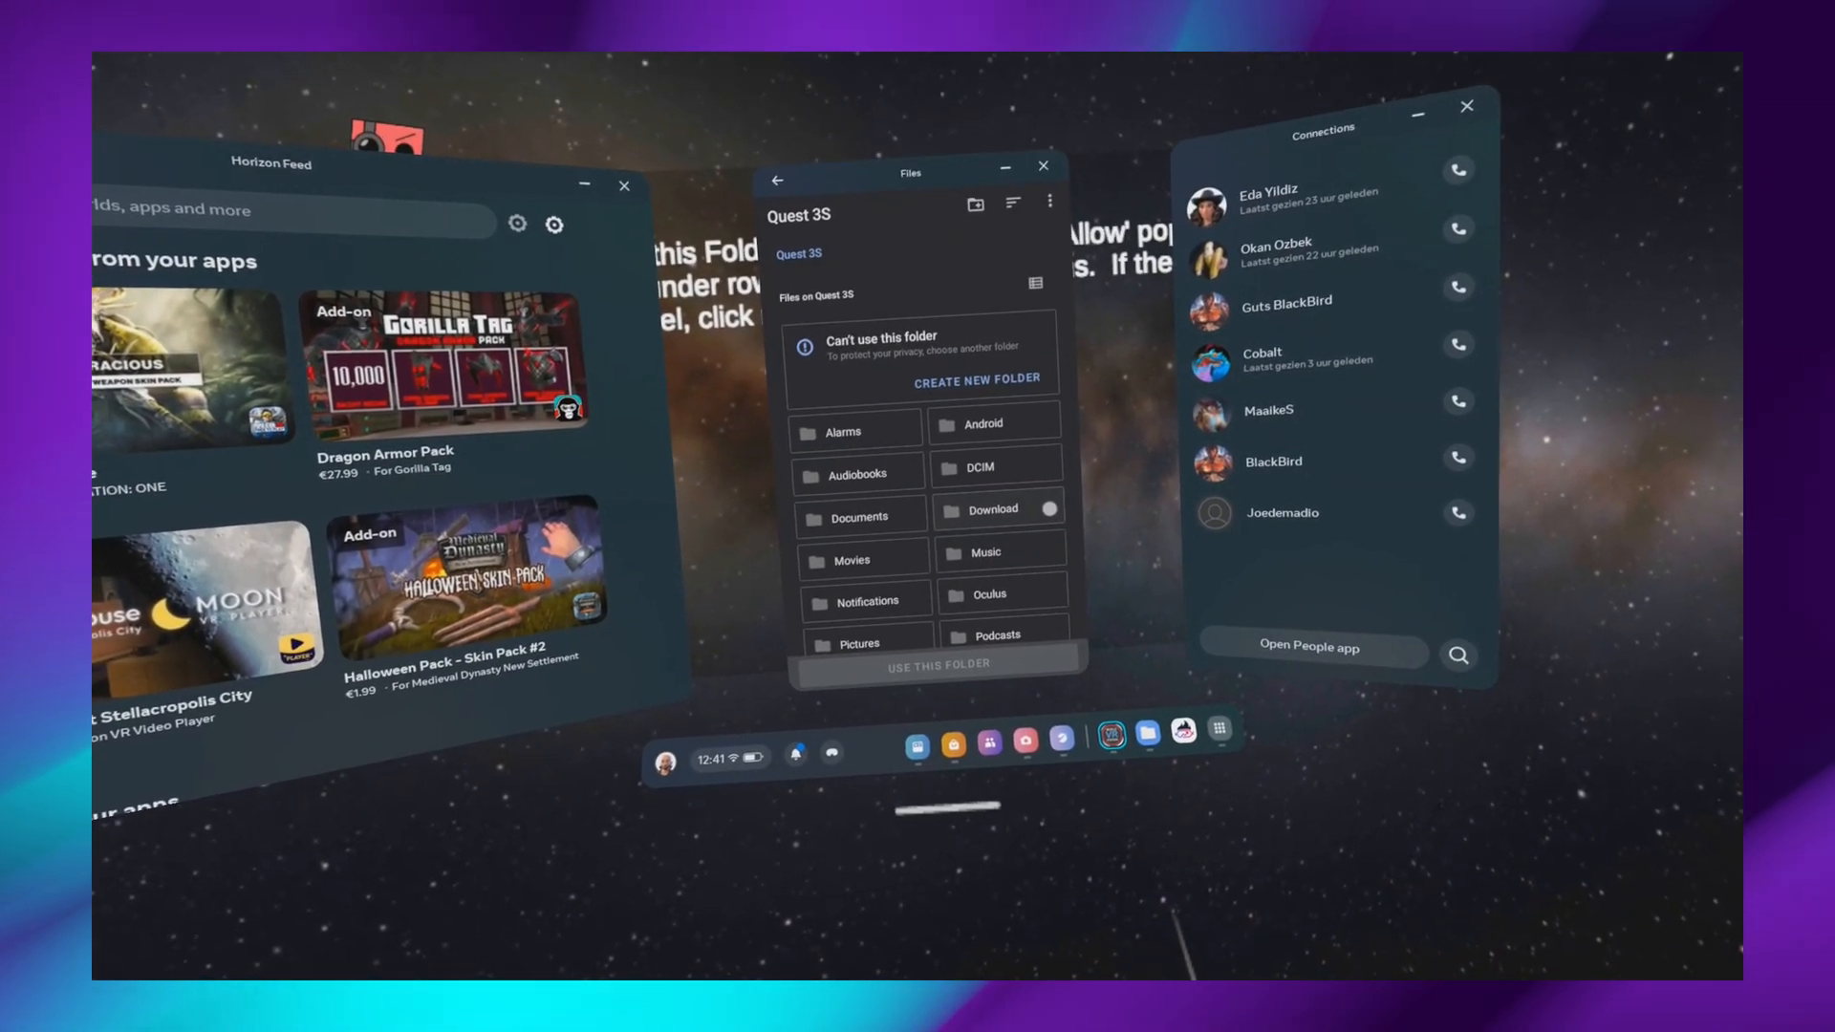
pyautogui.click(992, 509)
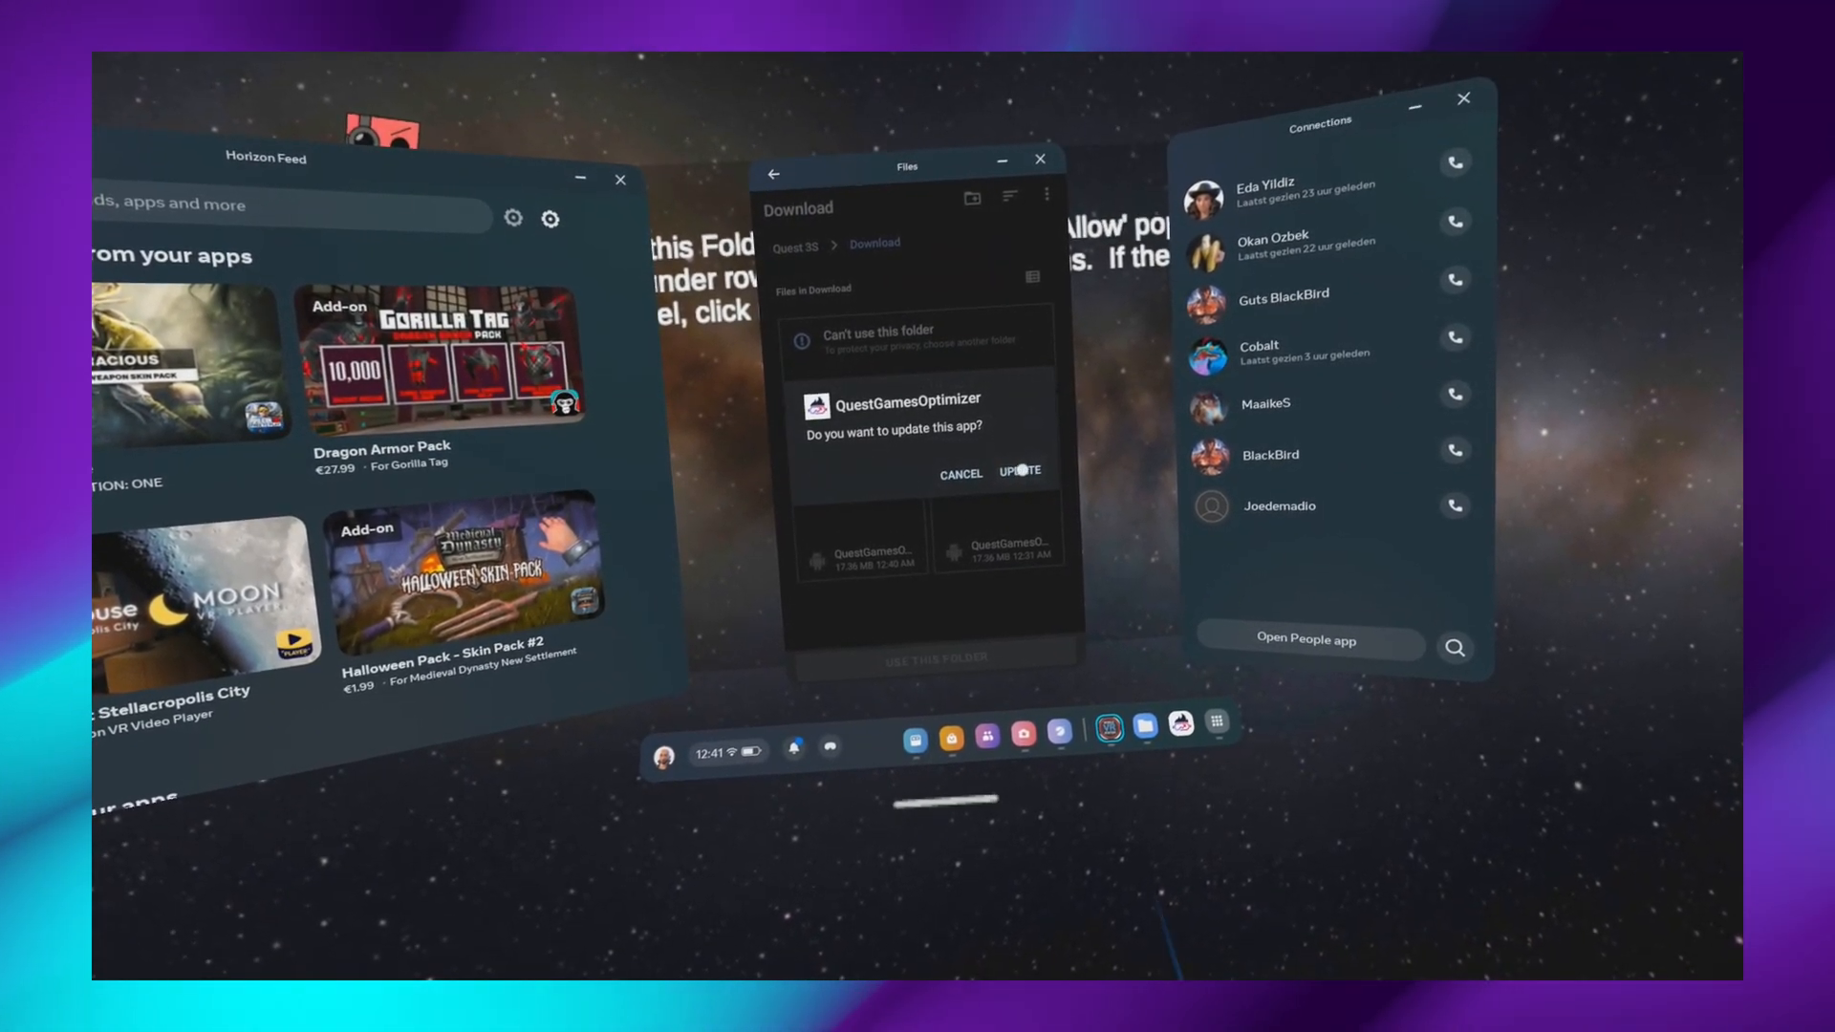
pyautogui.click(1019, 473)
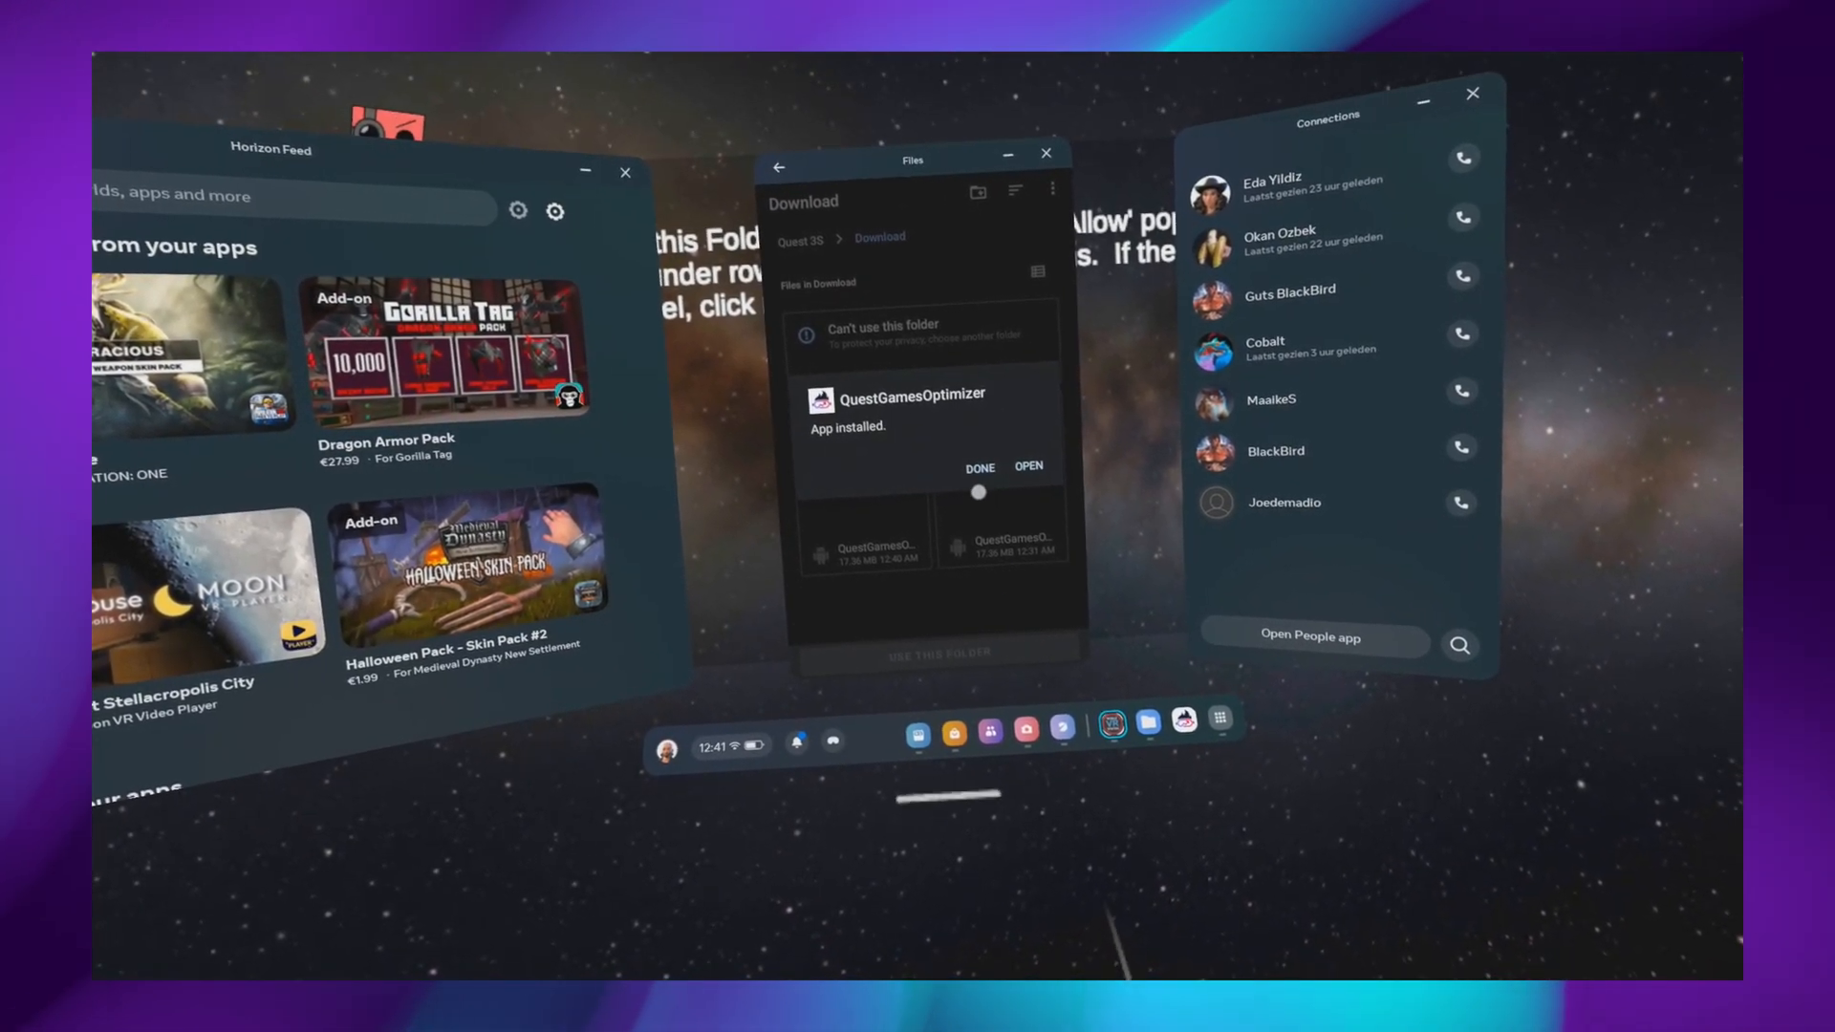
pyautogui.click(1029, 466)
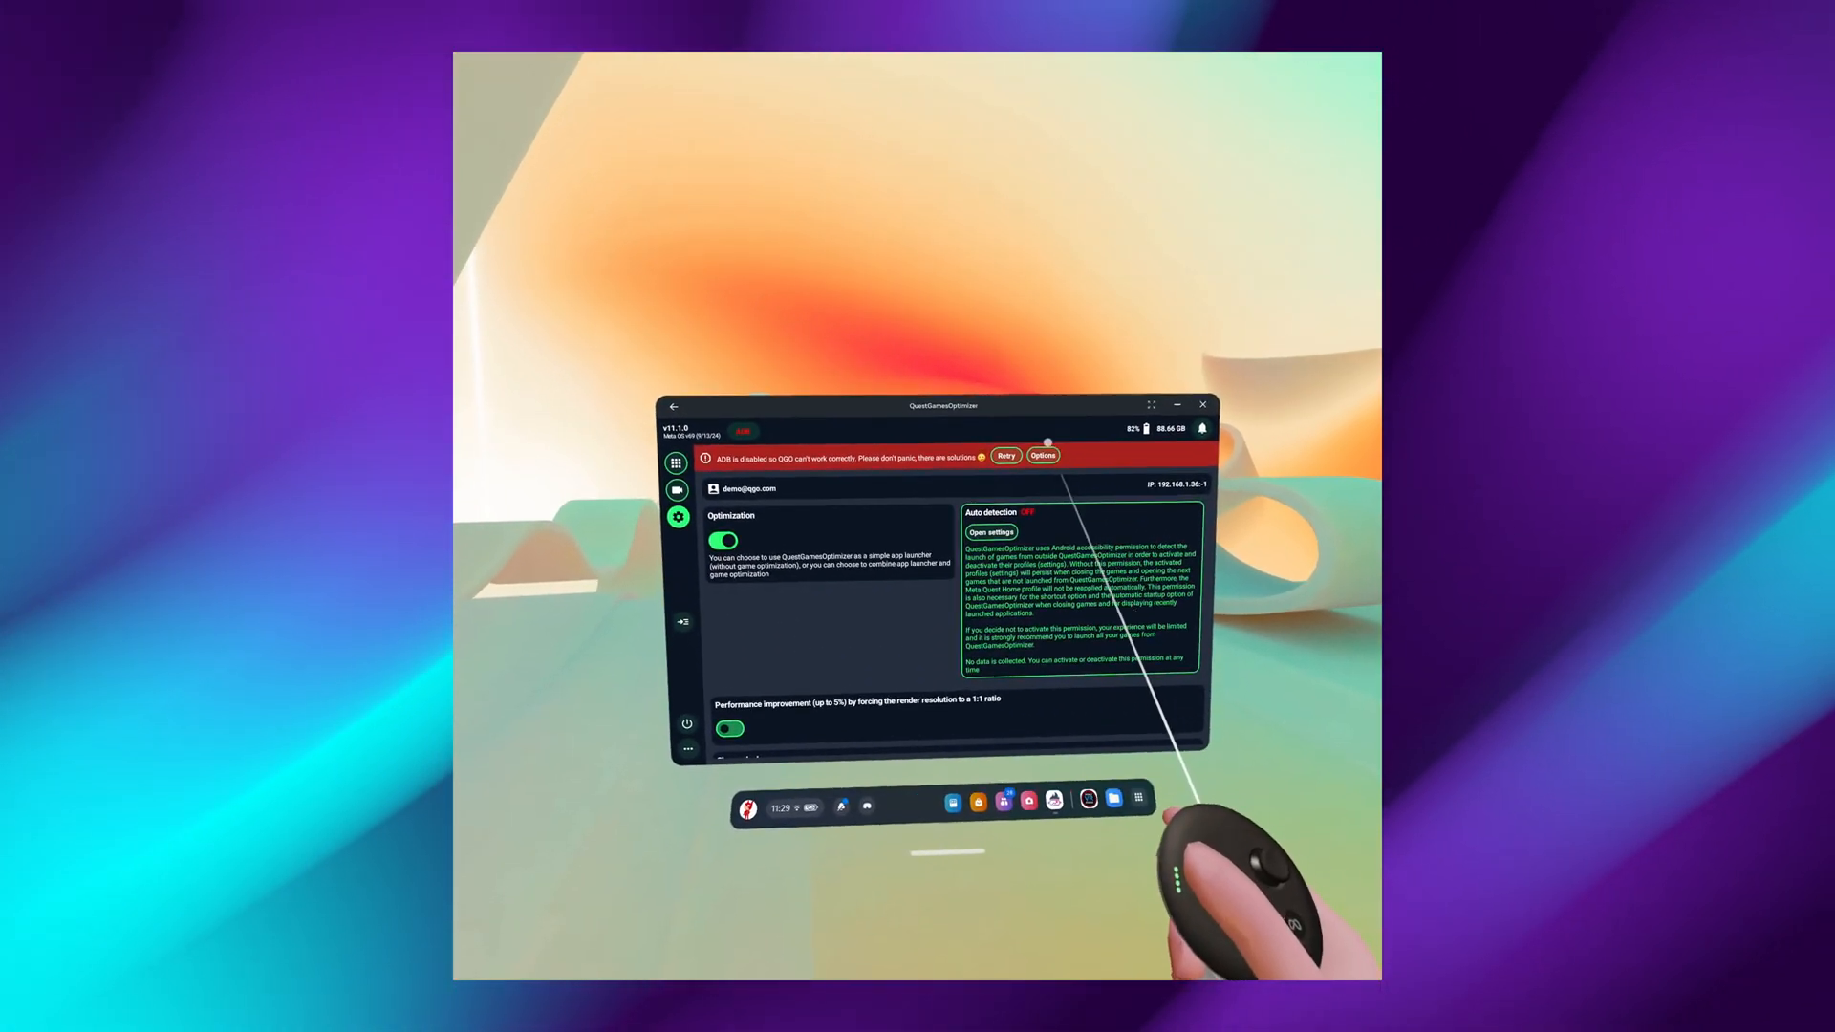
# View the ADB-disabled fix options and go to headset settings via Solution #2
pyautogui.click(1042, 455)
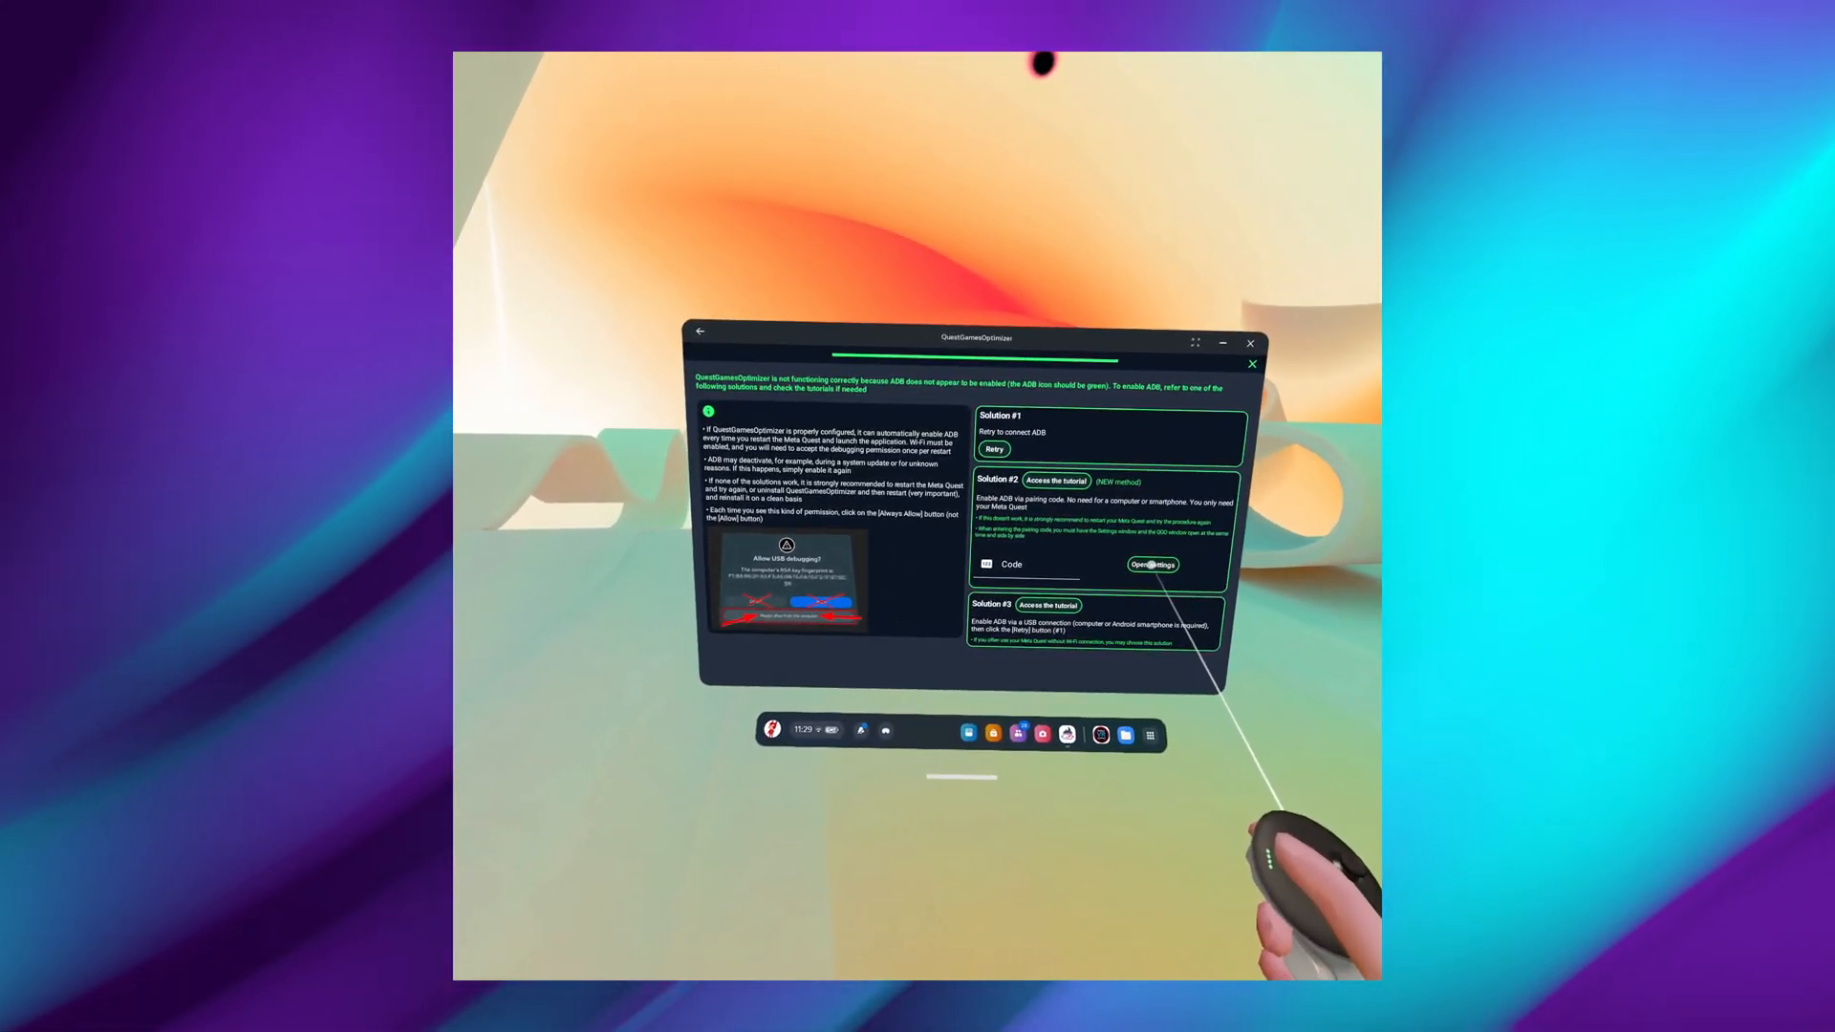
pyautogui.click(1151, 564)
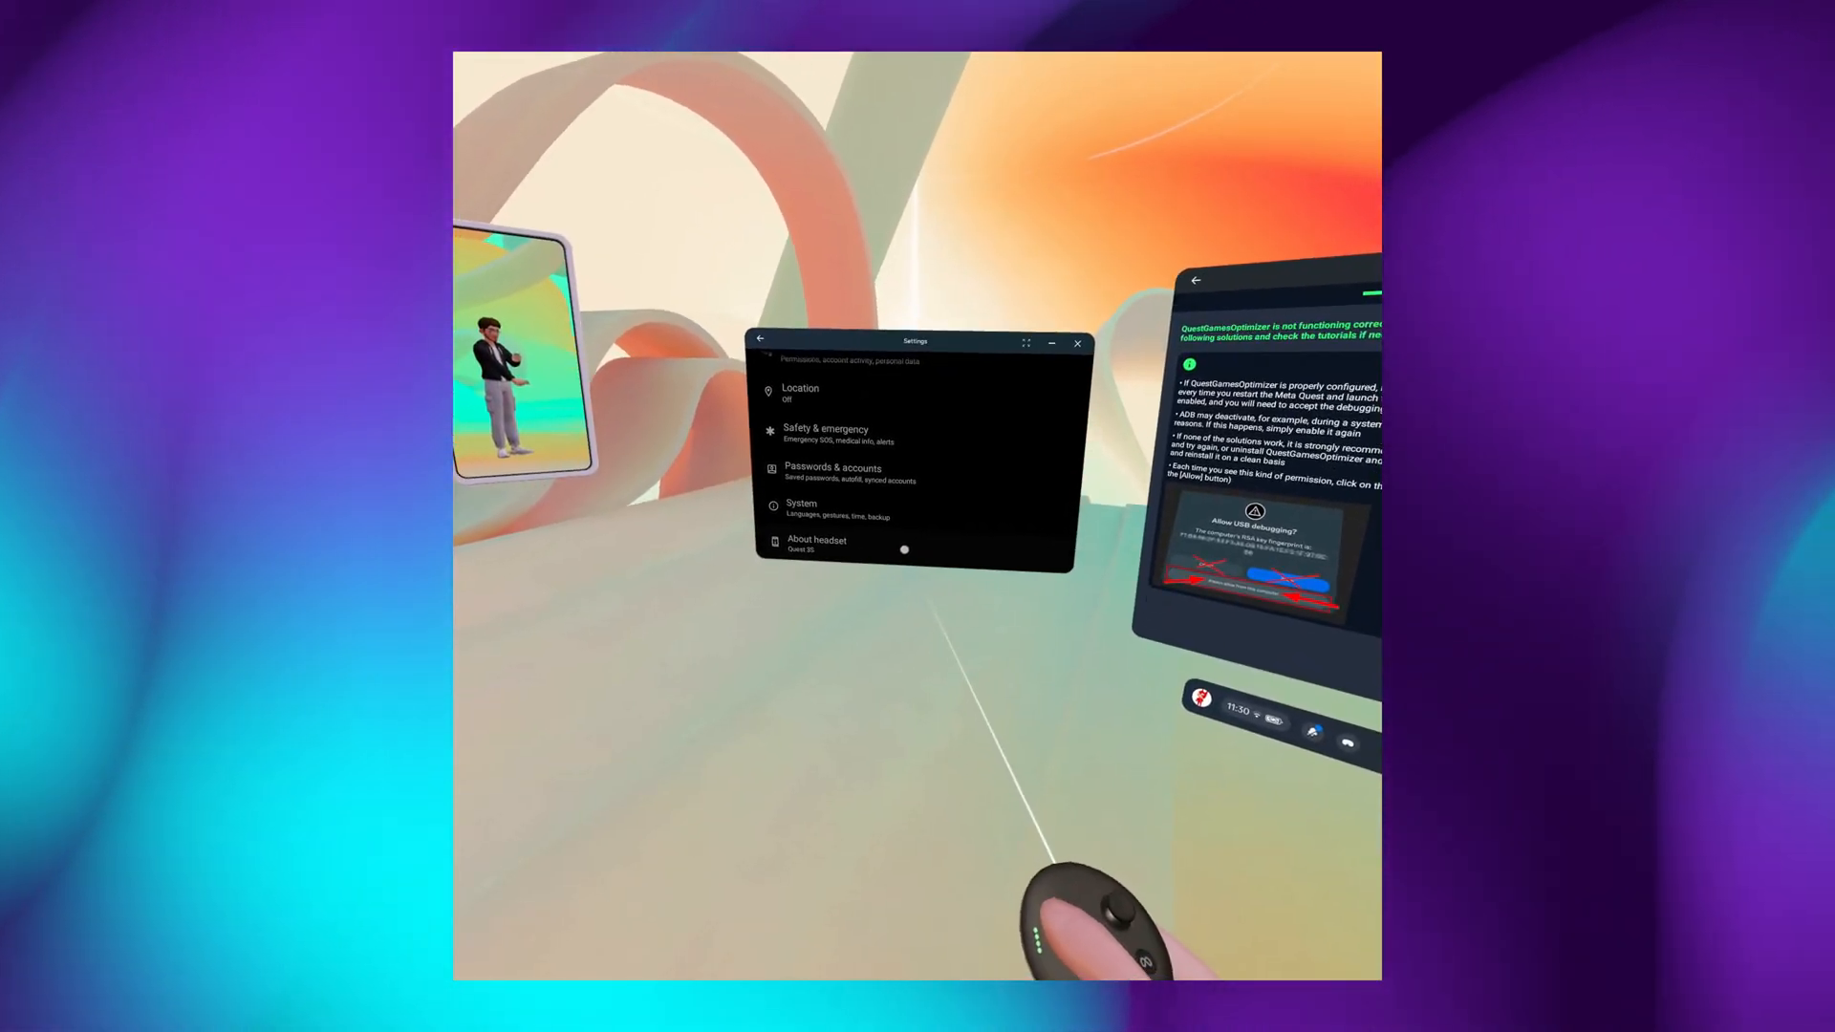
# Navigate through System and Developer options to the Wireless debugging settings
pyautogui.click(816, 545)
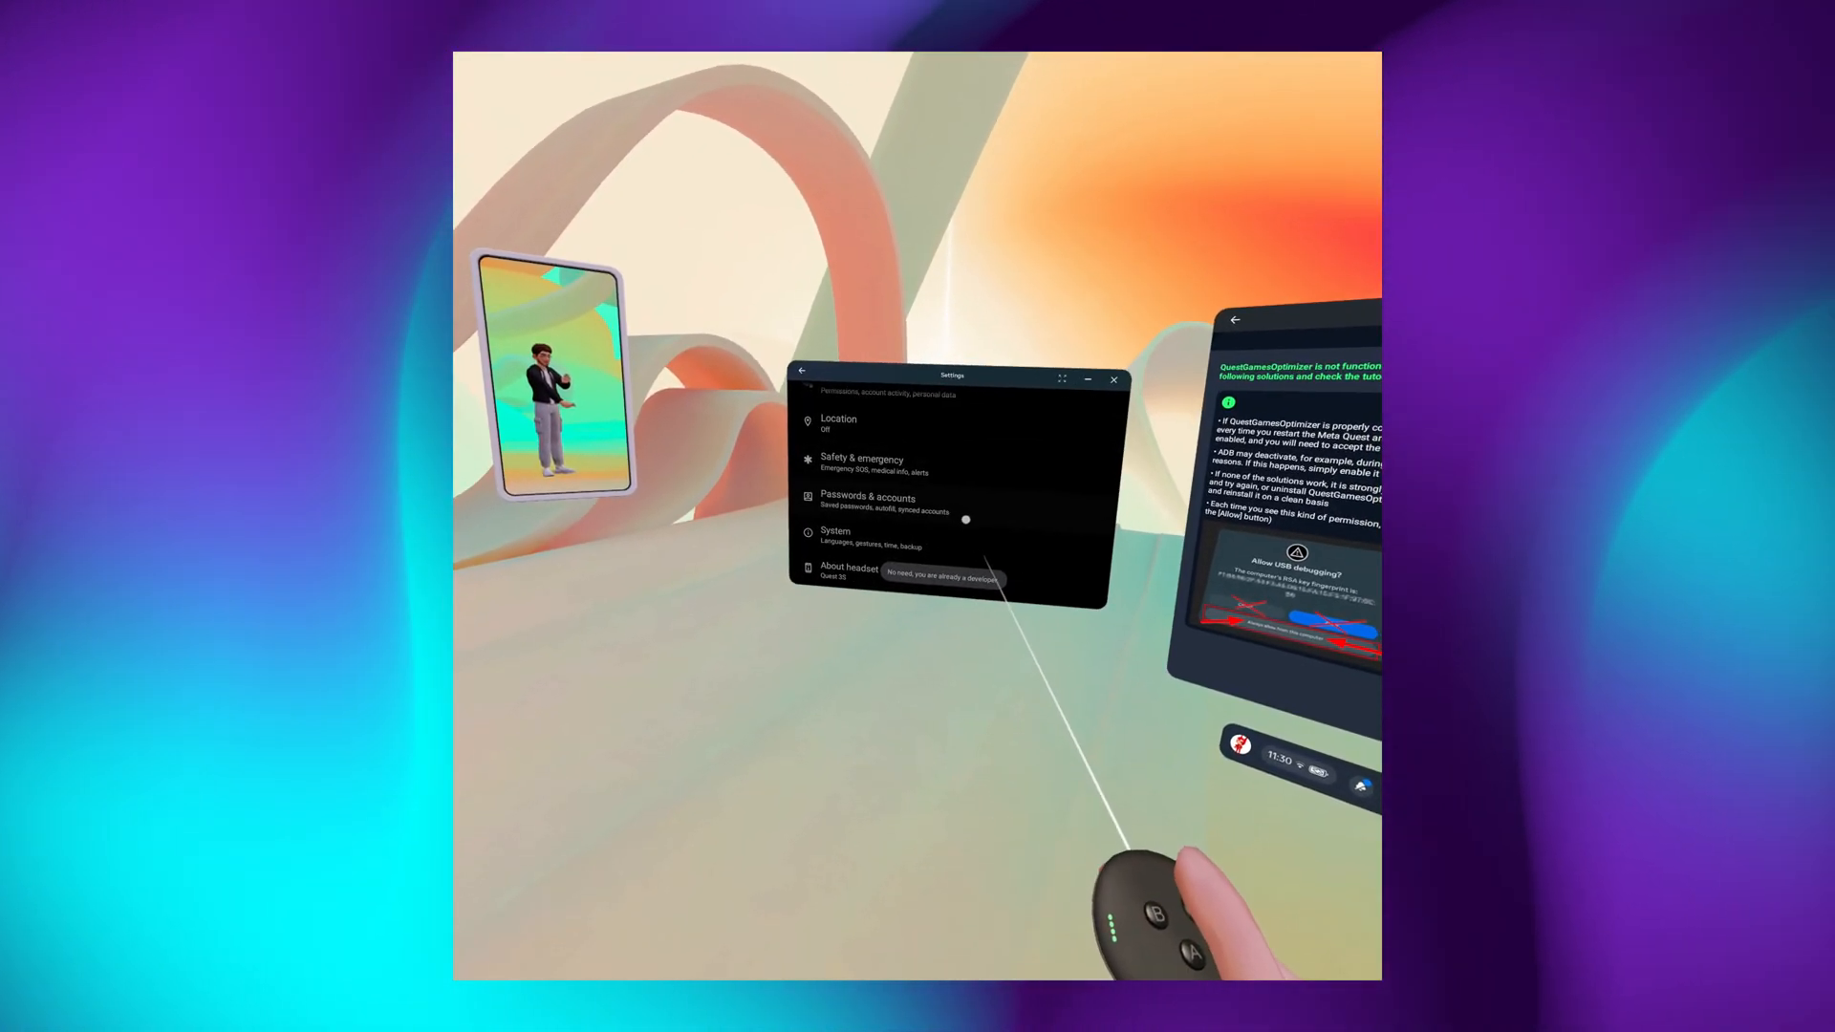
pyautogui.click(836, 531)
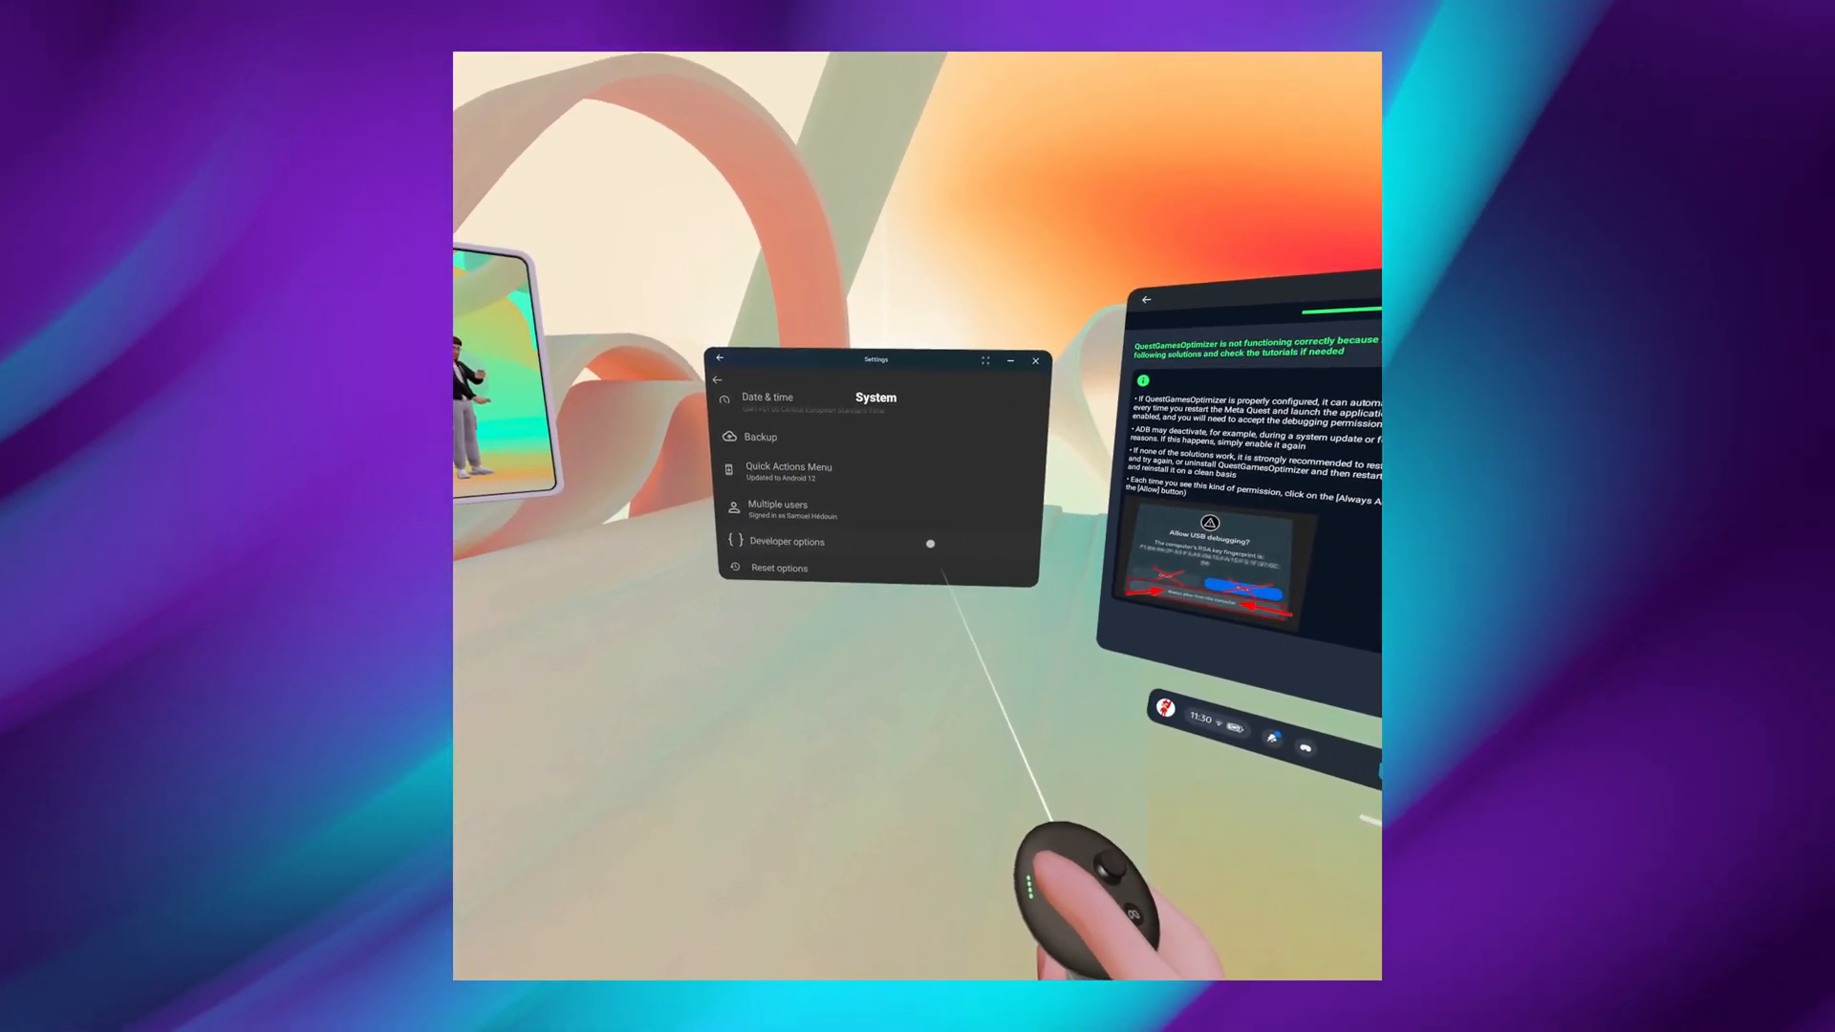
pyautogui.click(786, 541)
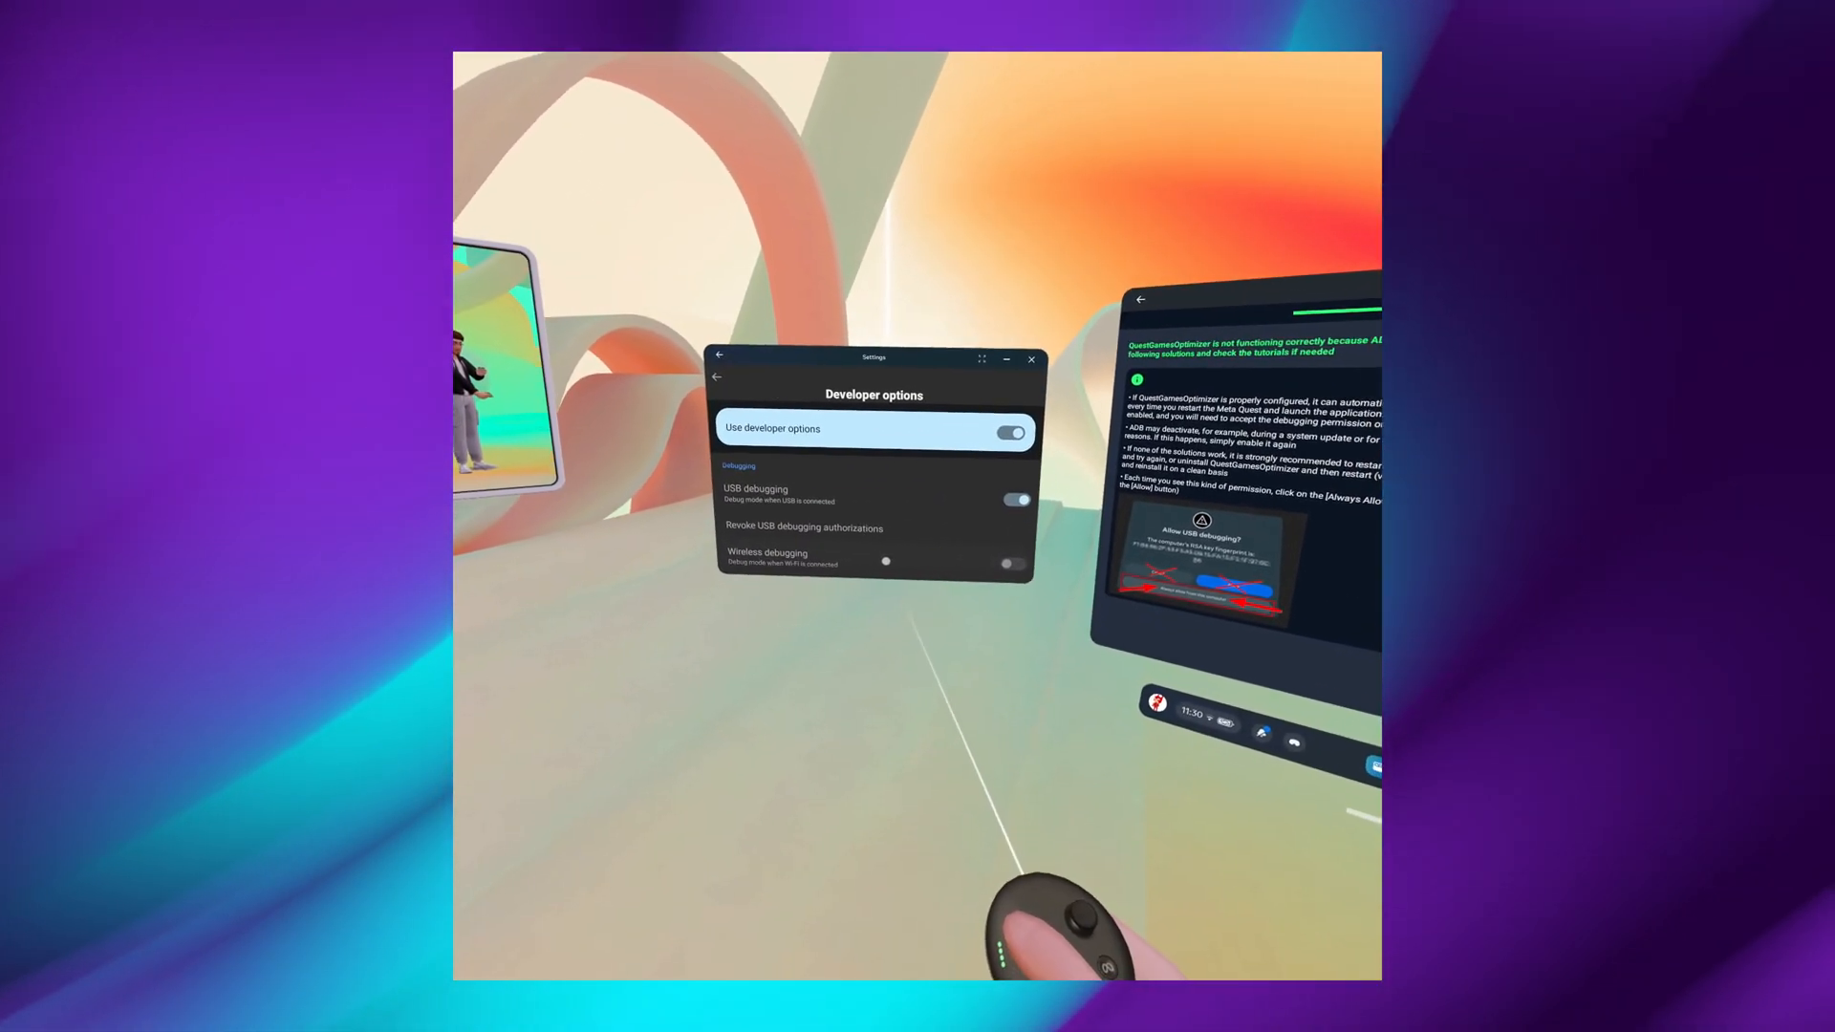
pyautogui.click(766, 552)
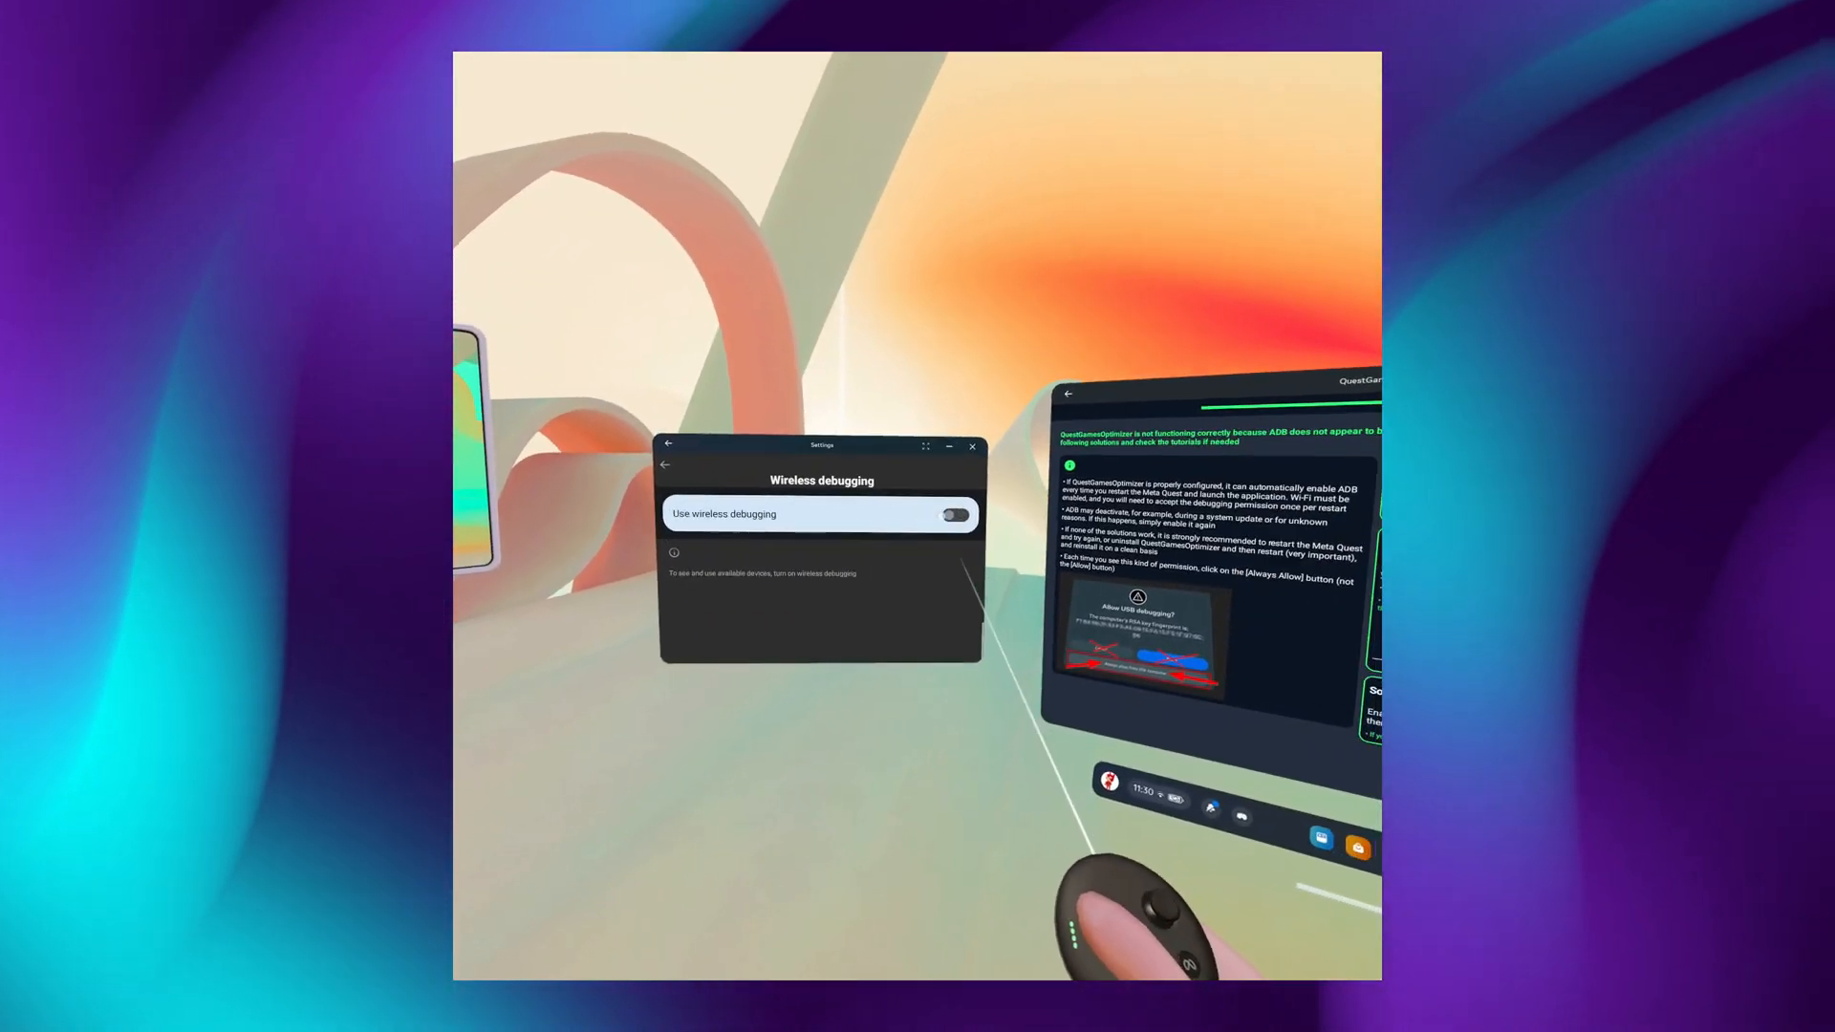
# Switch wireless debugging on and start pairing a device with a pairing code
pyautogui.click(954, 515)
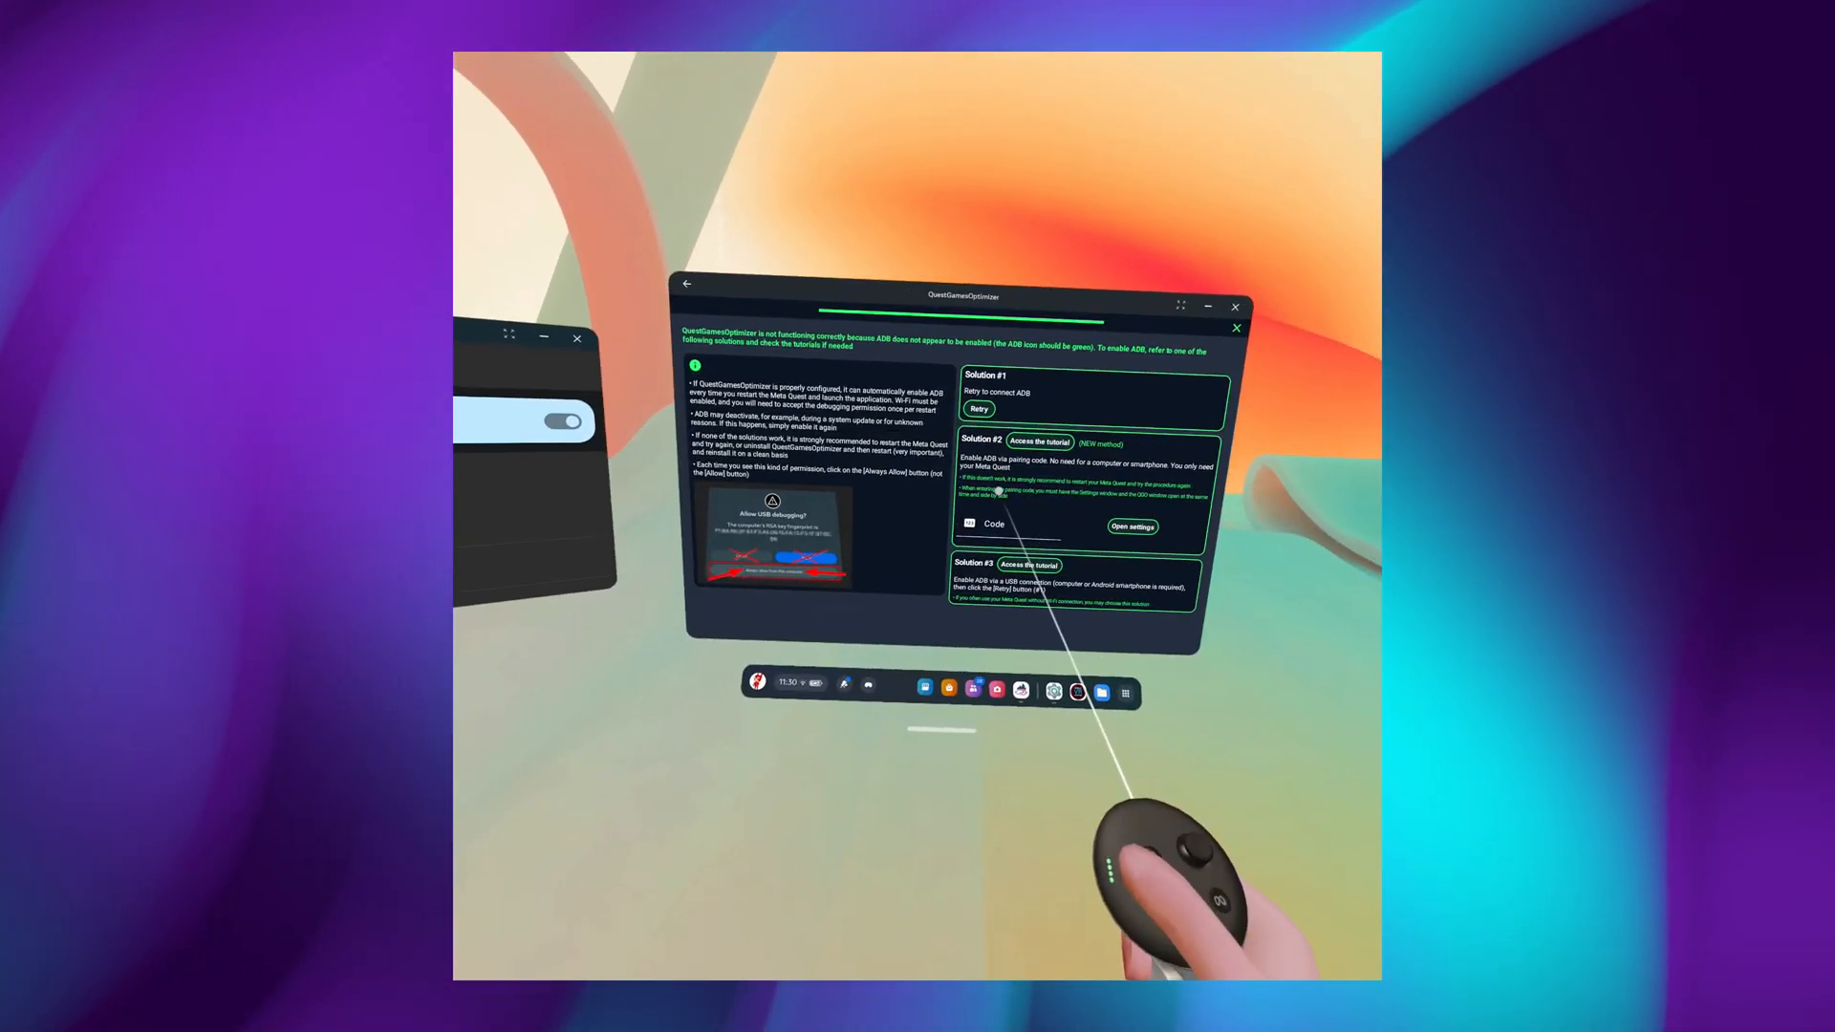
pyautogui.click(1129, 527)
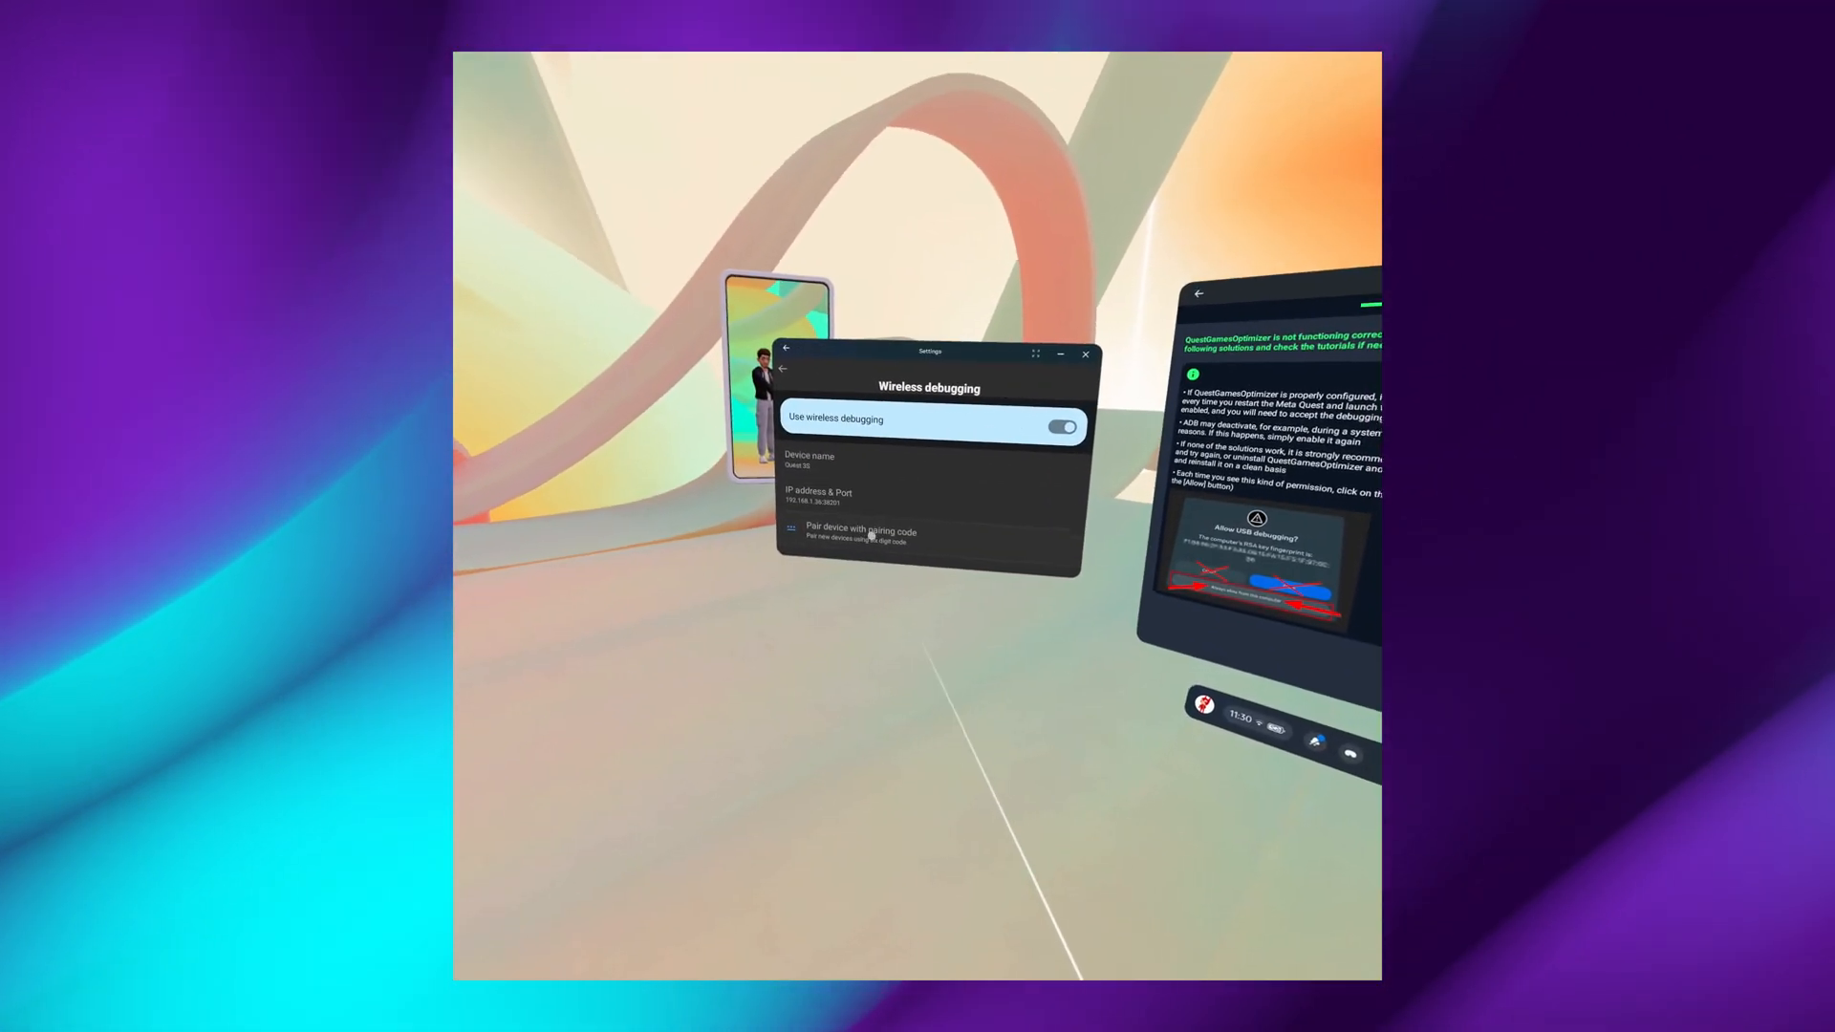
pyautogui.click(860, 533)
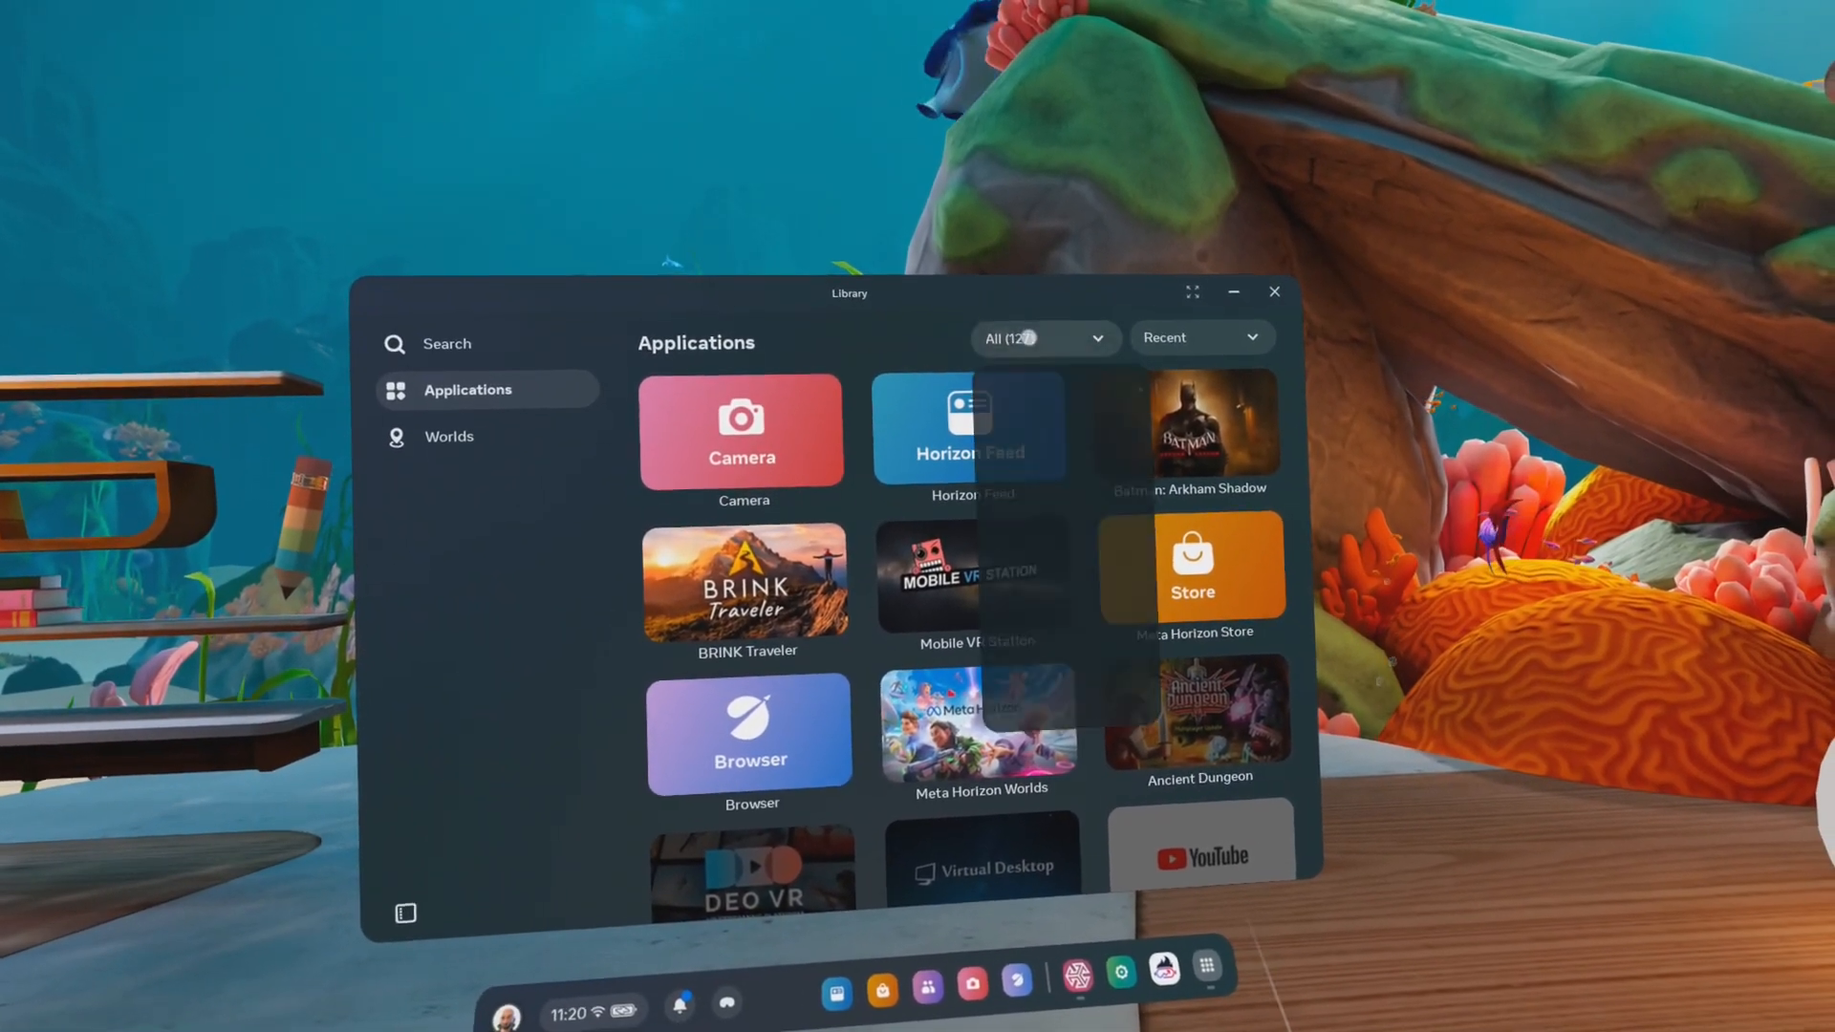
# Filter the Library to Unknown sources and launch QuestGamesOptimizer
pyautogui.click(1040, 339)
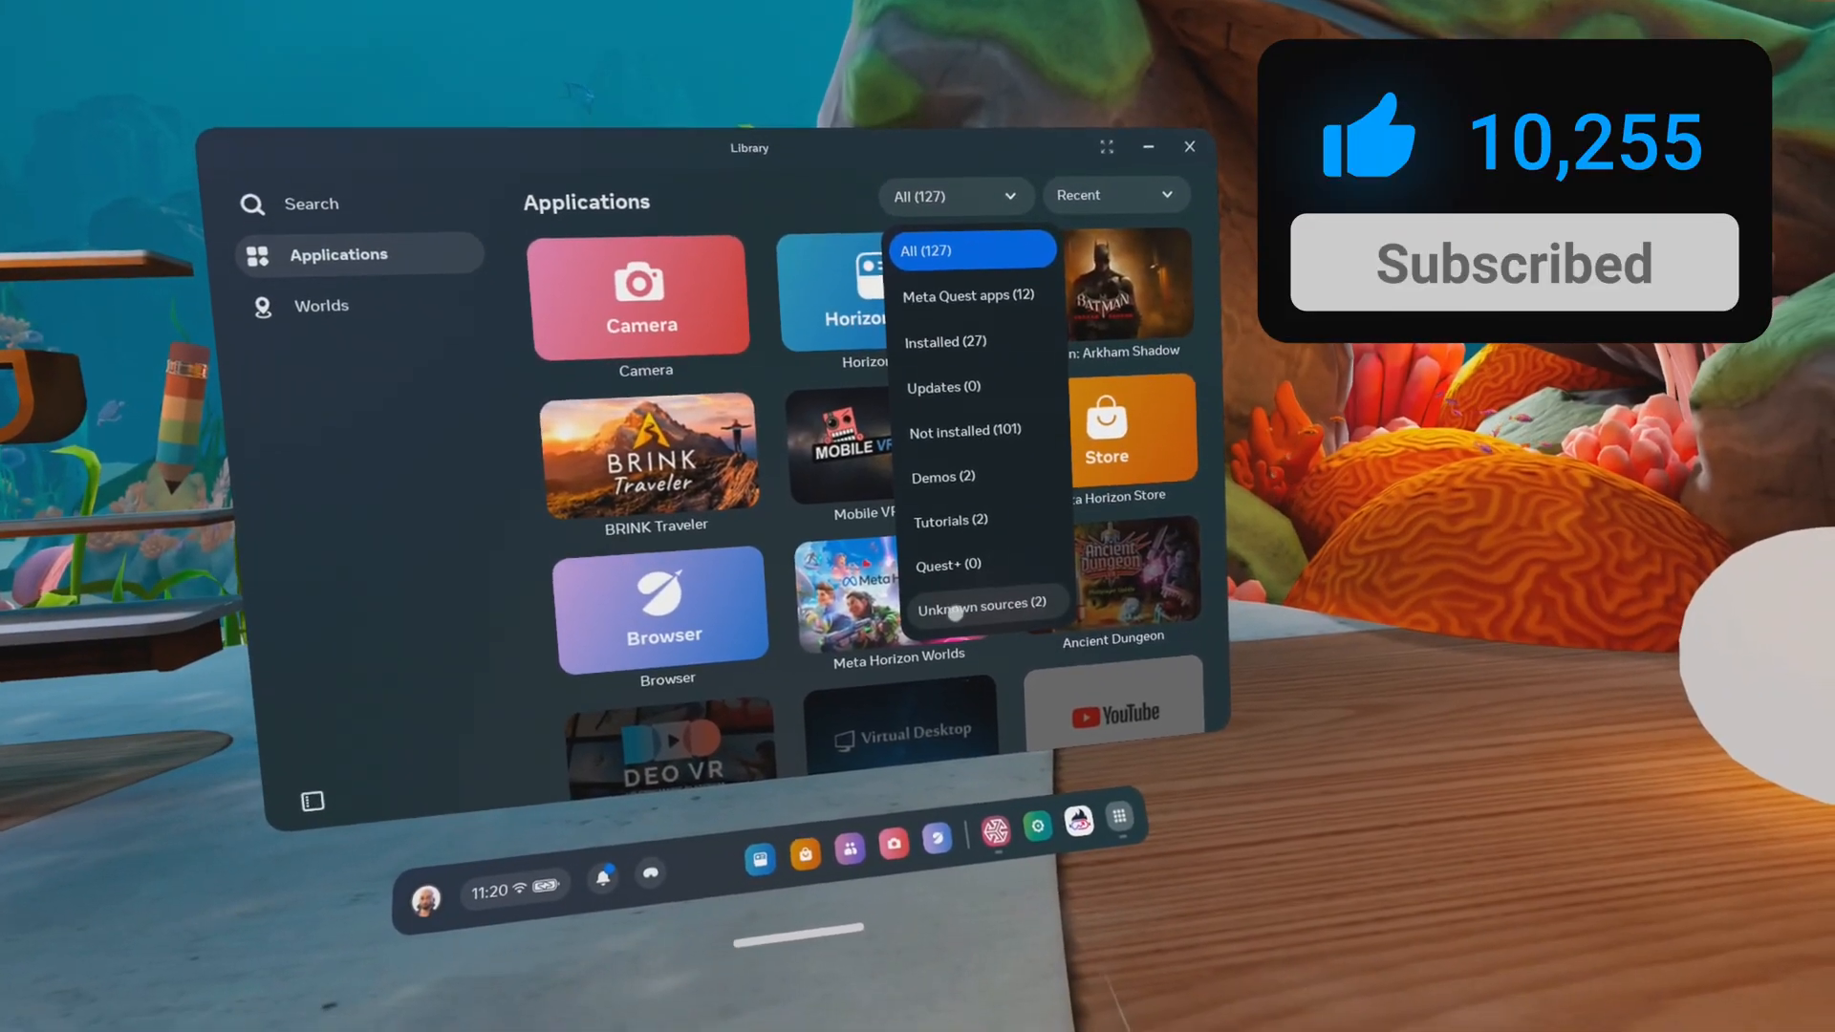
pyautogui.click(977, 603)
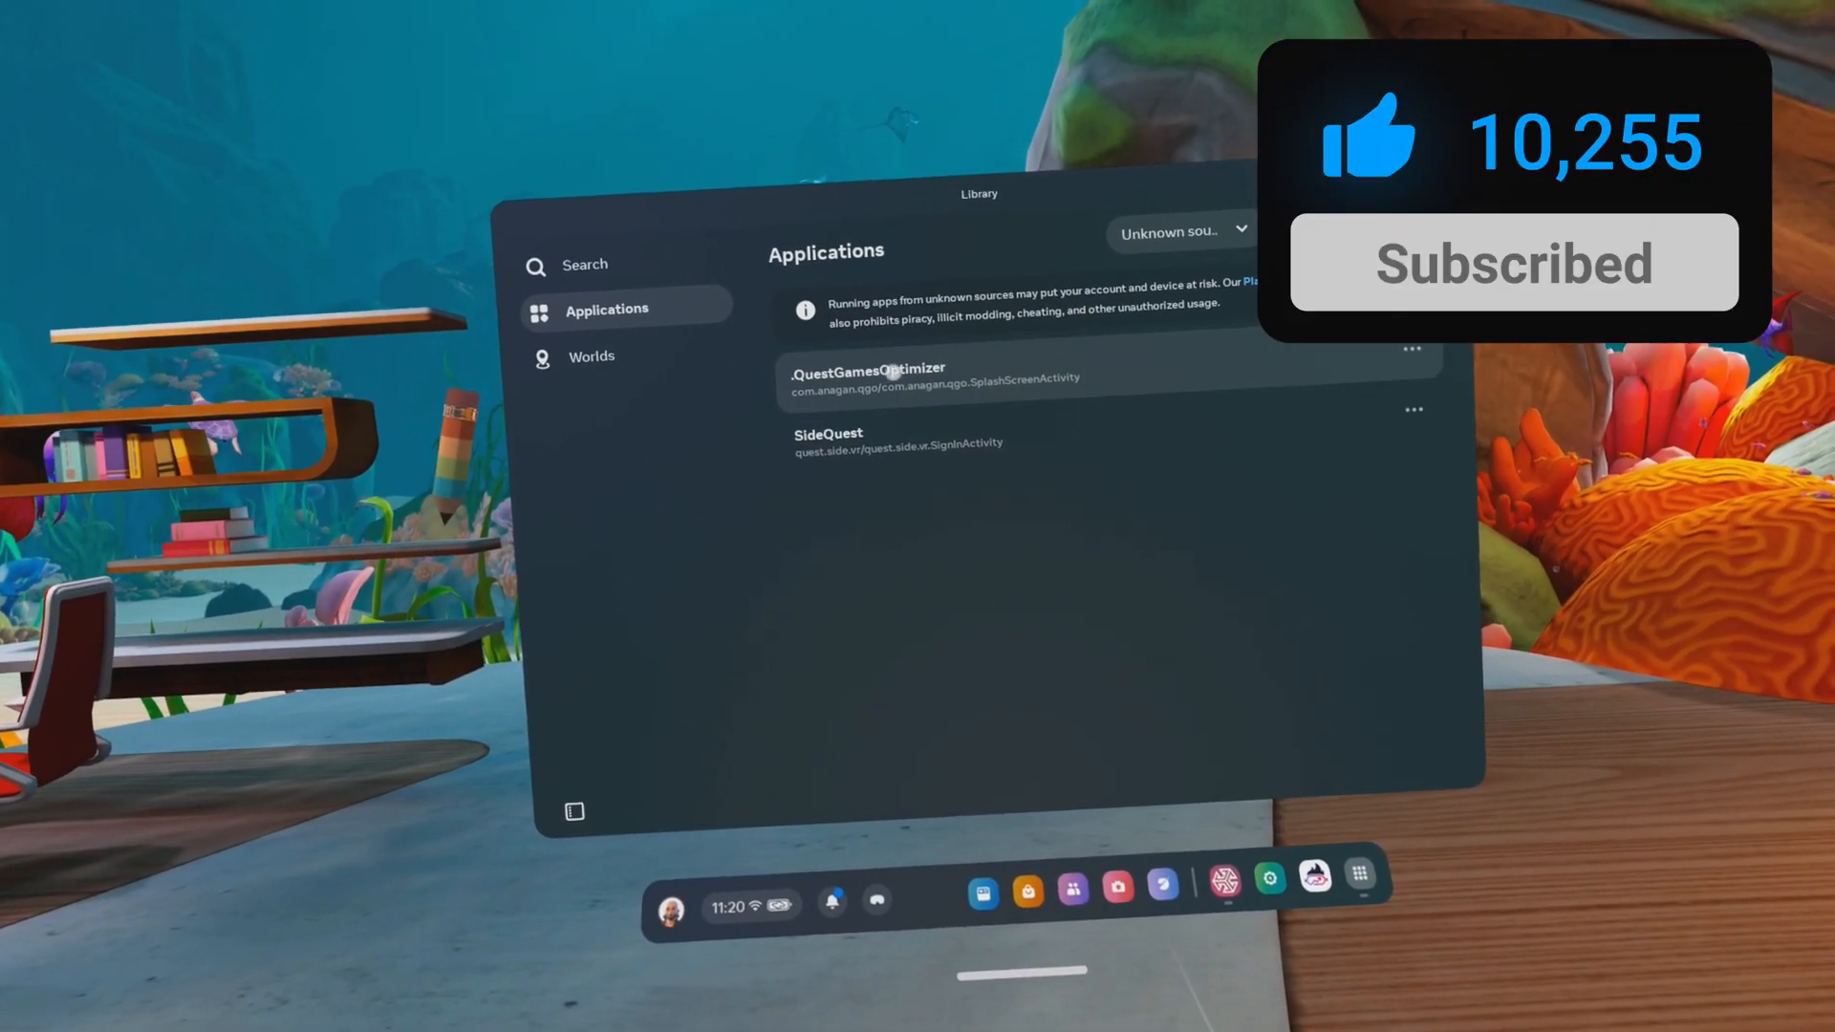
pyautogui.click(866, 377)
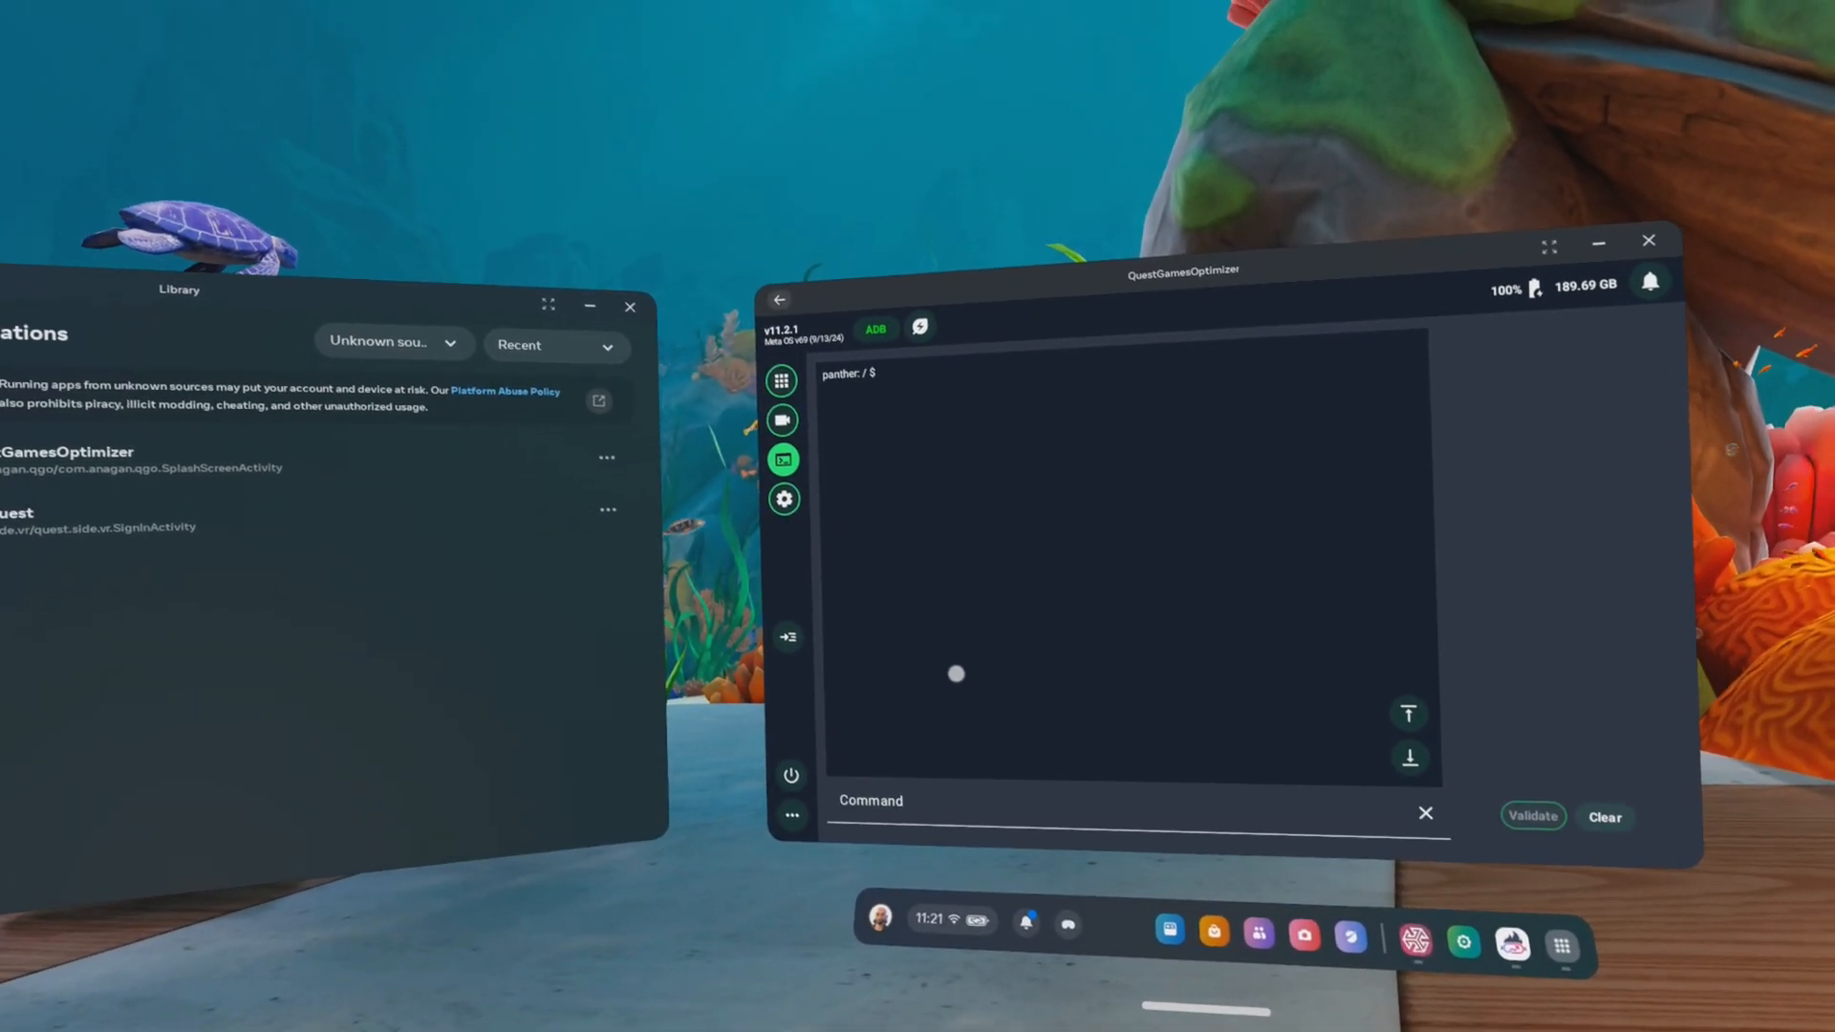
# Show the grid of installed games and apps
pyautogui.click(782, 380)
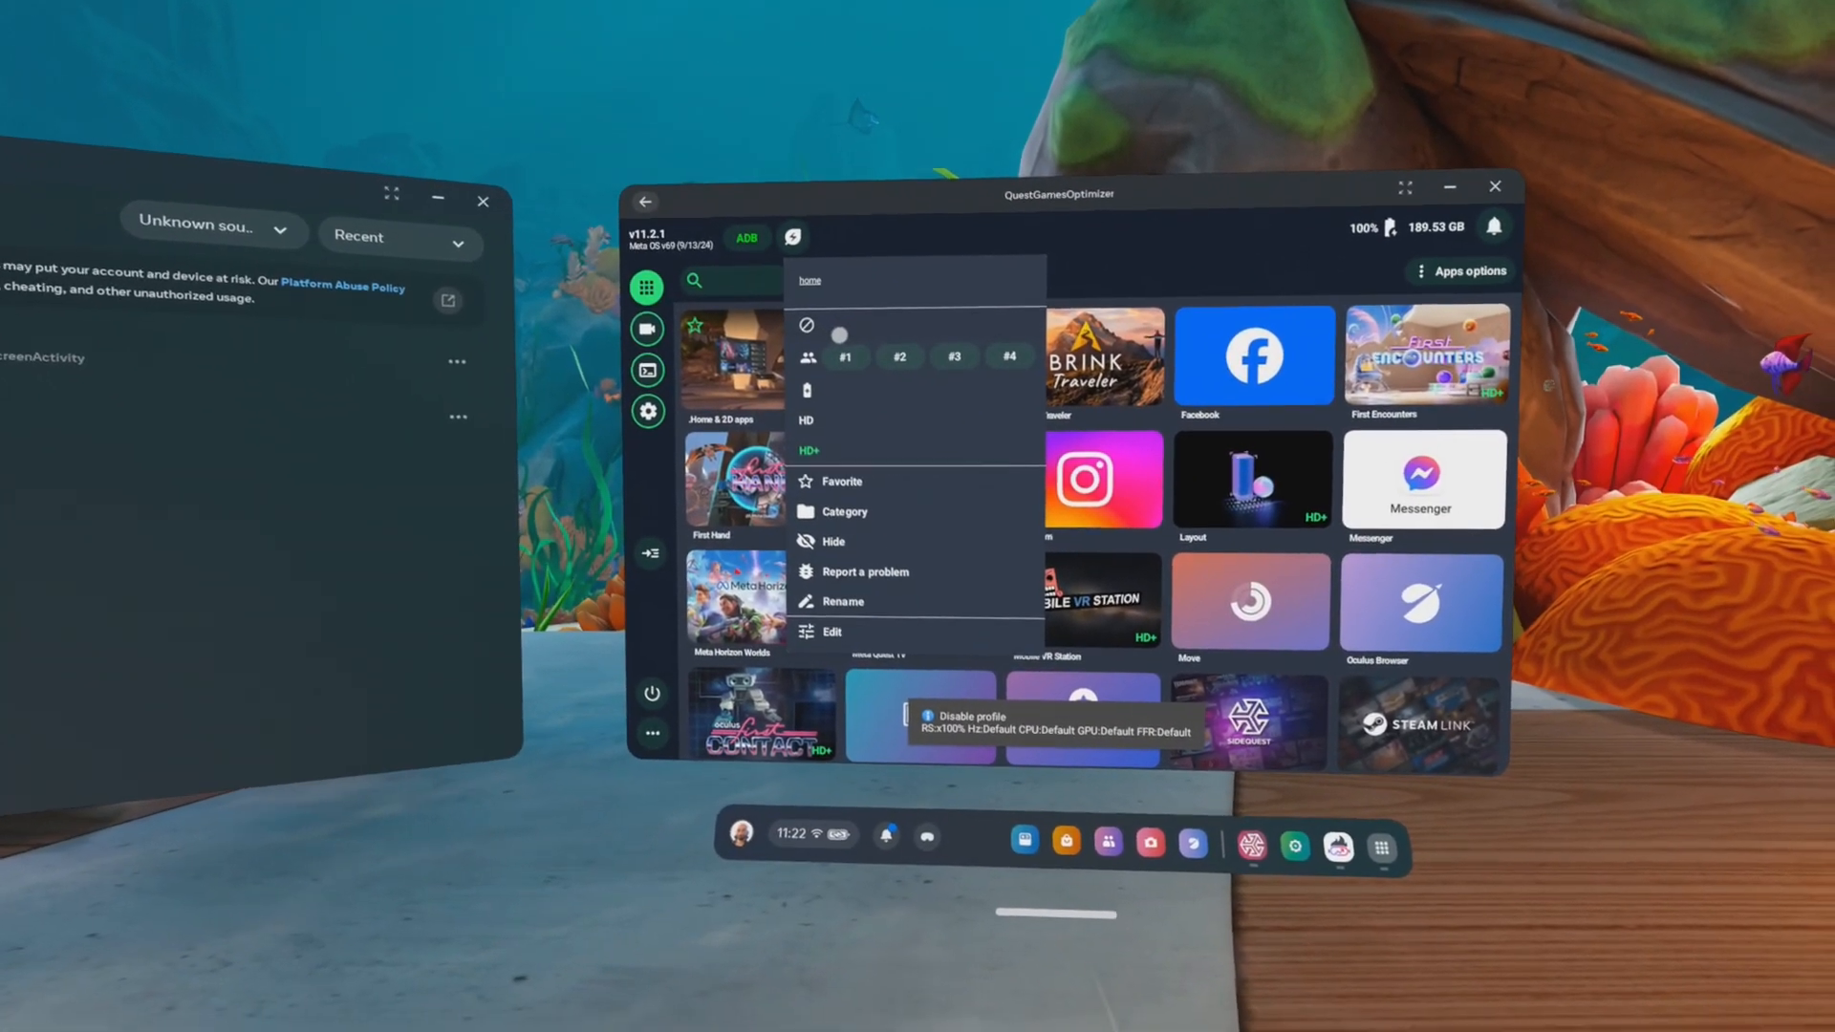
# Edit the Home & 2D apps profile and raise resolution to 4096 px at 244% scale
pyautogui.click(832, 633)
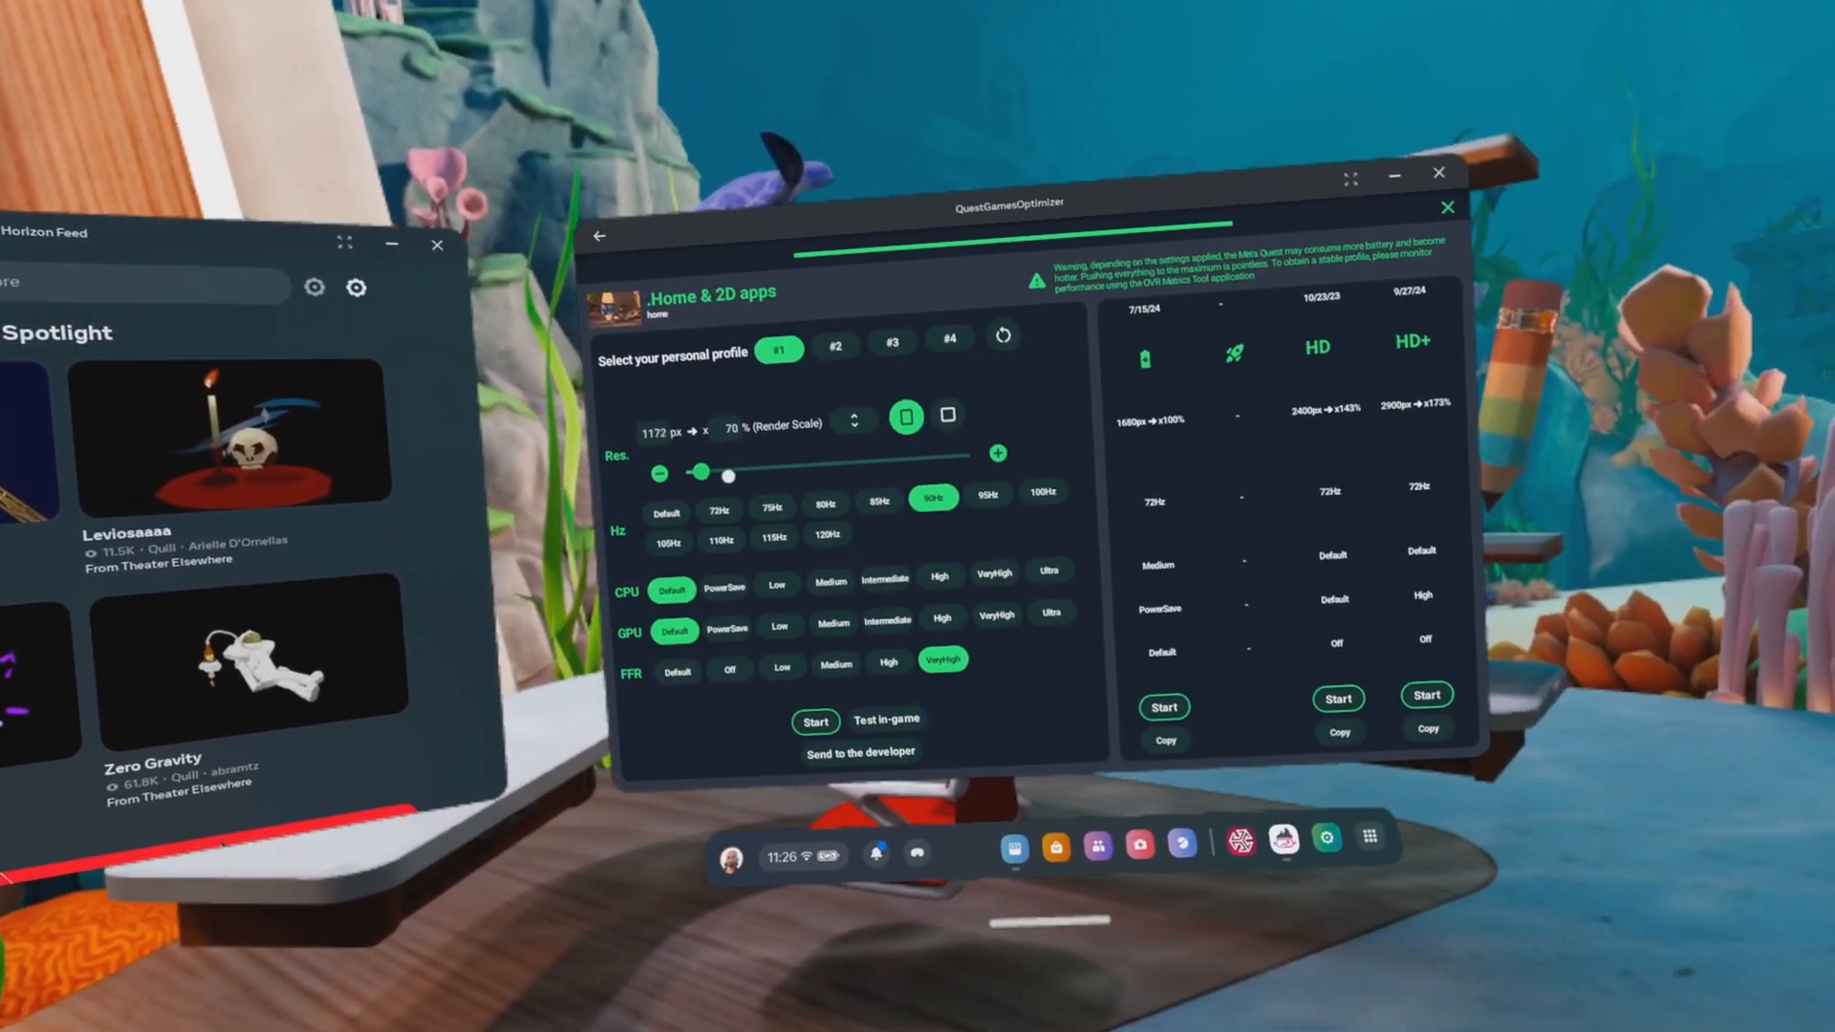
pyautogui.moveTo(728, 476); pyautogui.dragTo(994, 436)
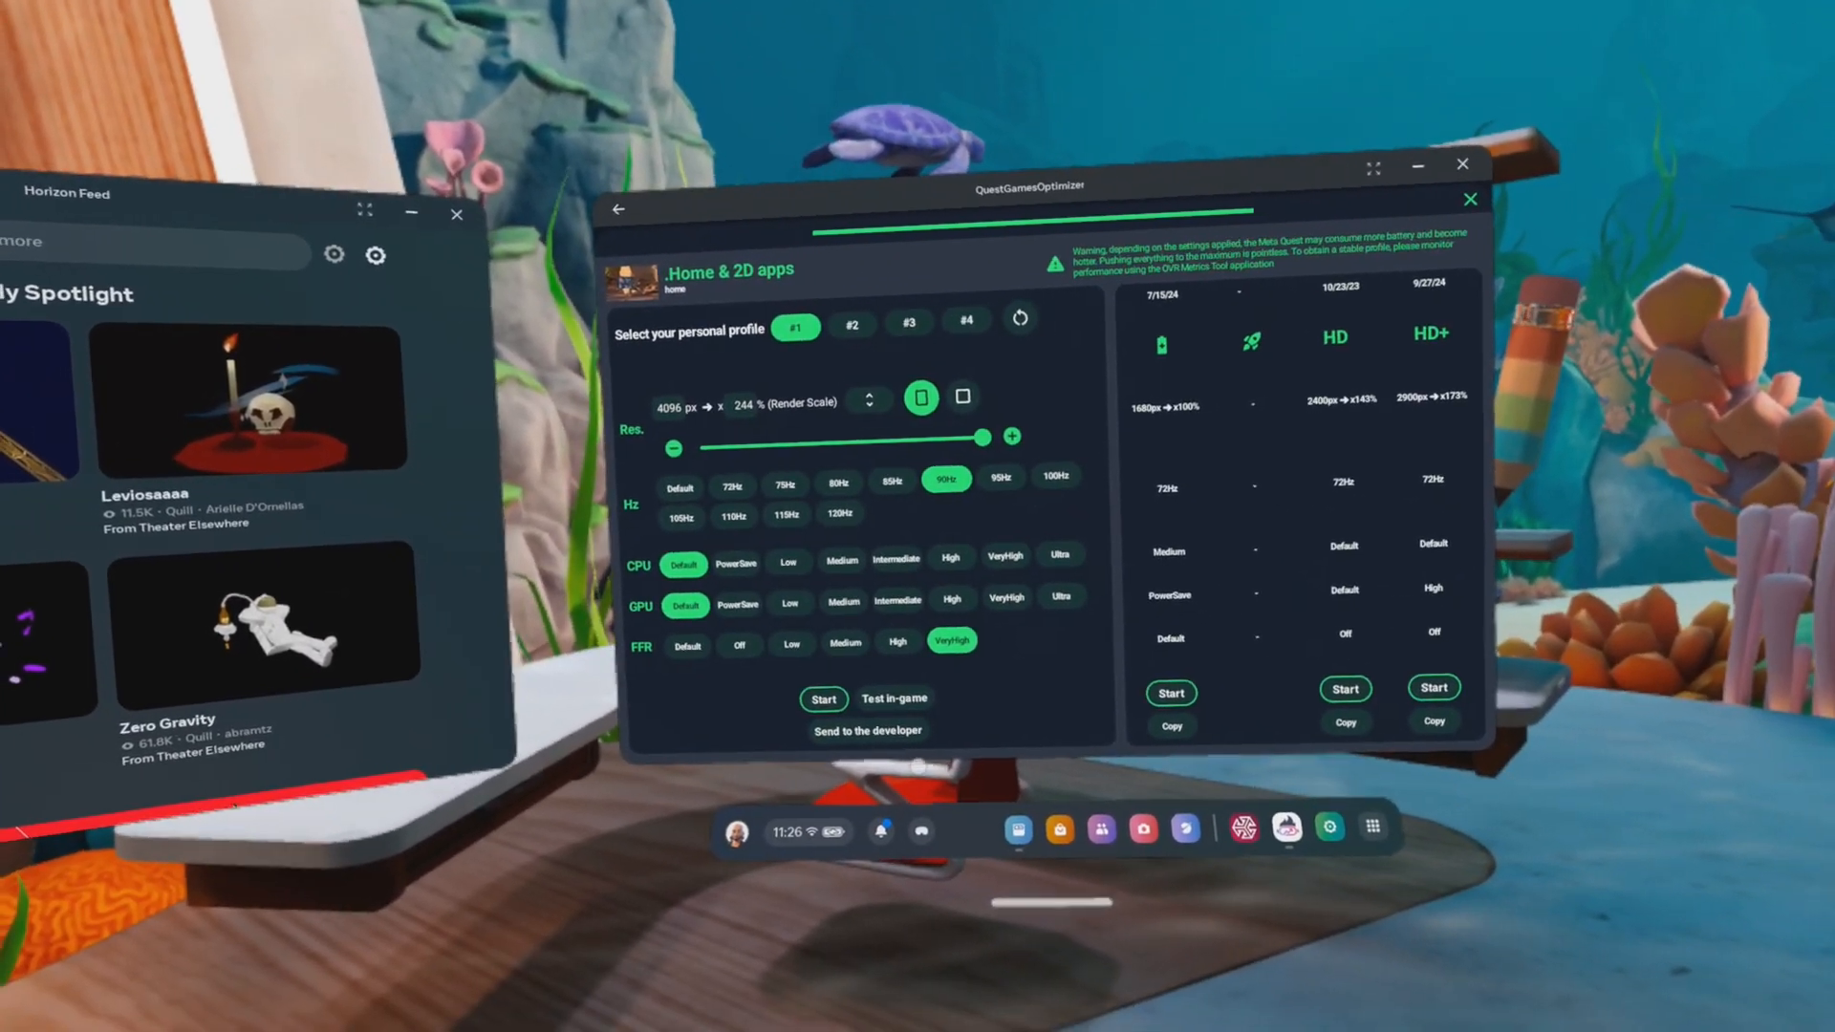